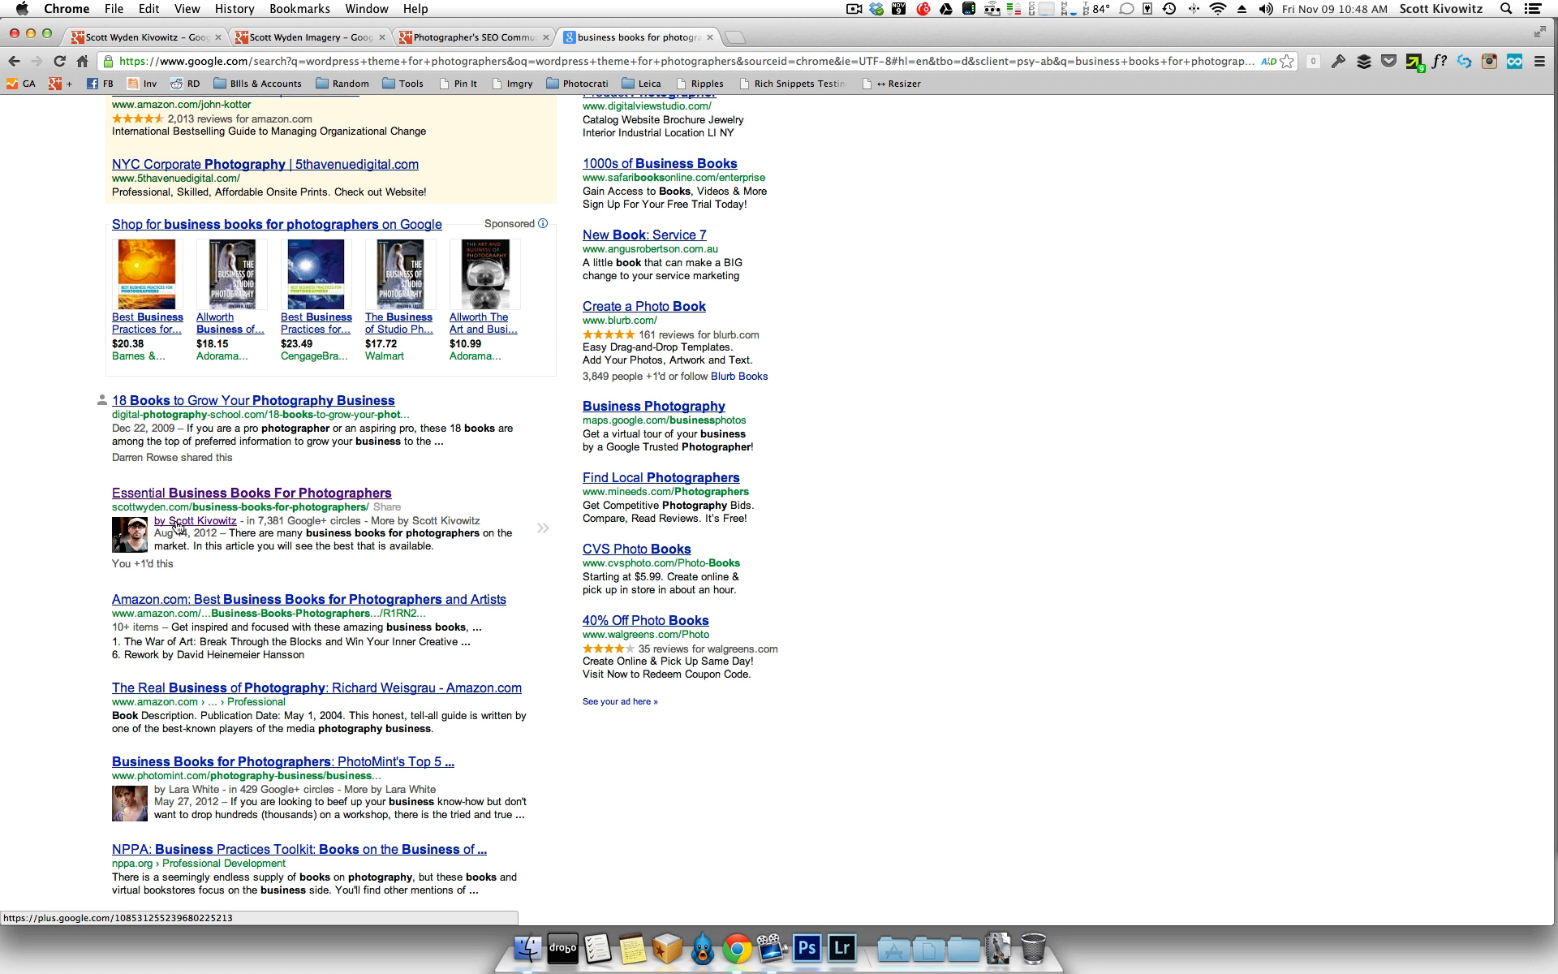
pyautogui.moveTo(178, 498)
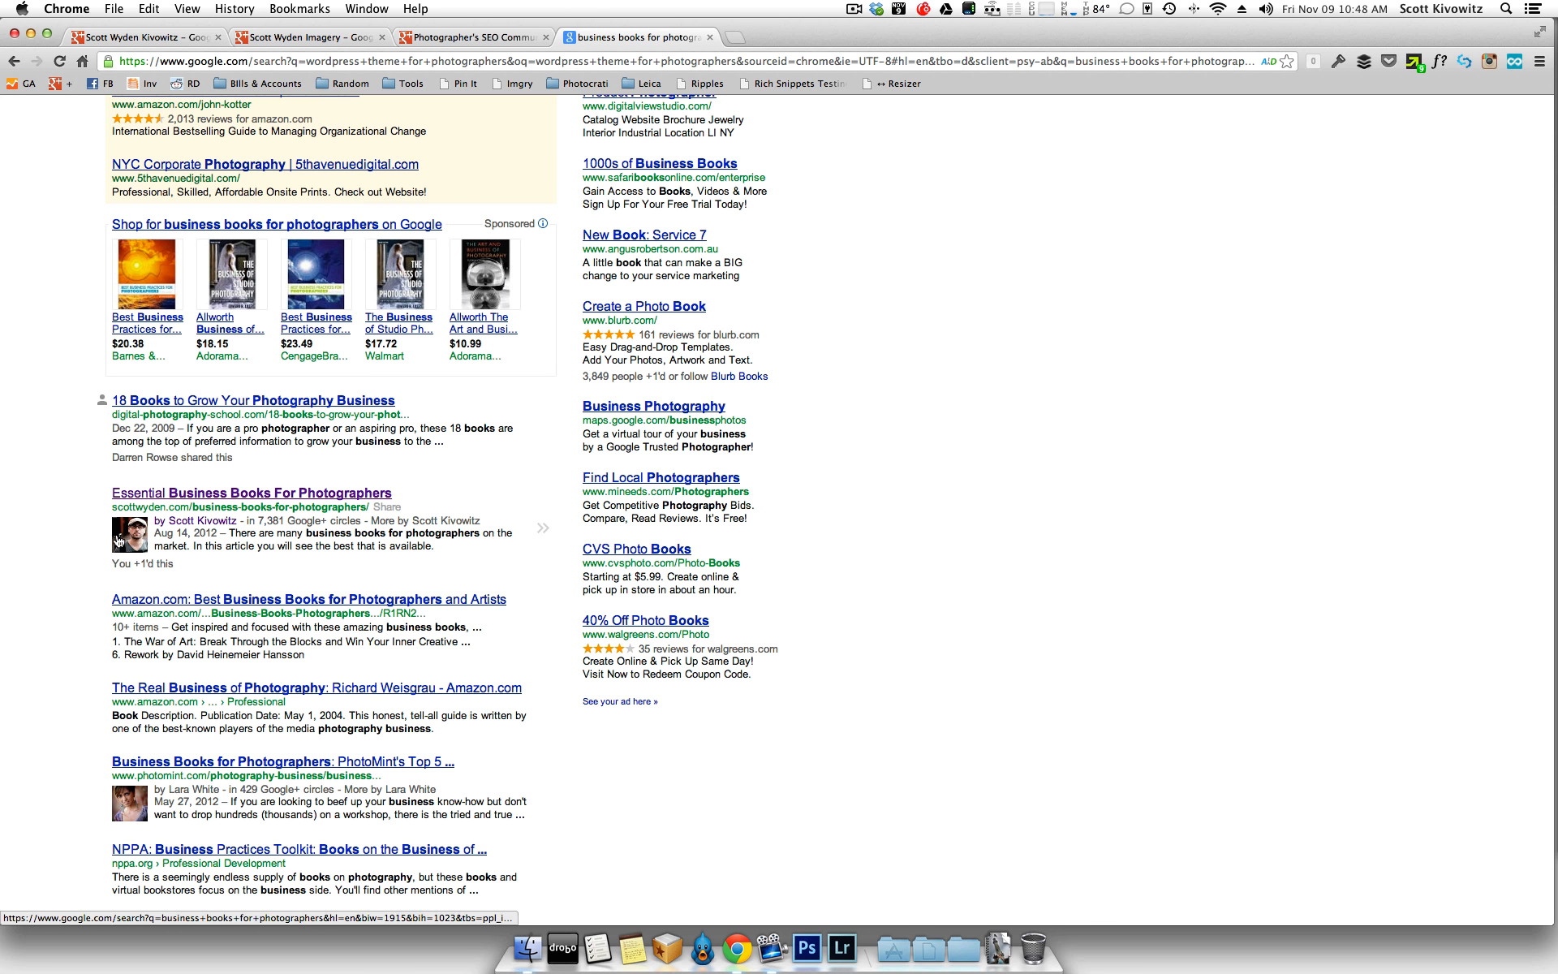
pyautogui.moveTo(219, 505)
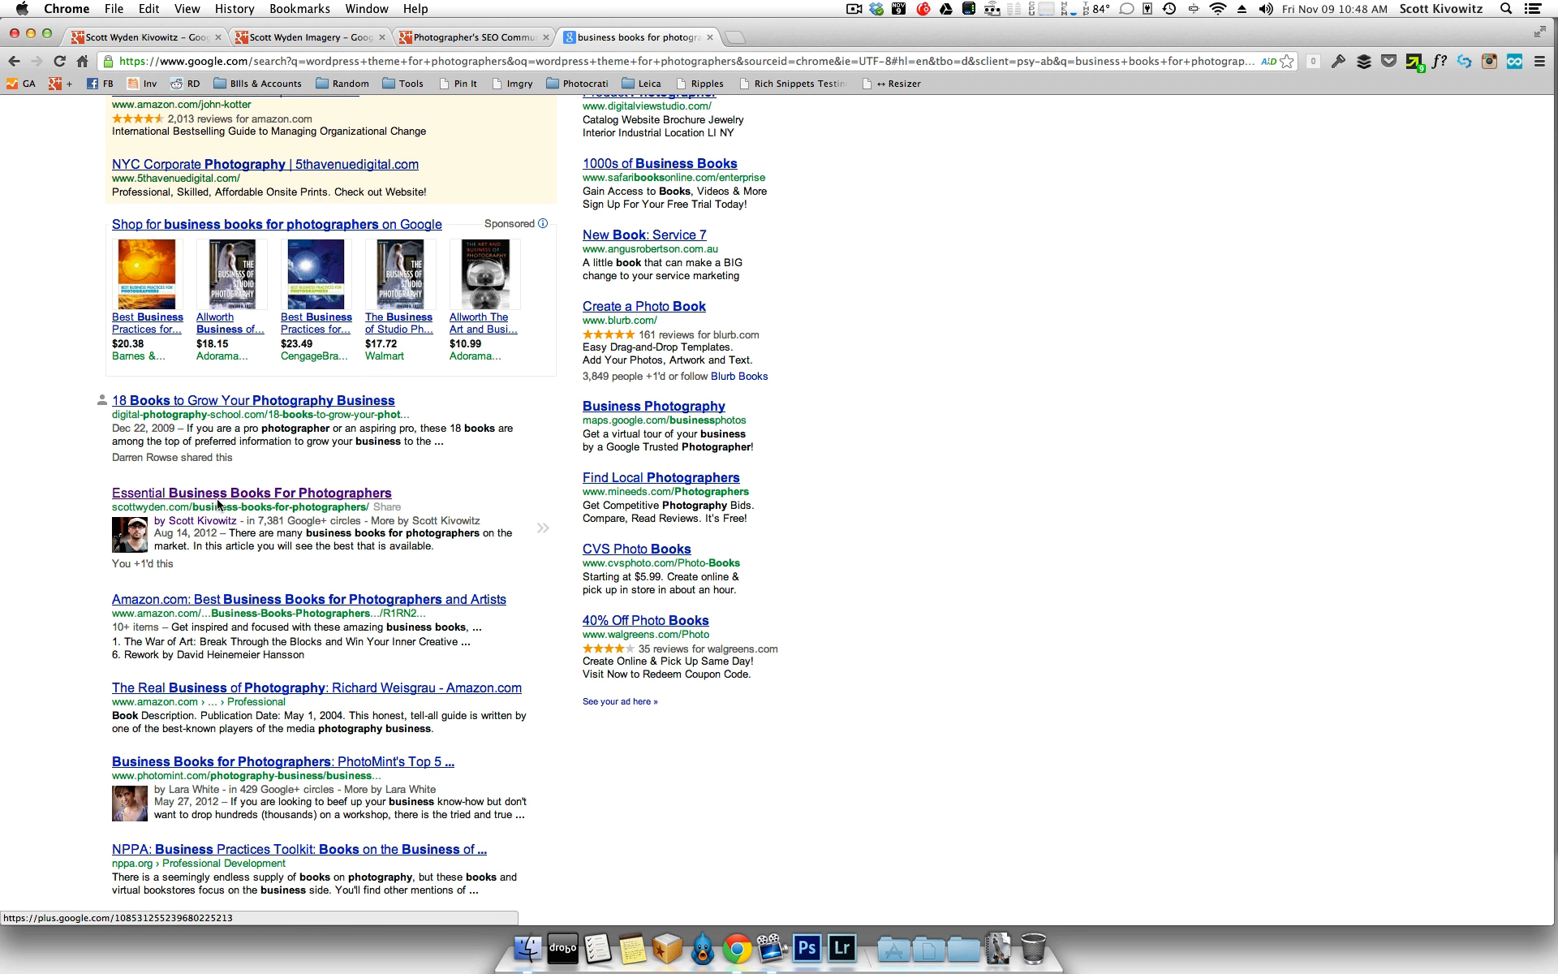
pyautogui.moveTo(195, 521)
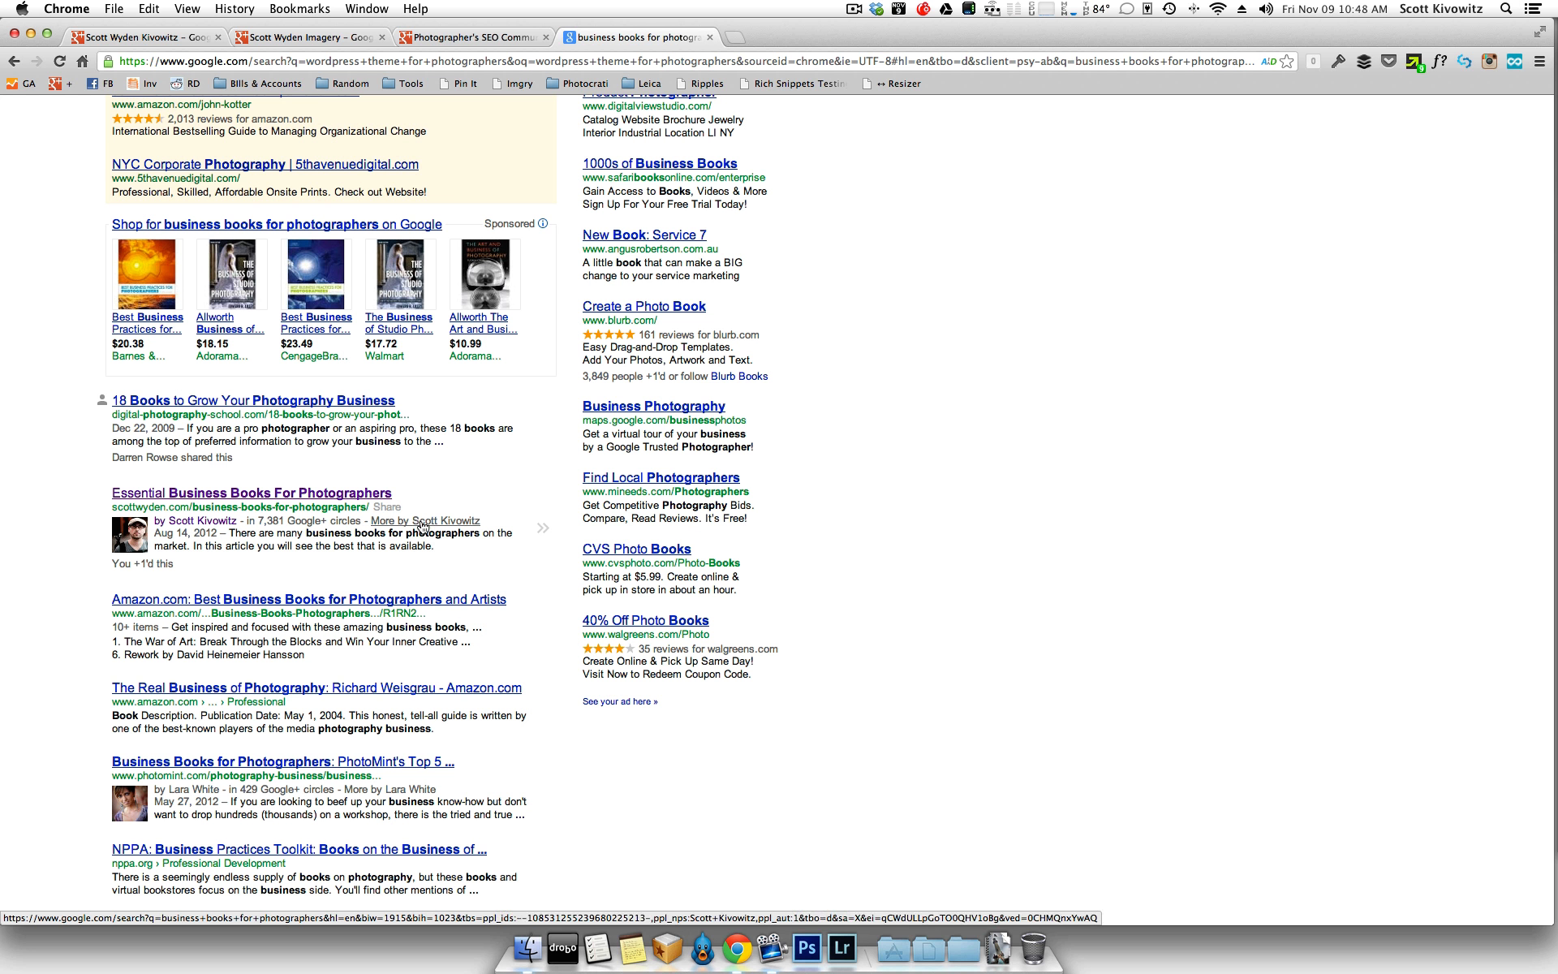
pyautogui.moveTo(422, 528)
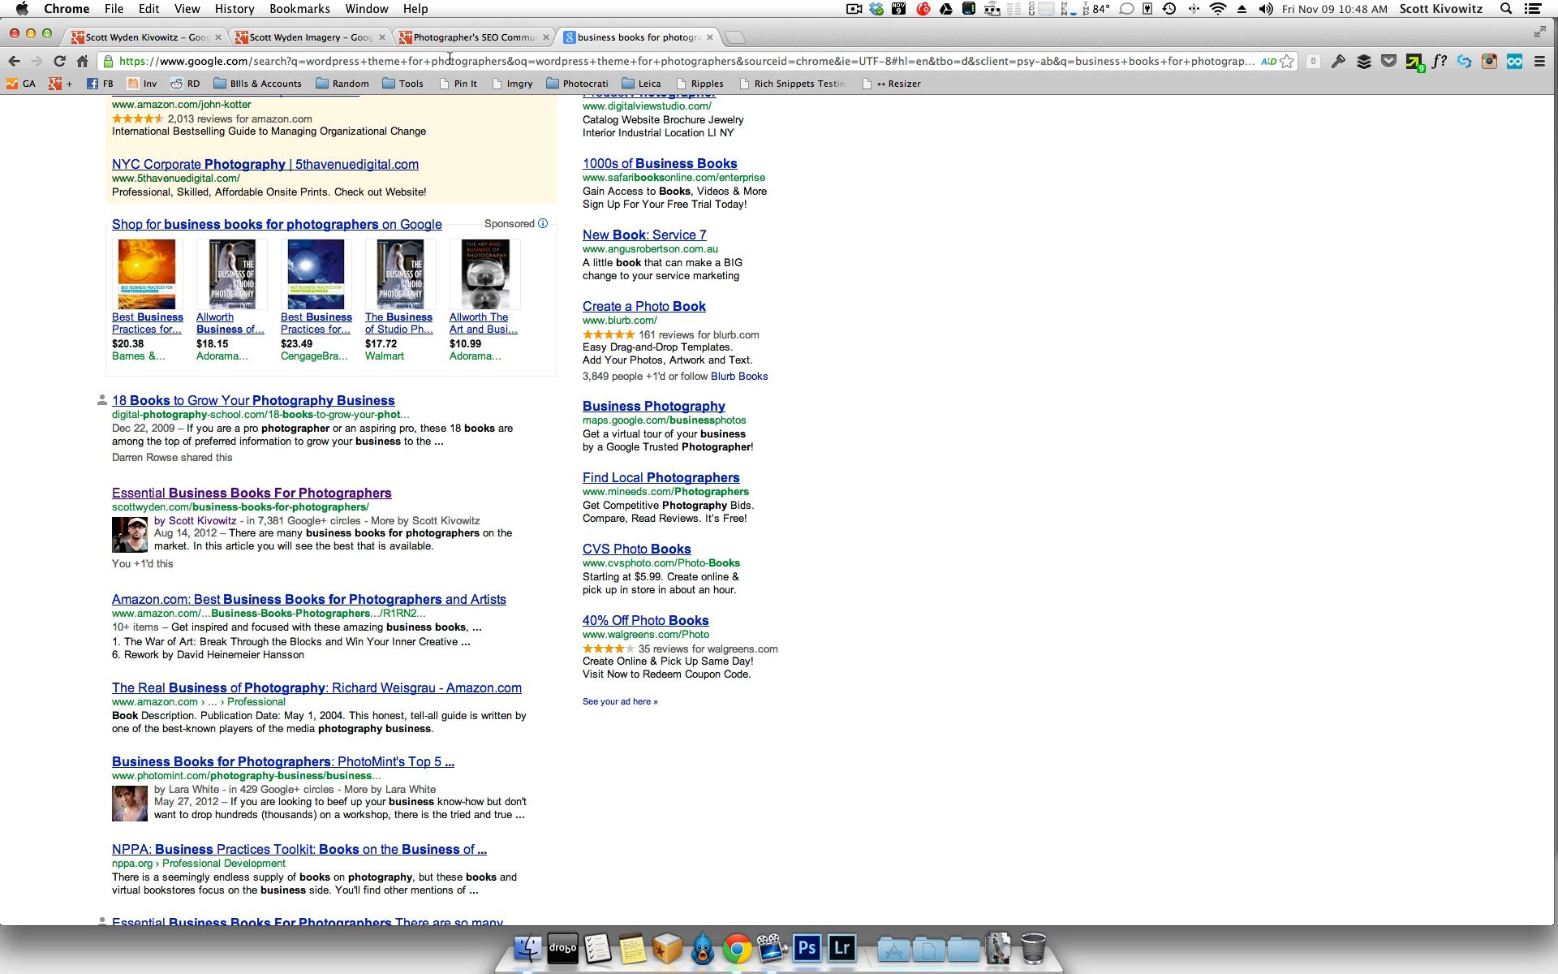
# Step: Show the Google Authorship for Photographers post scrolled to its embedded Vimeo video
pyautogui.click(639, 37)
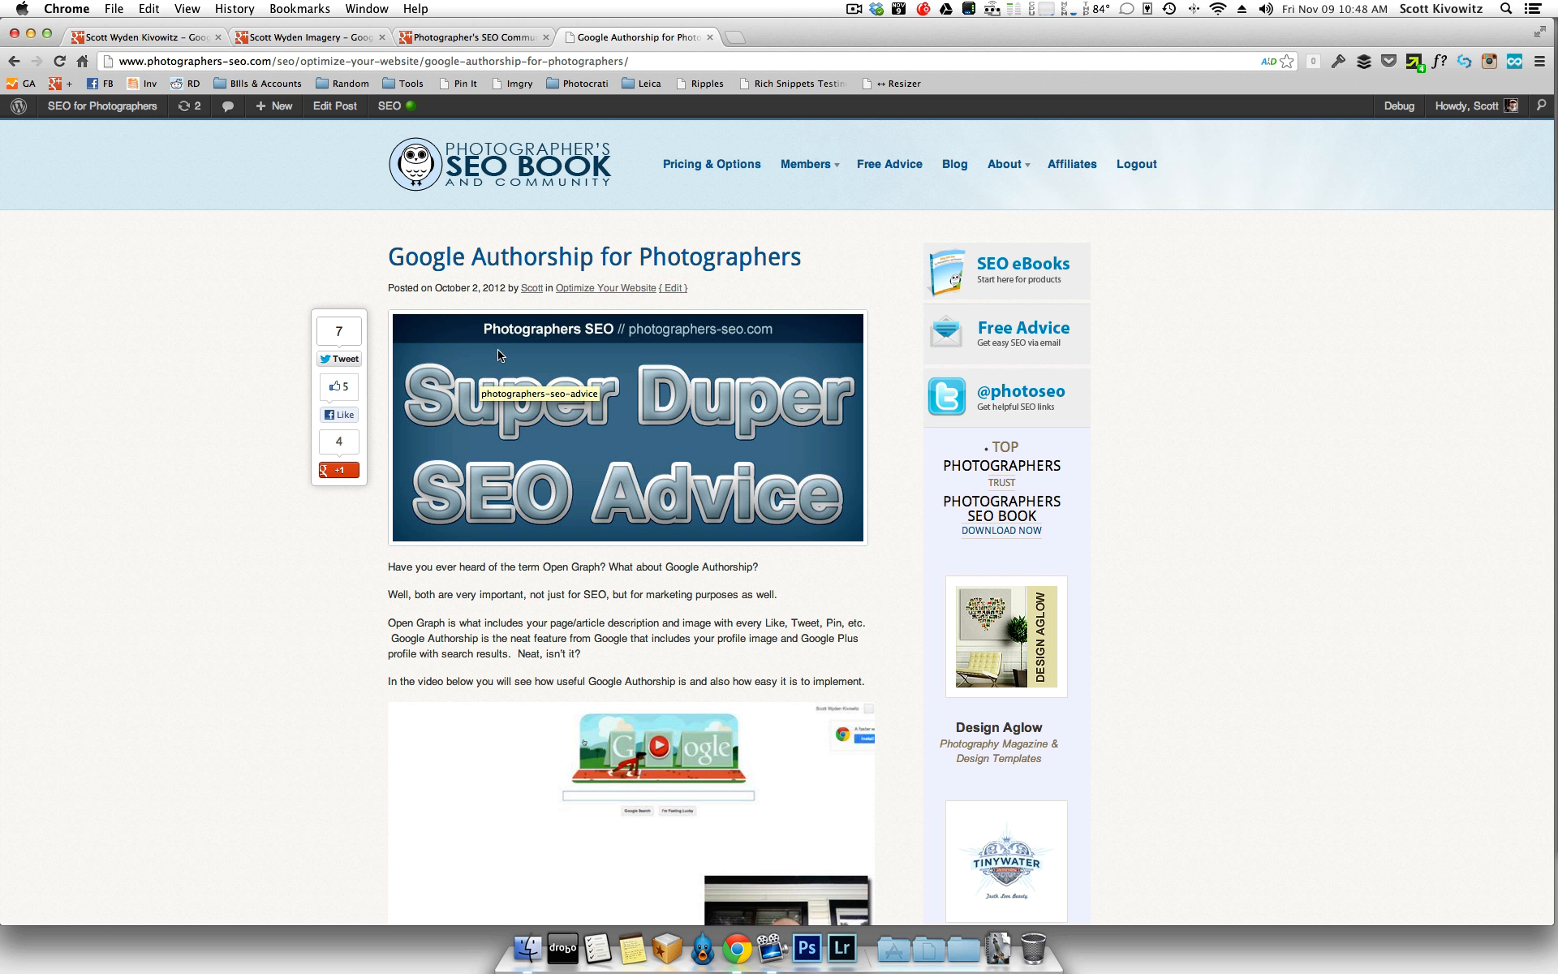
pyautogui.moveTo(413, 265)
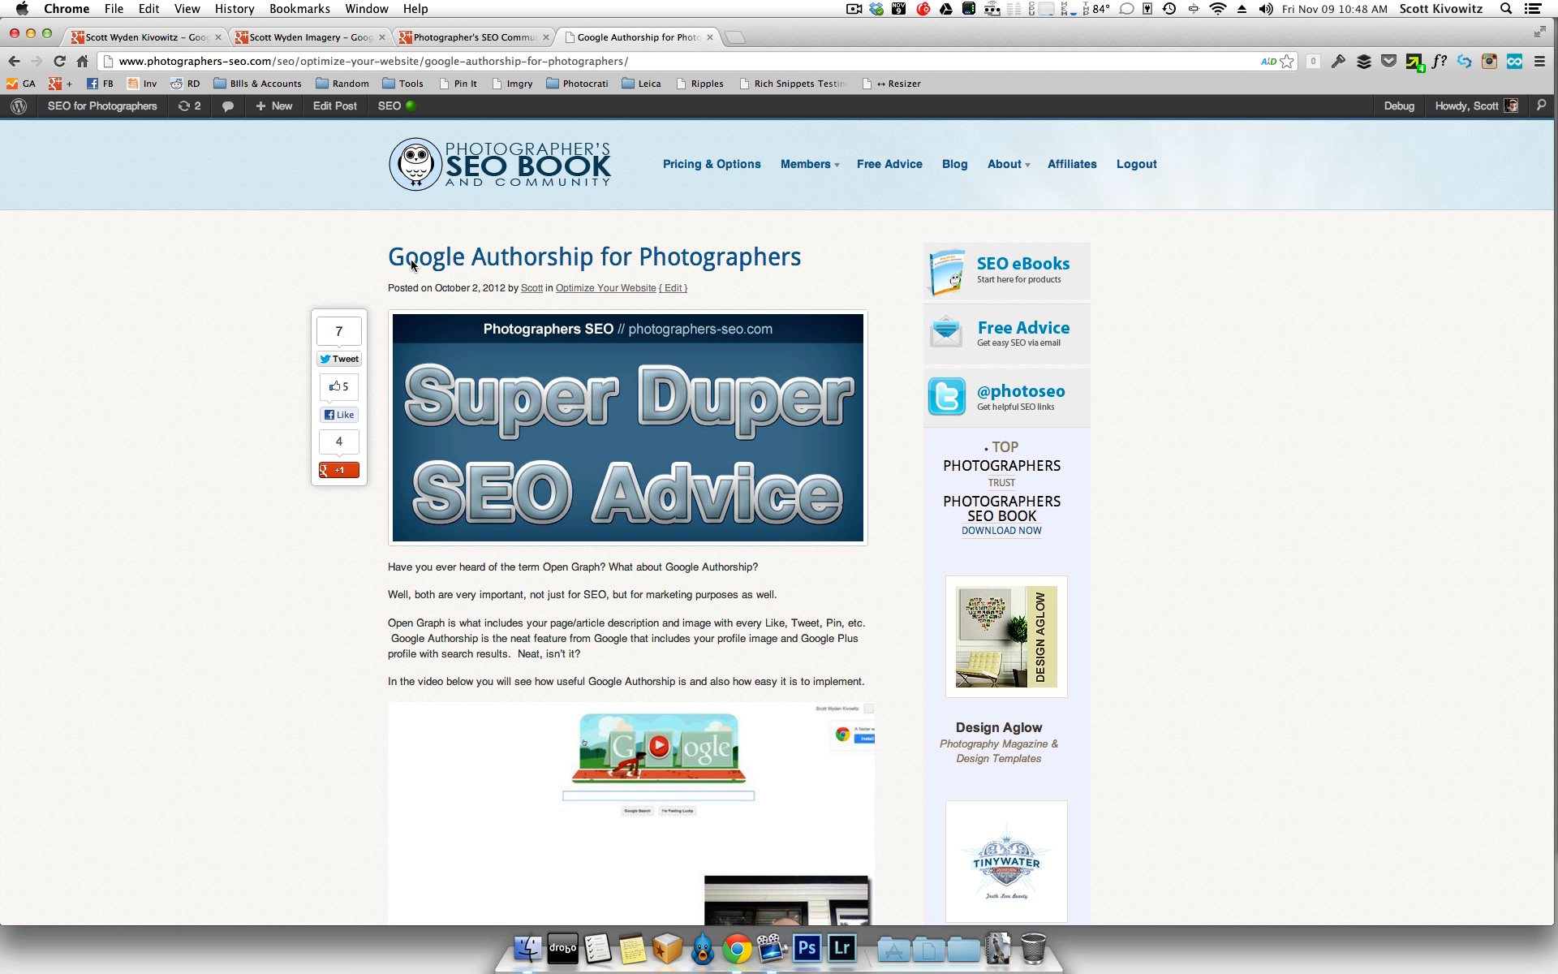
pyautogui.moveTo(784, 446)
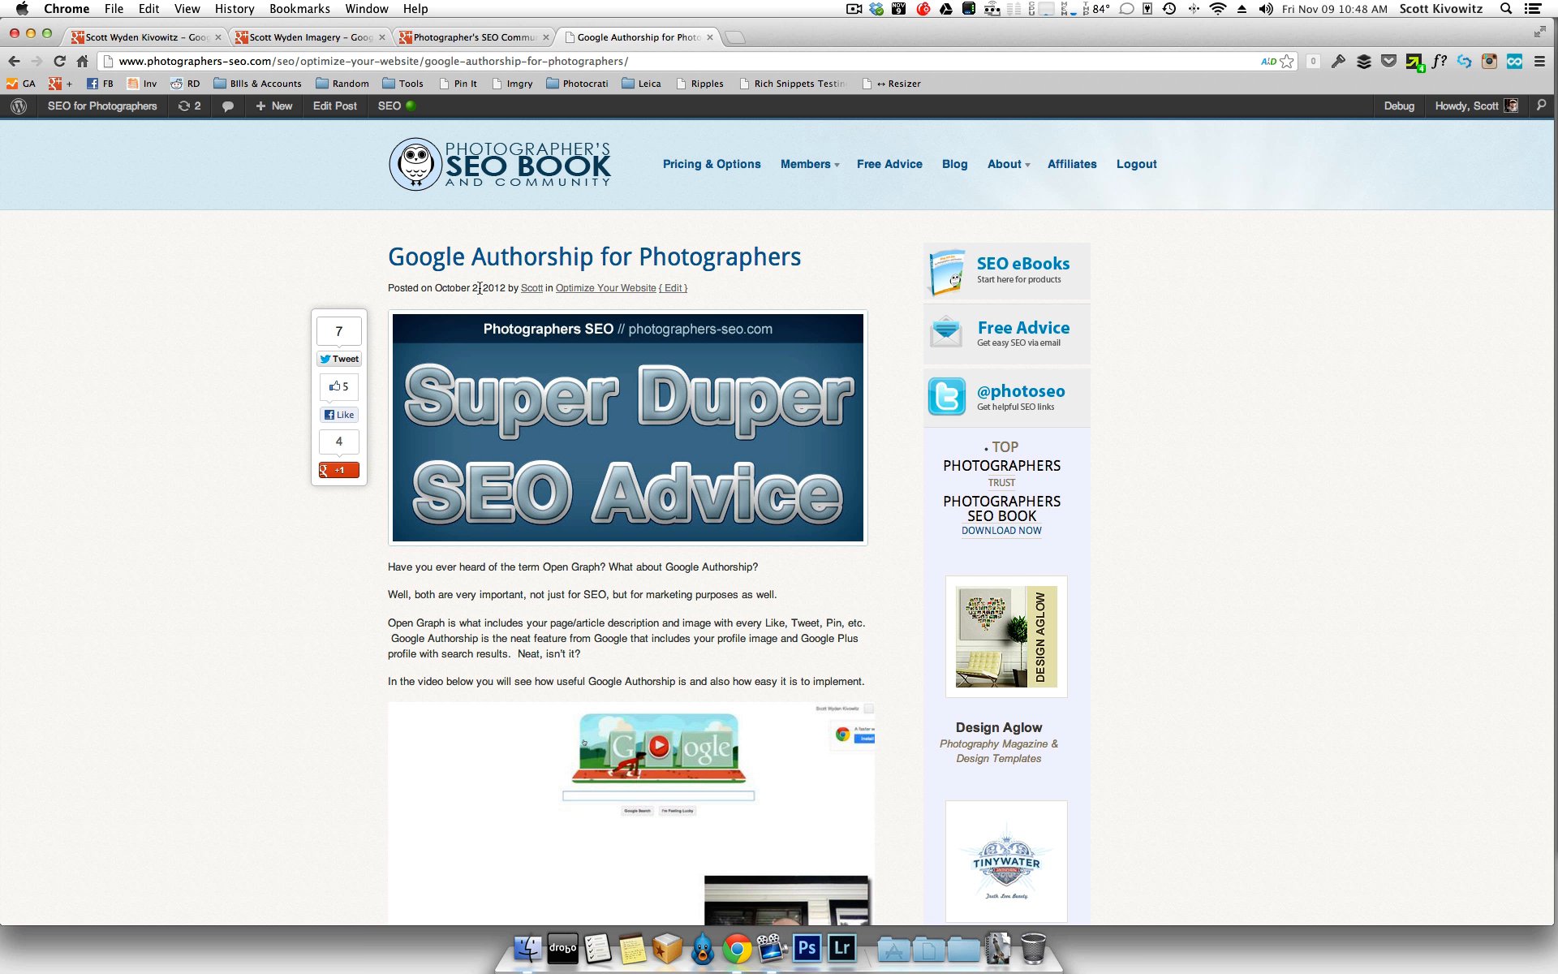
pyautogui.scroll(-3)
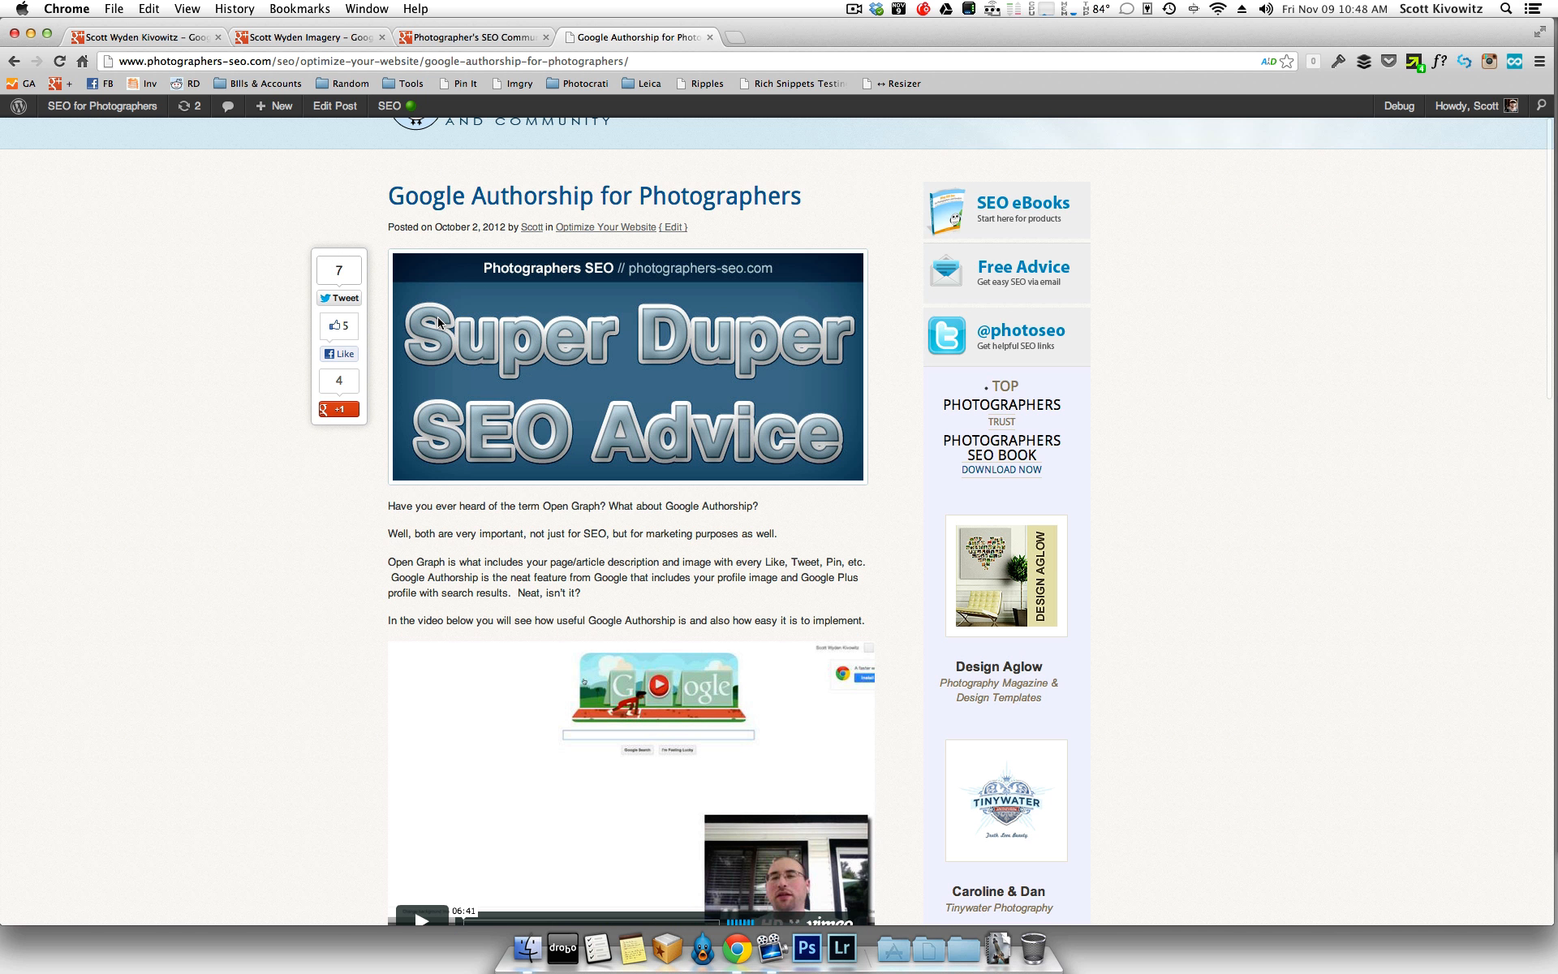
pyautogui.scroll(-3)
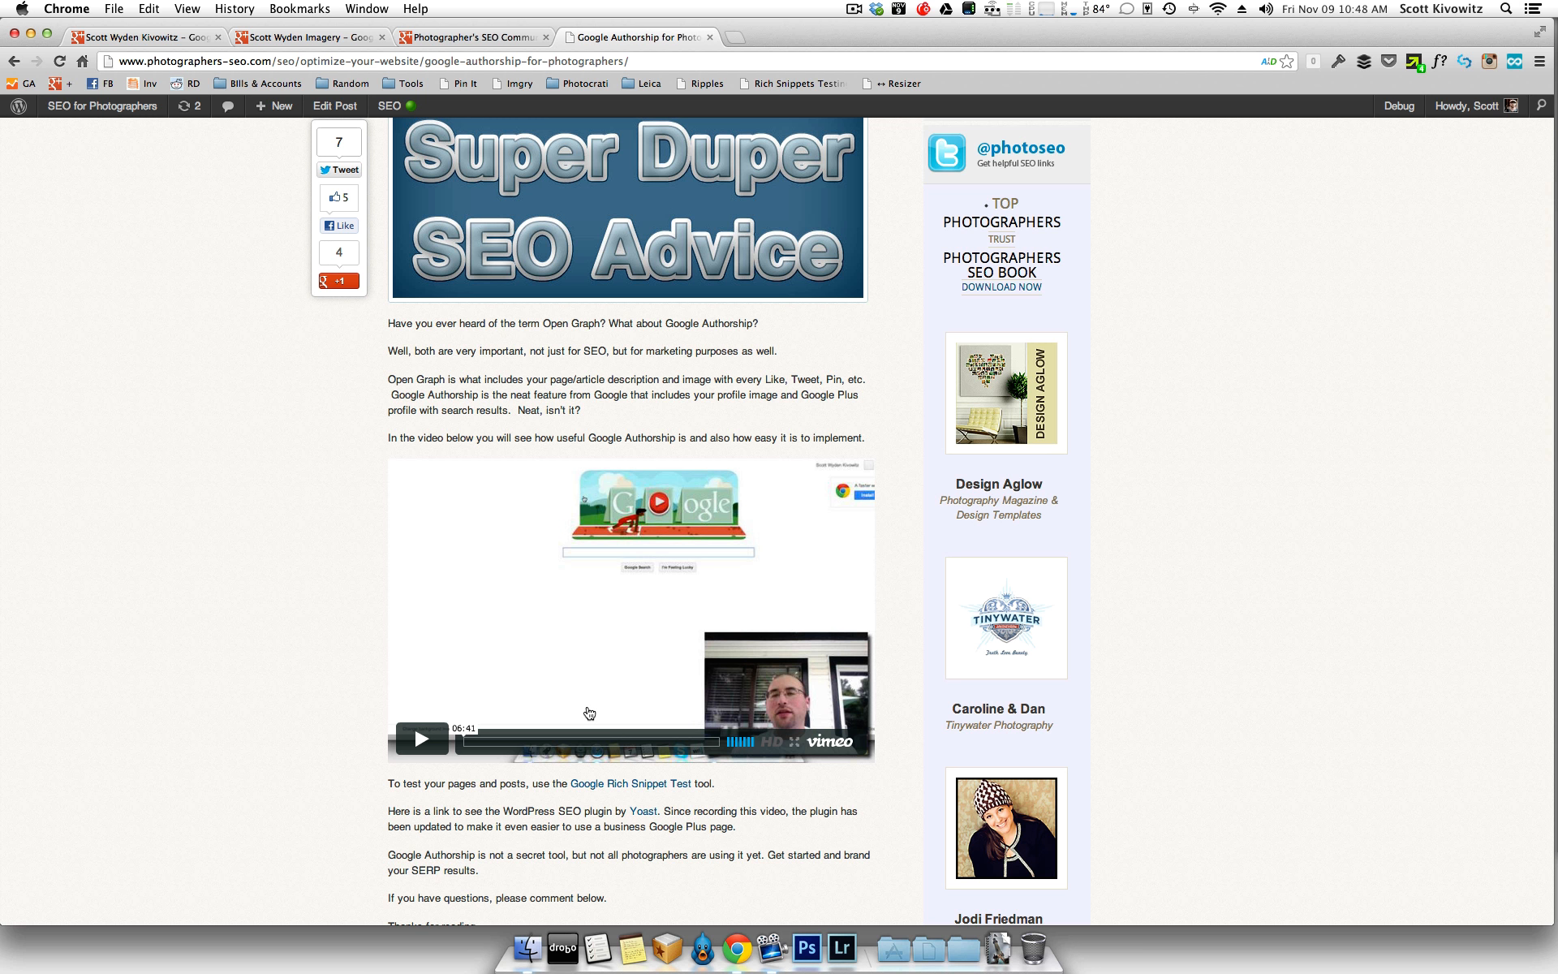
pyautogui.moveTo(494, 52)
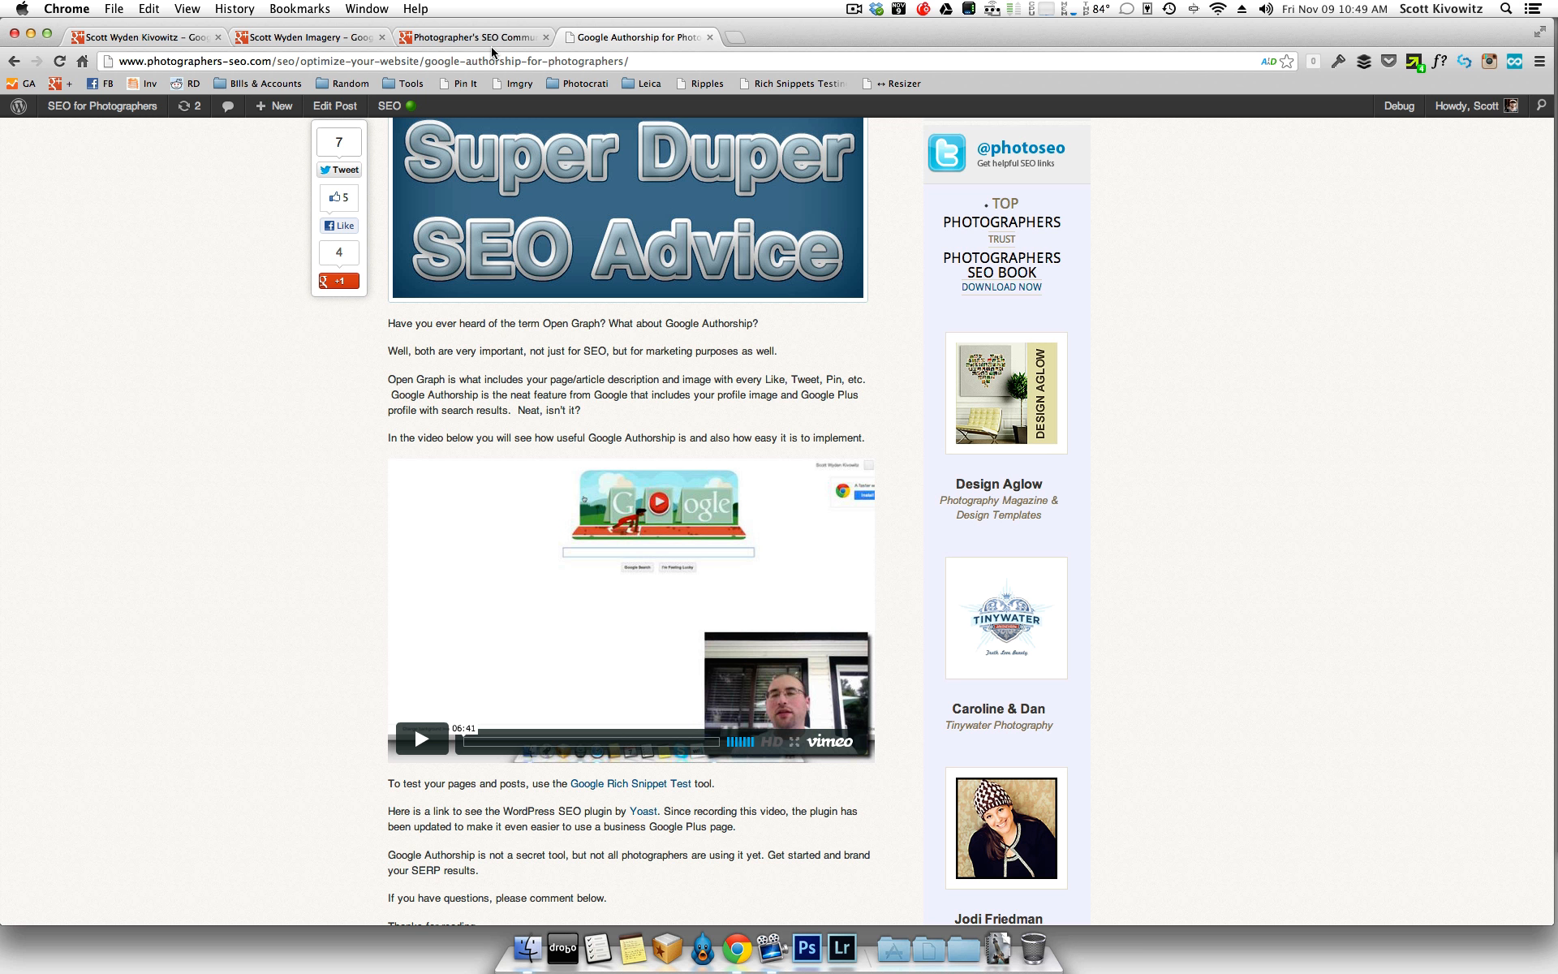
# Step: Show the brand page's About section with its verified photographers-seo.com linked website
pyautogui.click(472, 37)
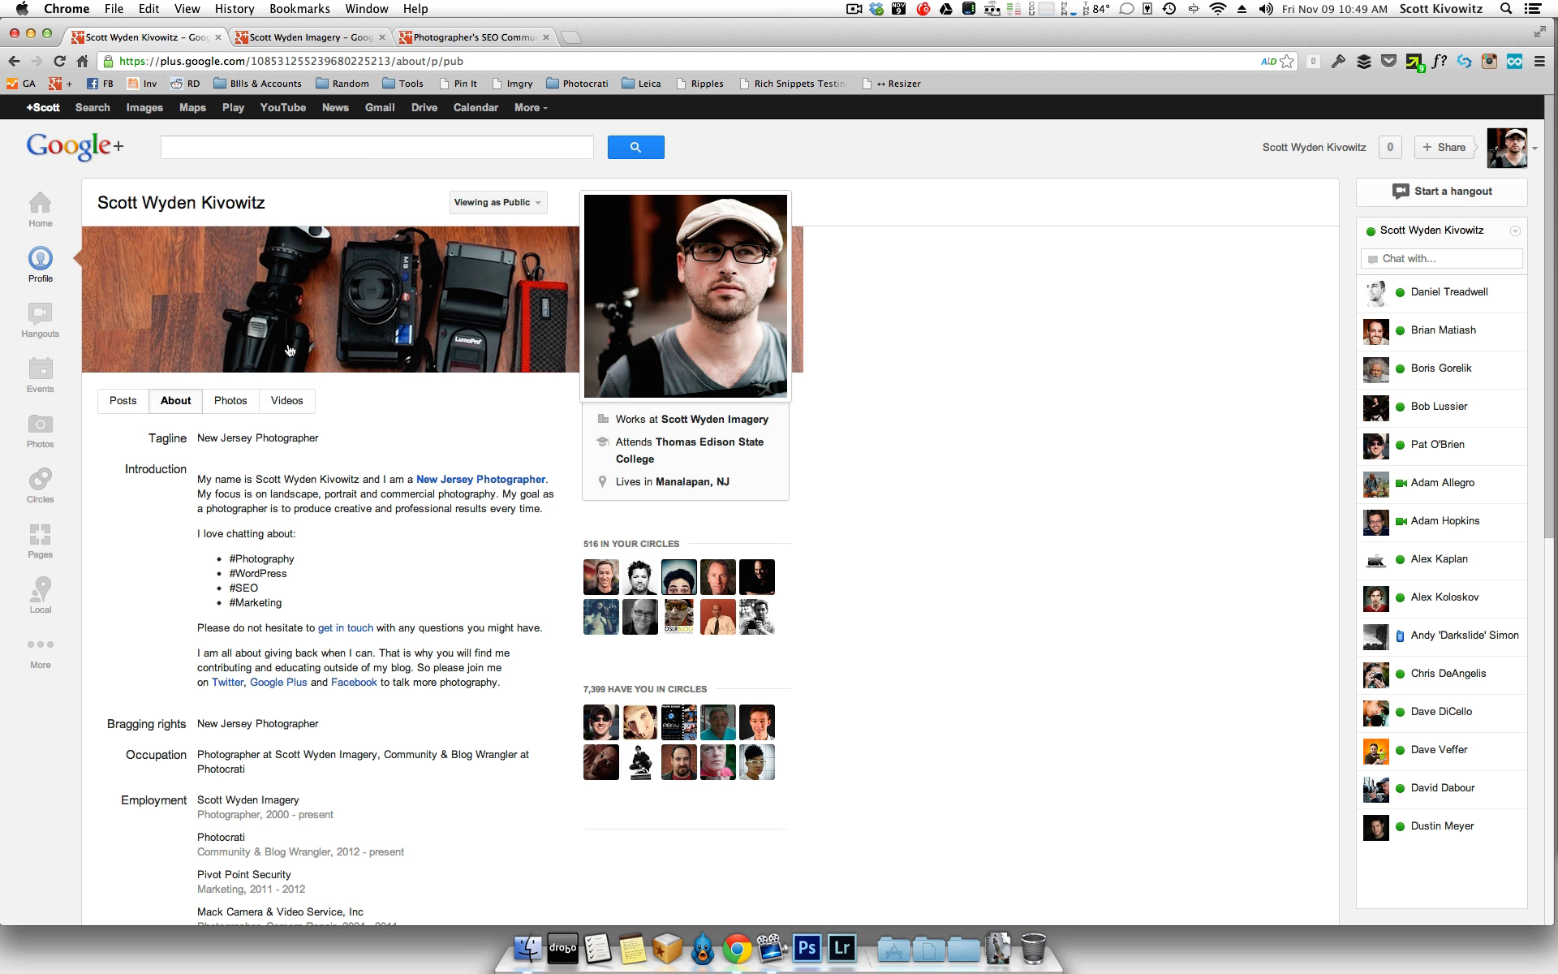
pyautogui.scroll(-3)
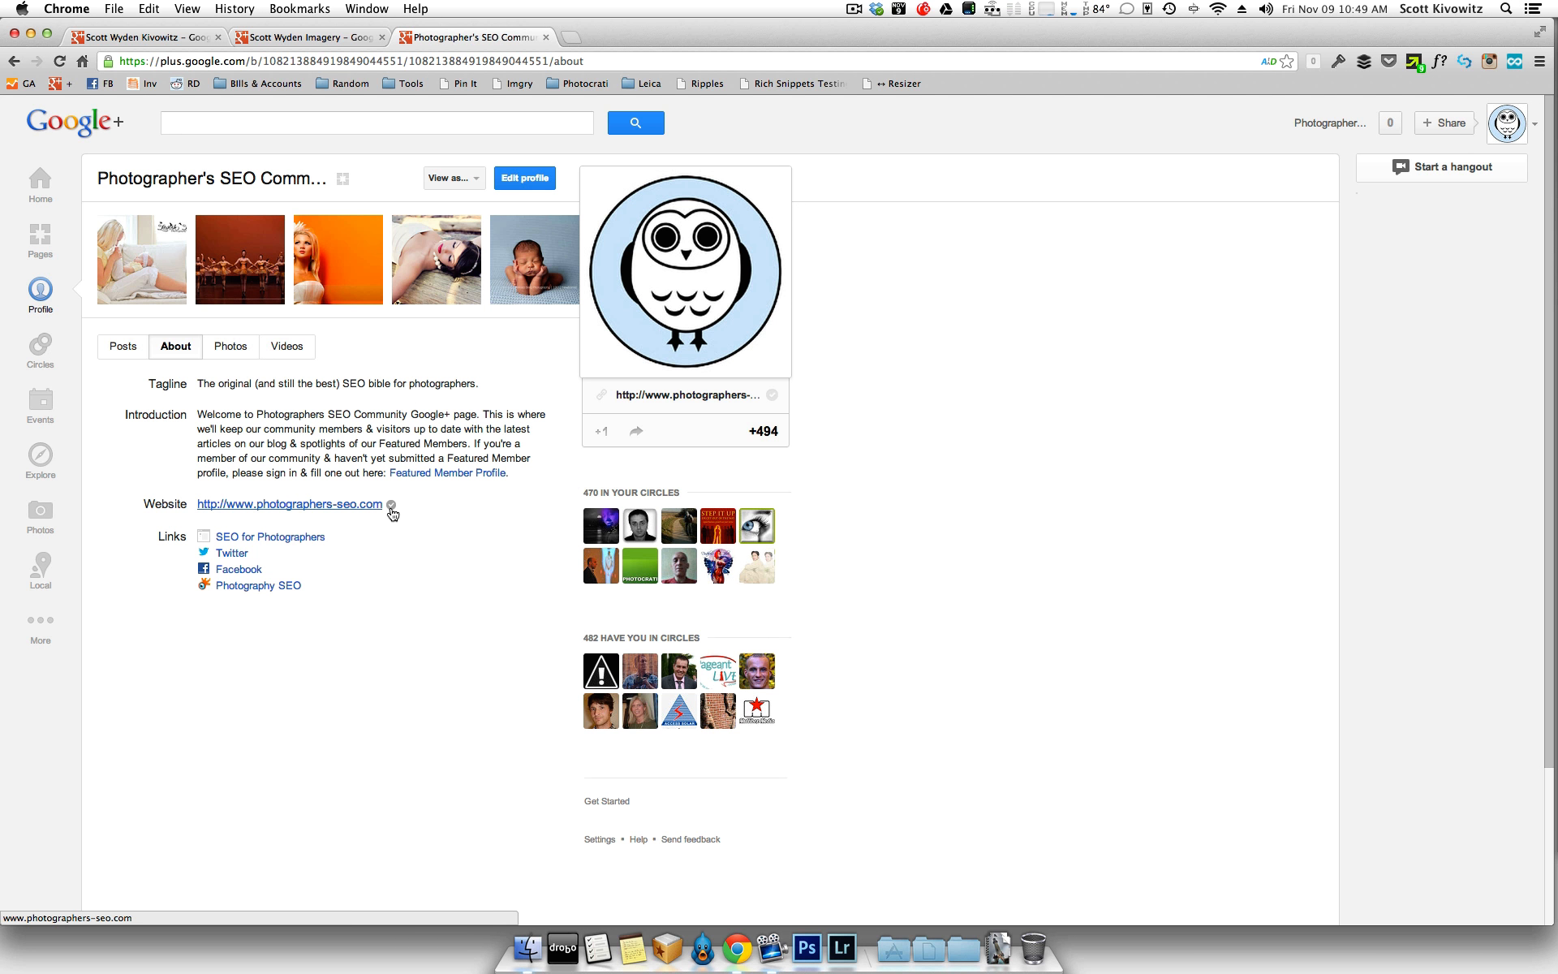
pyautogui.moveTo(391, 507)
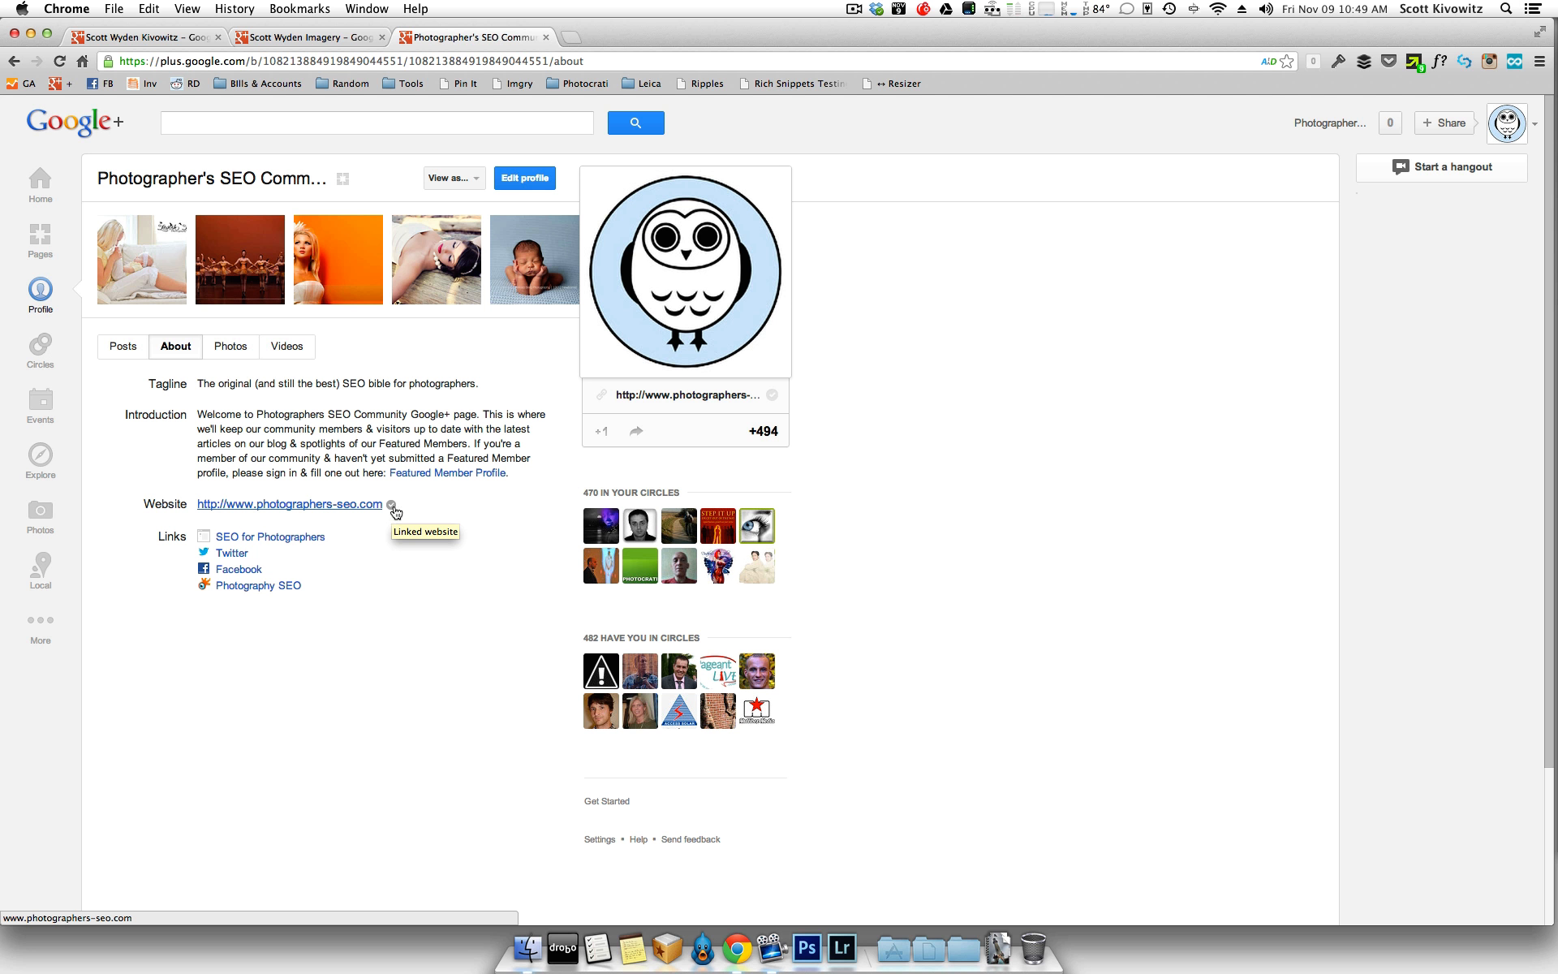
pyautogui.moveTo(391, 511)
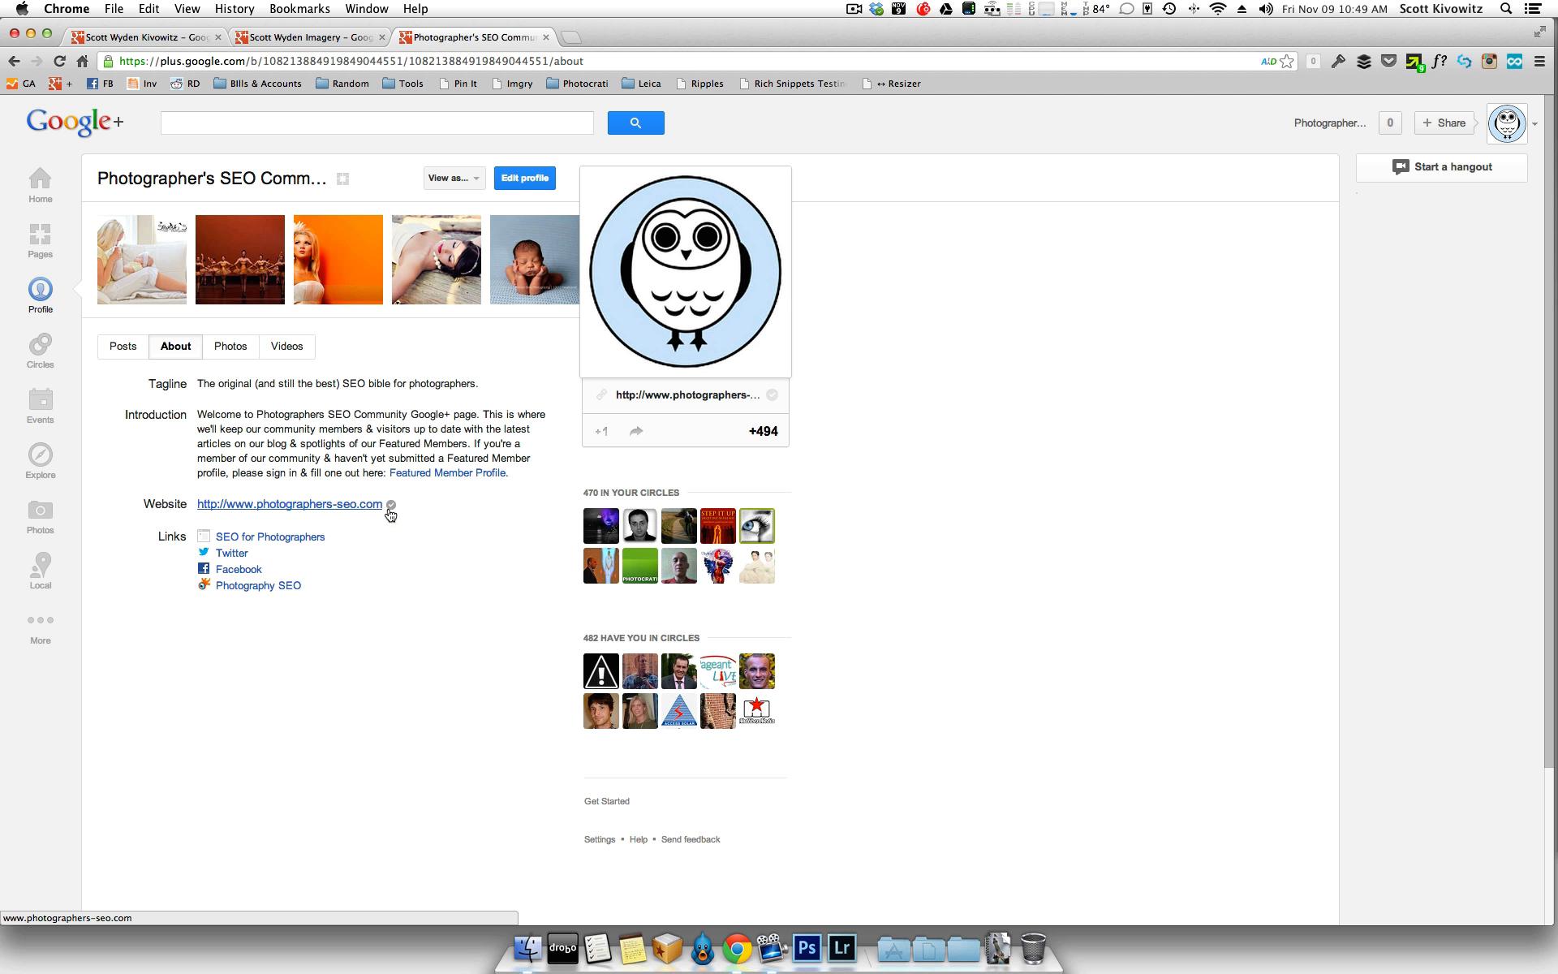
pyautogui.moveTo(392, 508)
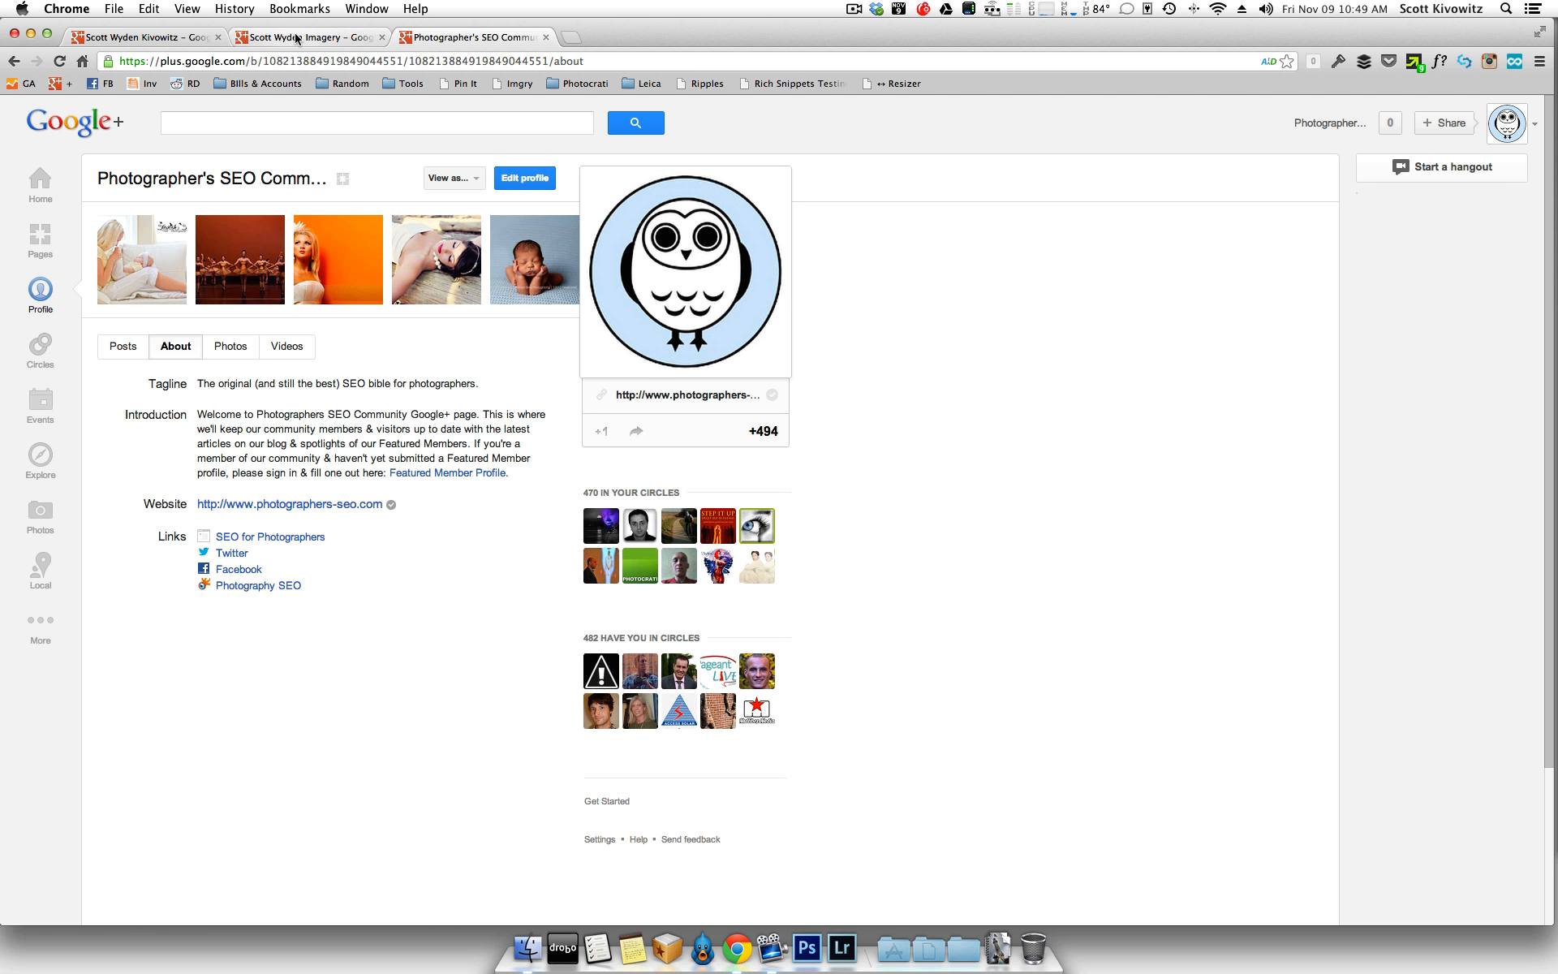
pyautogui.click(140, 37)
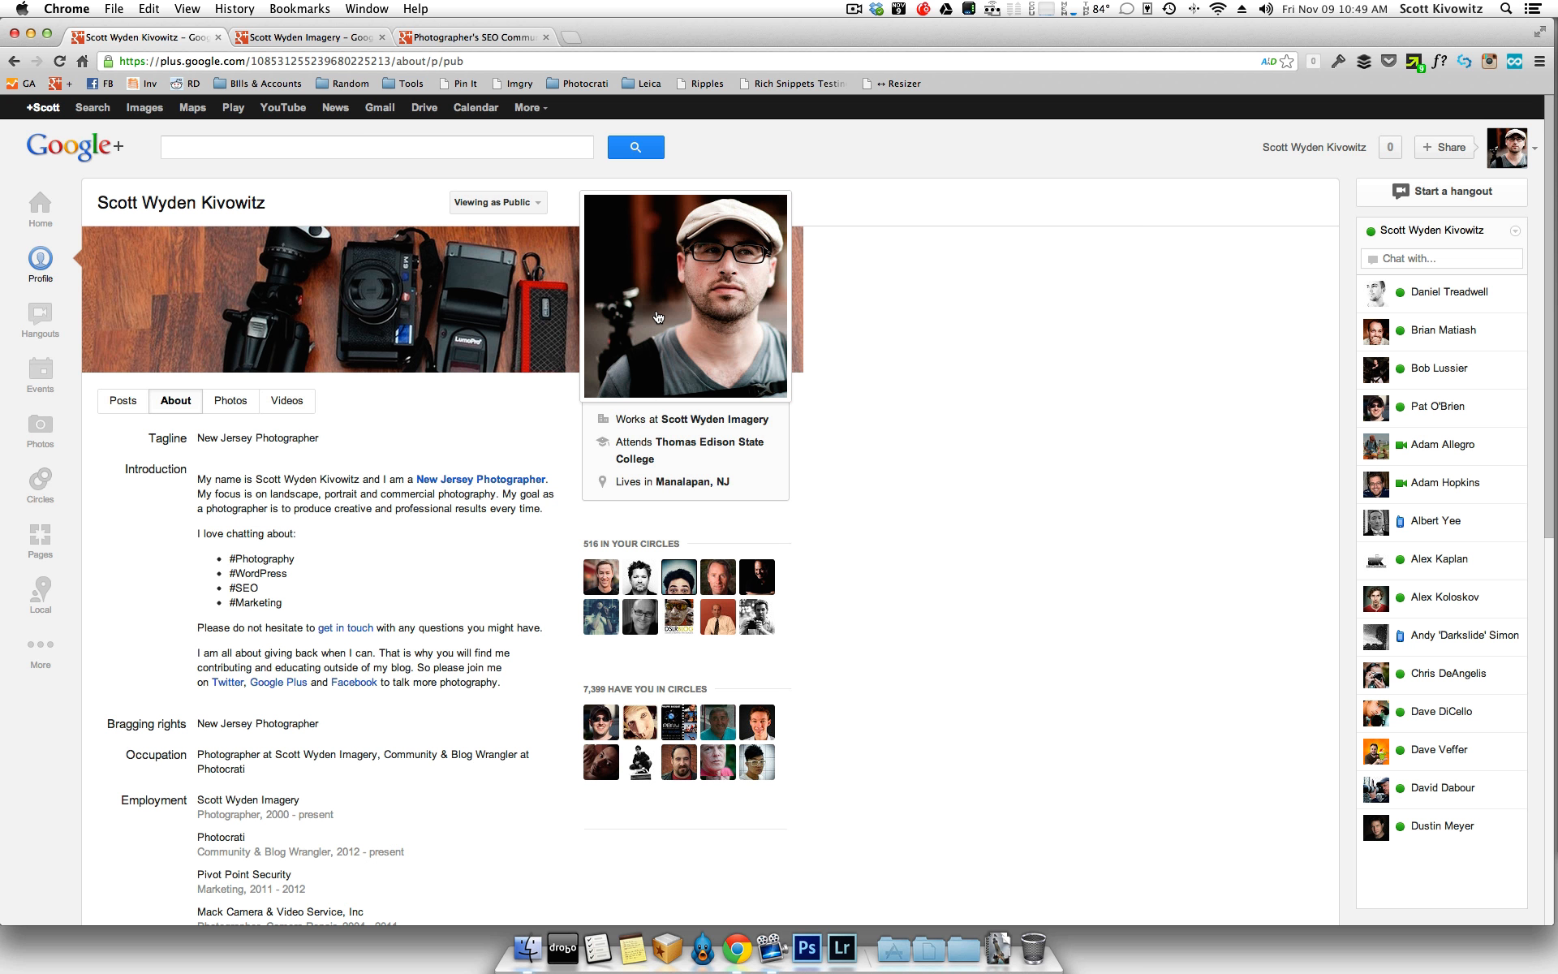
pyautogui.moveTo(664, 276)
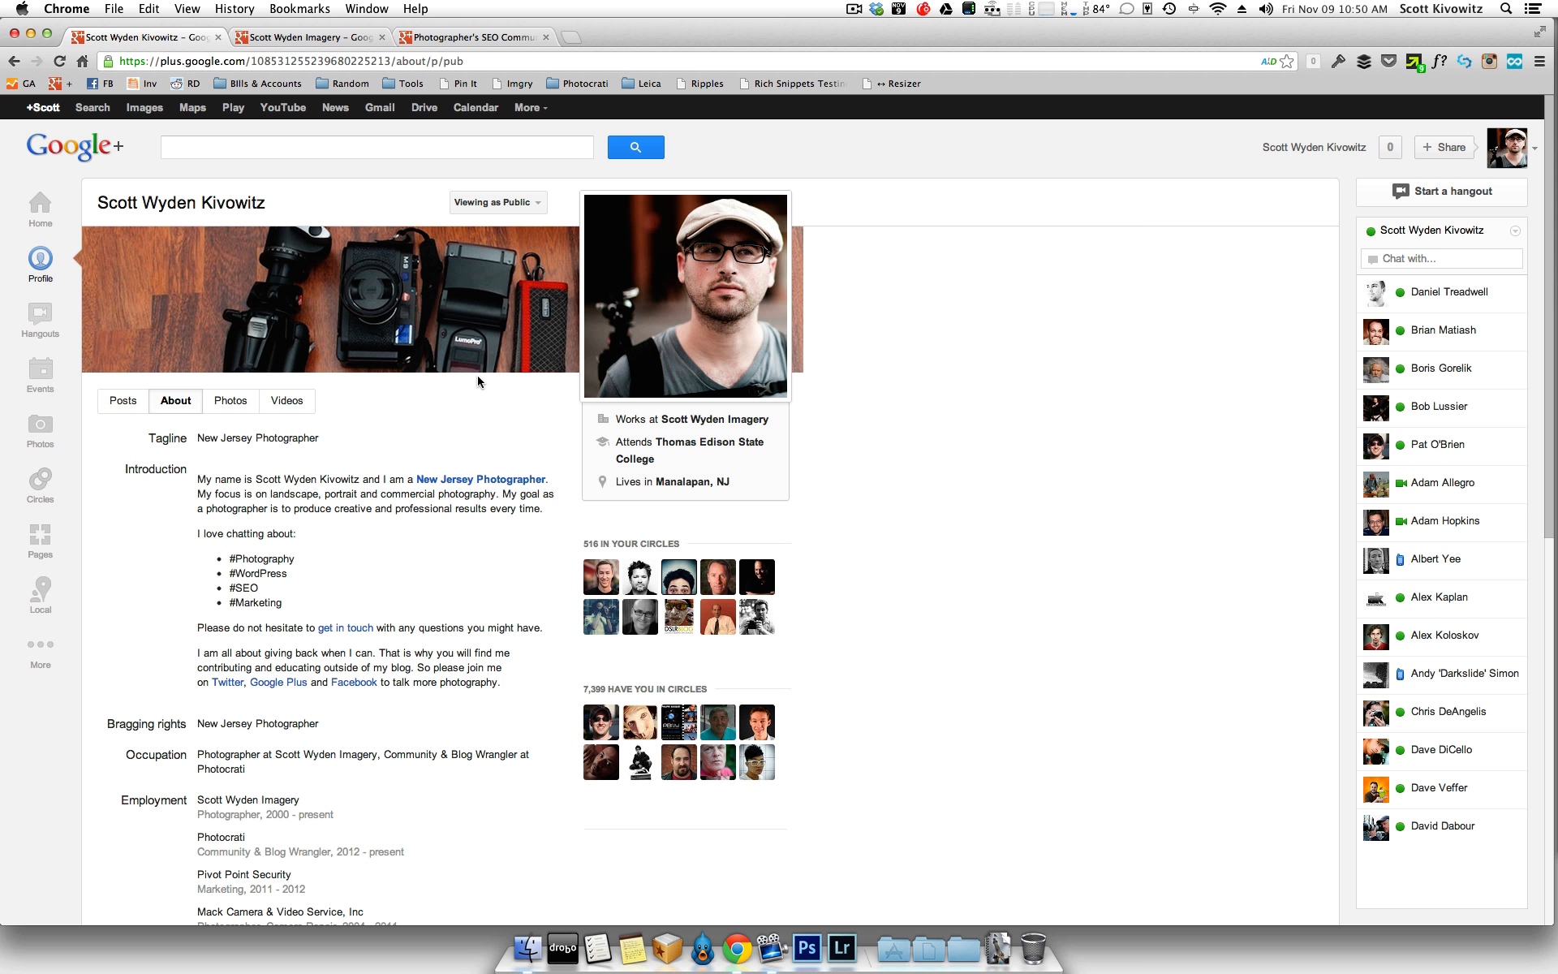
pyautogui.scroll(-3)
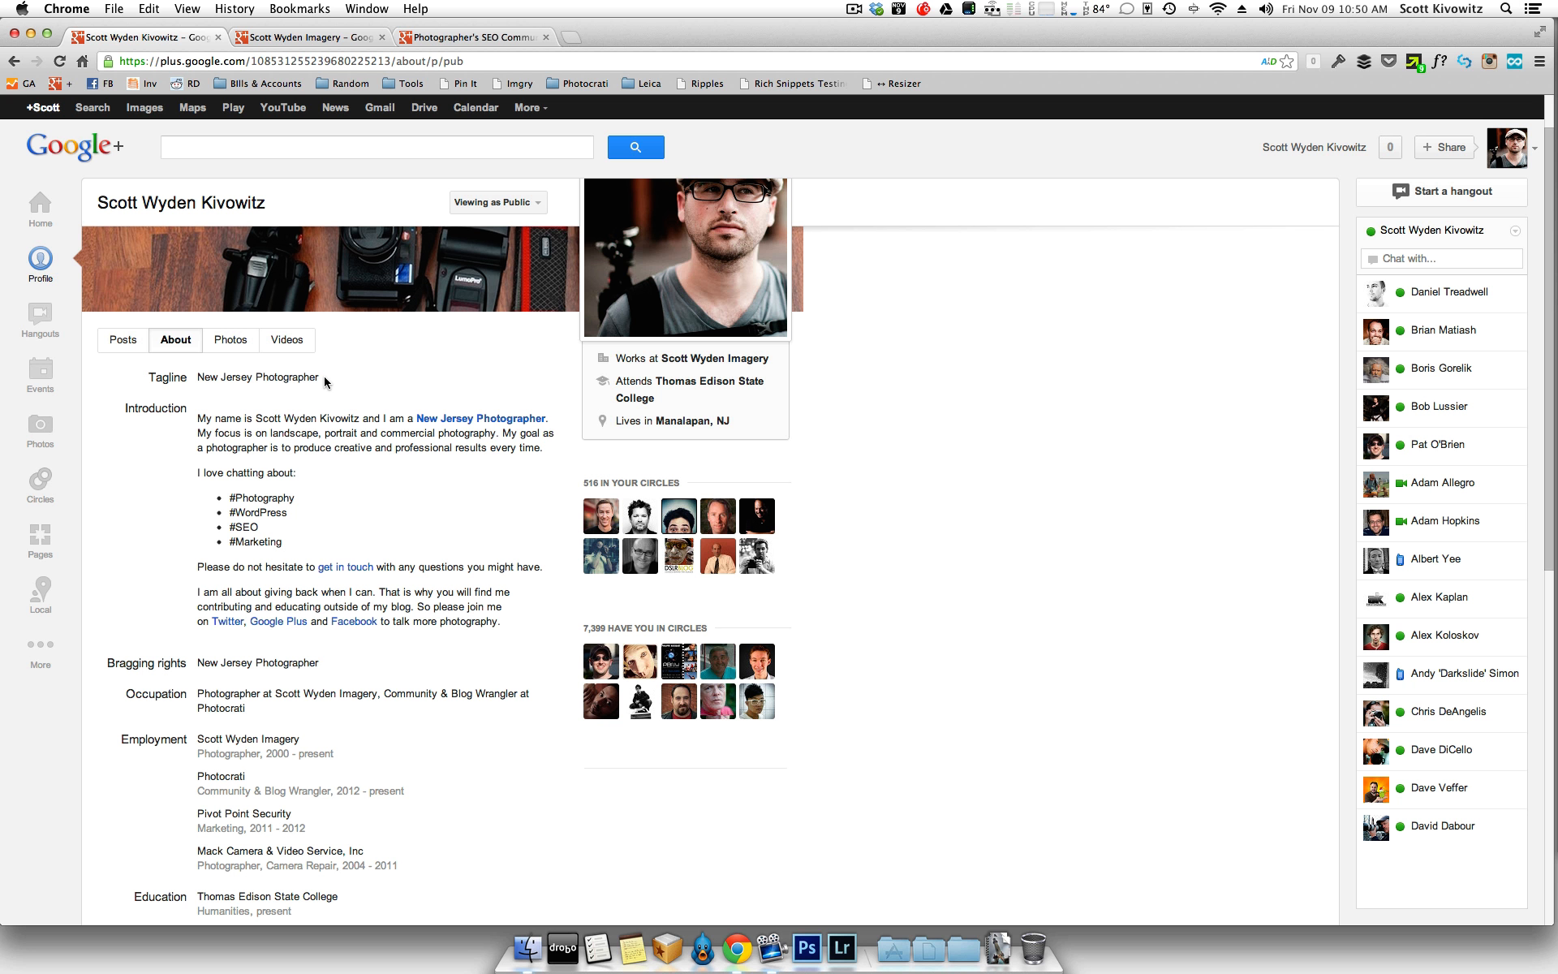
pyautogui.moveTo(335, 505)
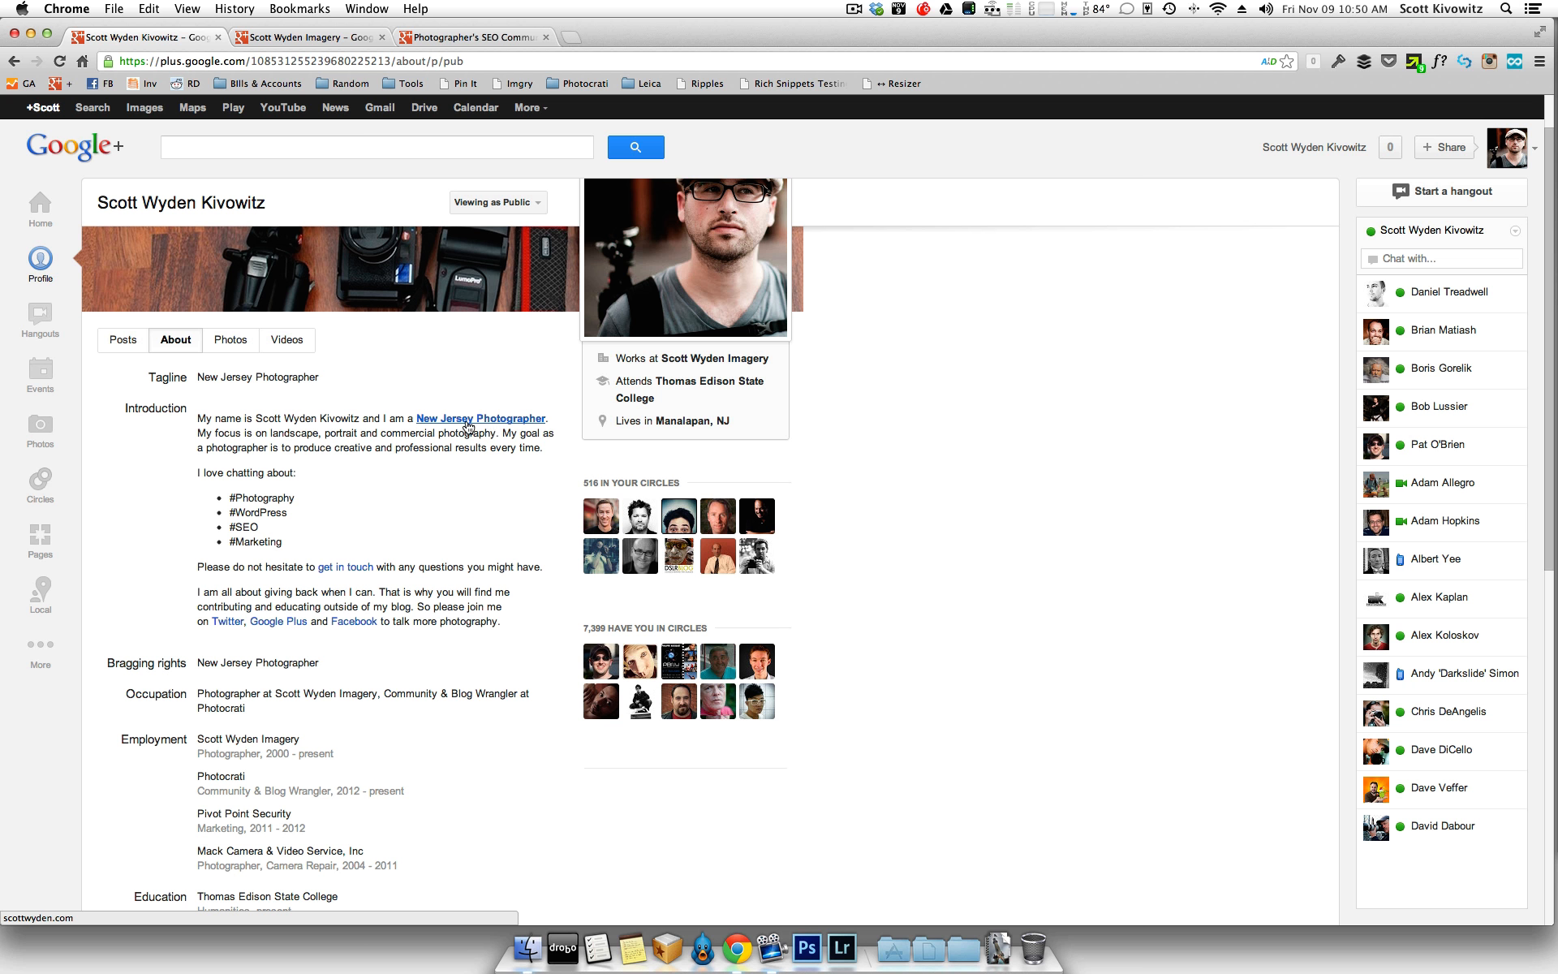
pyautogui.scroll(-3)
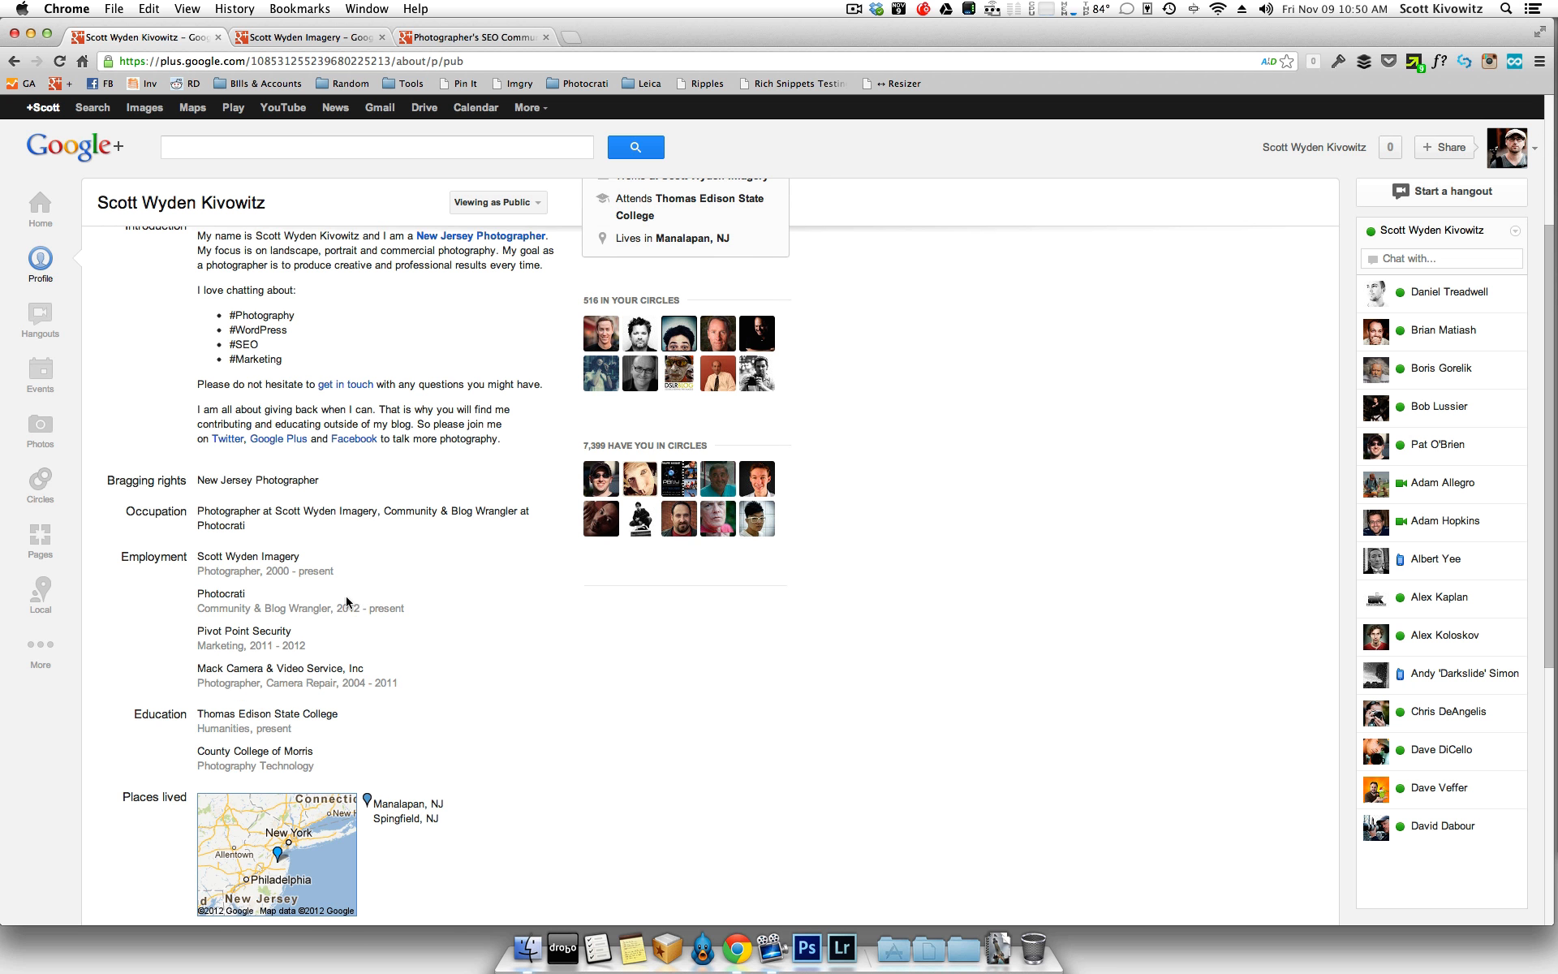
pyautogui.scroll(-3)
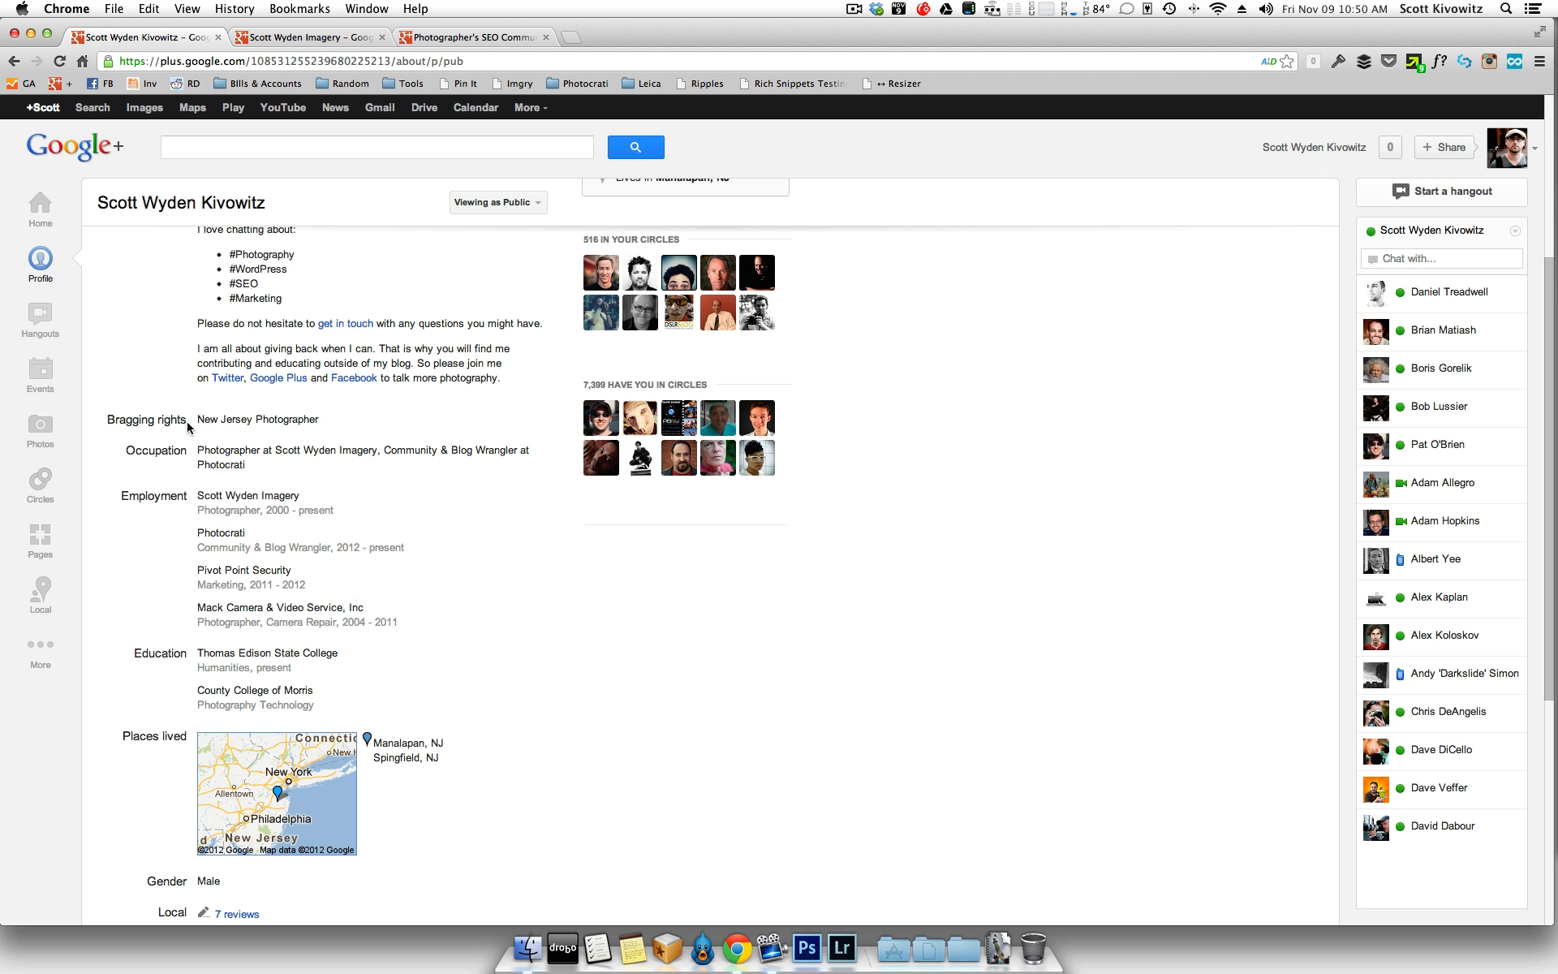
pyautogui.moveTo(336, 424)
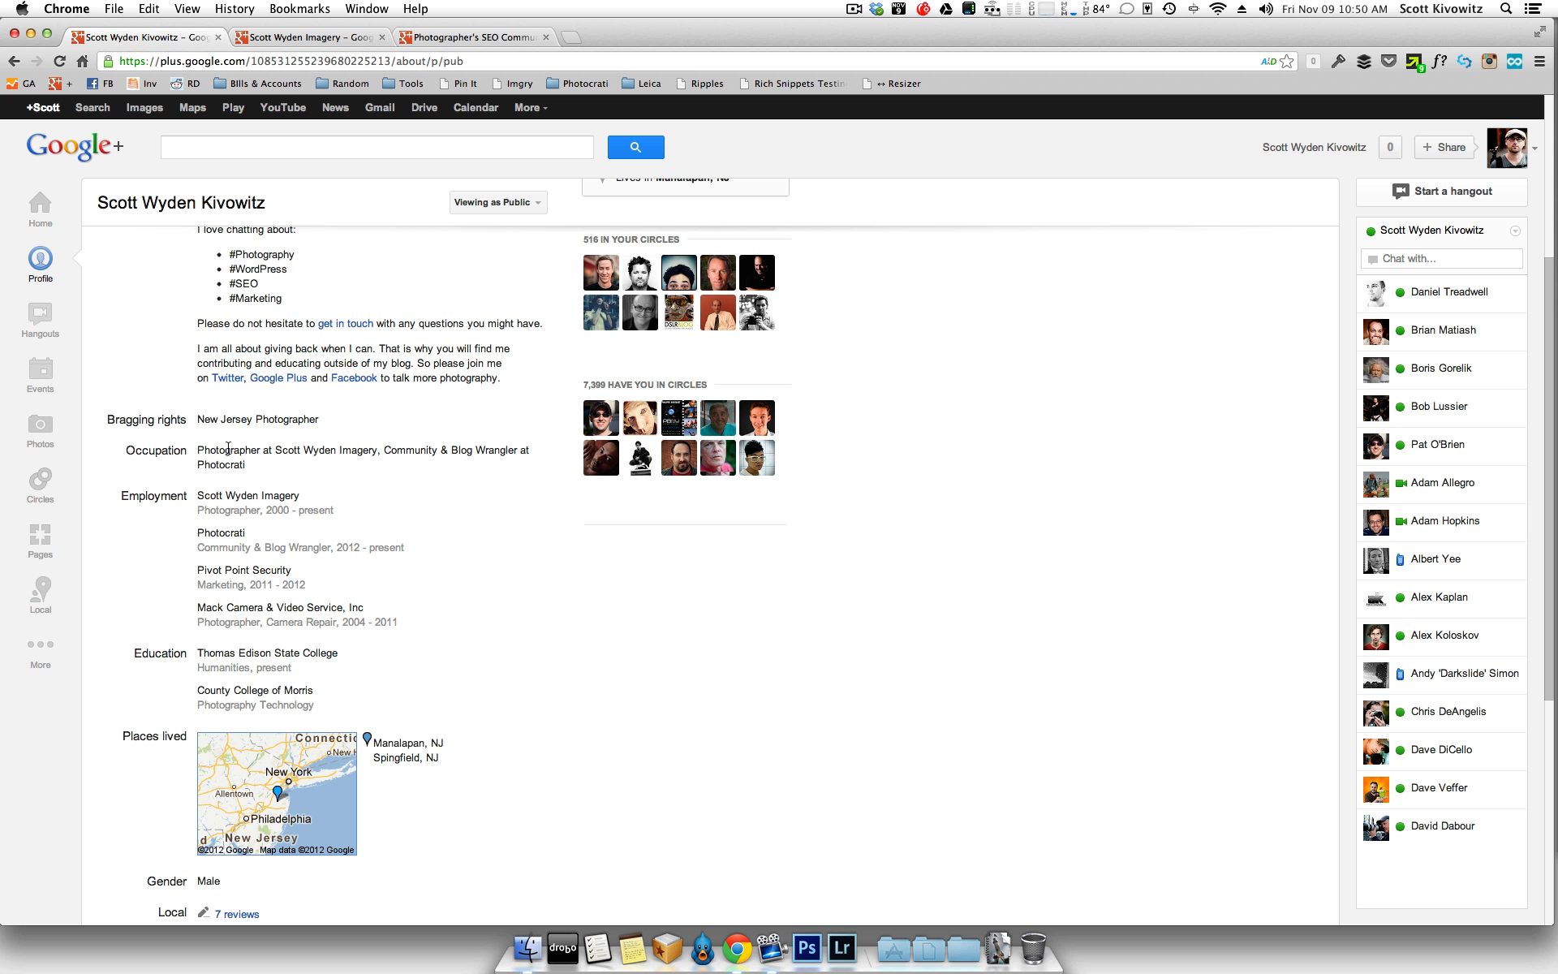
pyautogui.moveTo(282, 463)
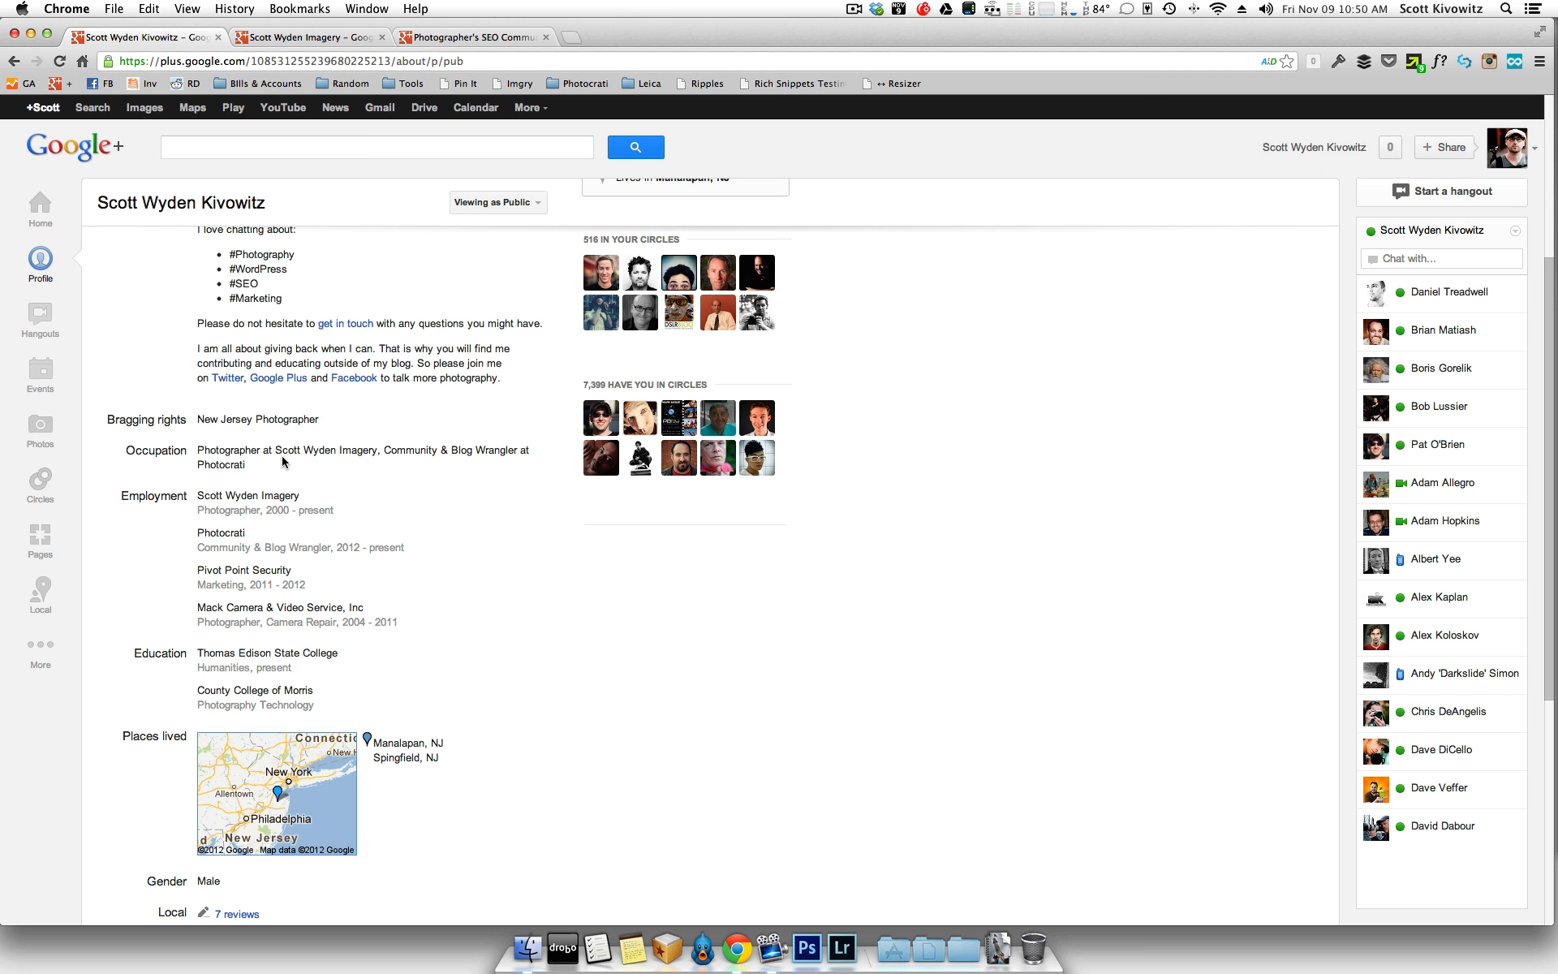
pyautogui.scroll(-3)
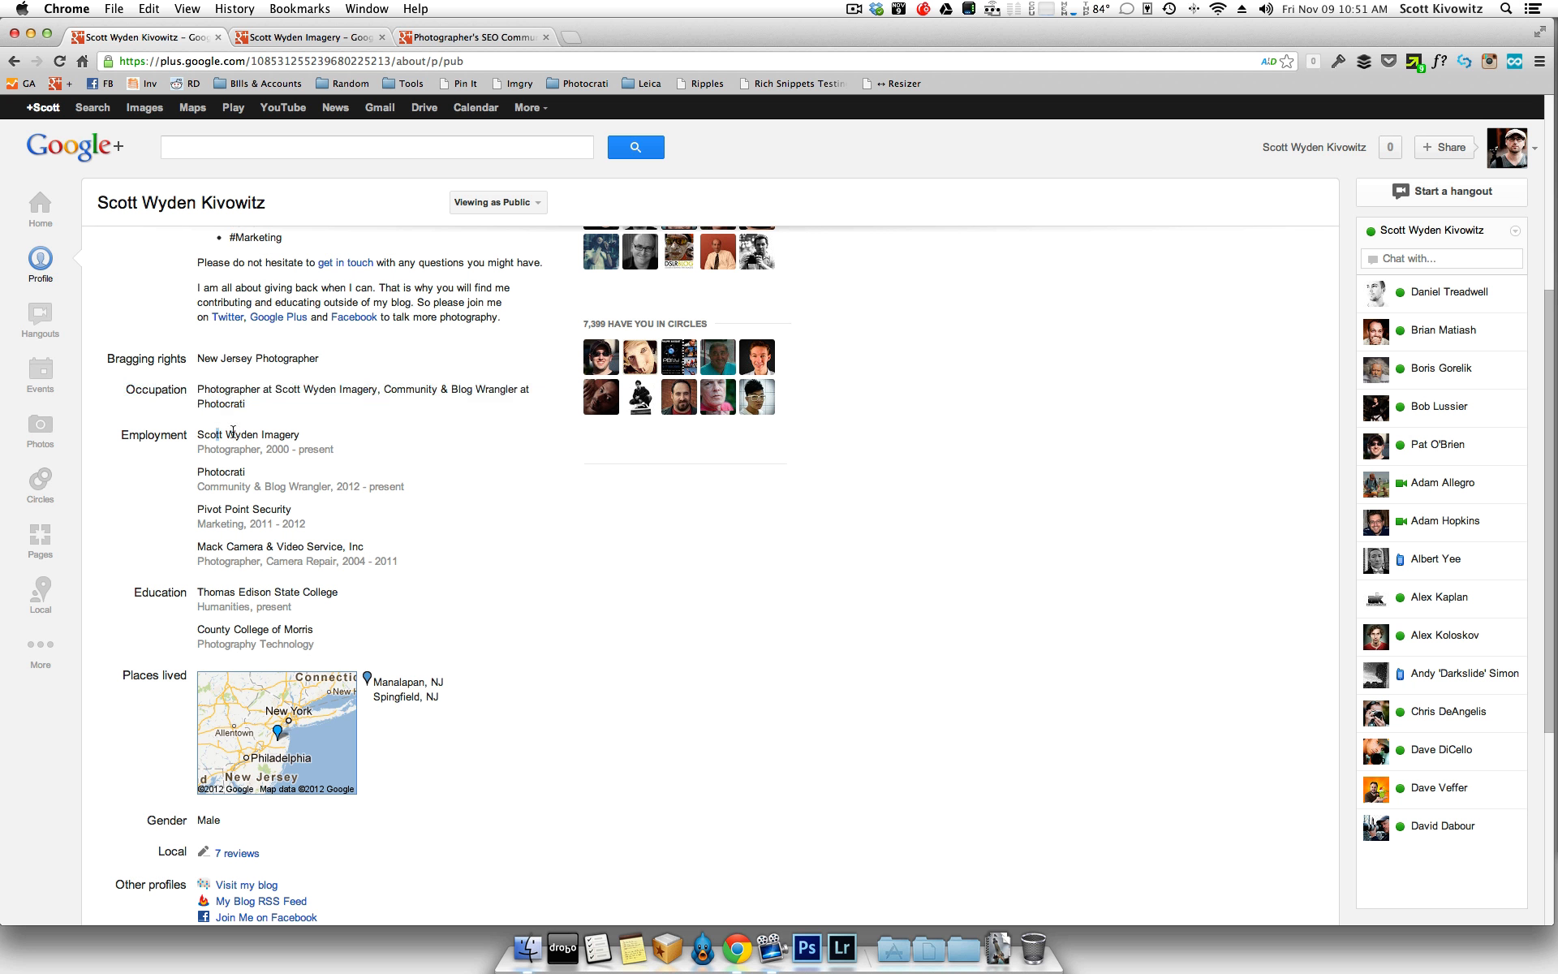
pyautogui.moveTo(323, 437)
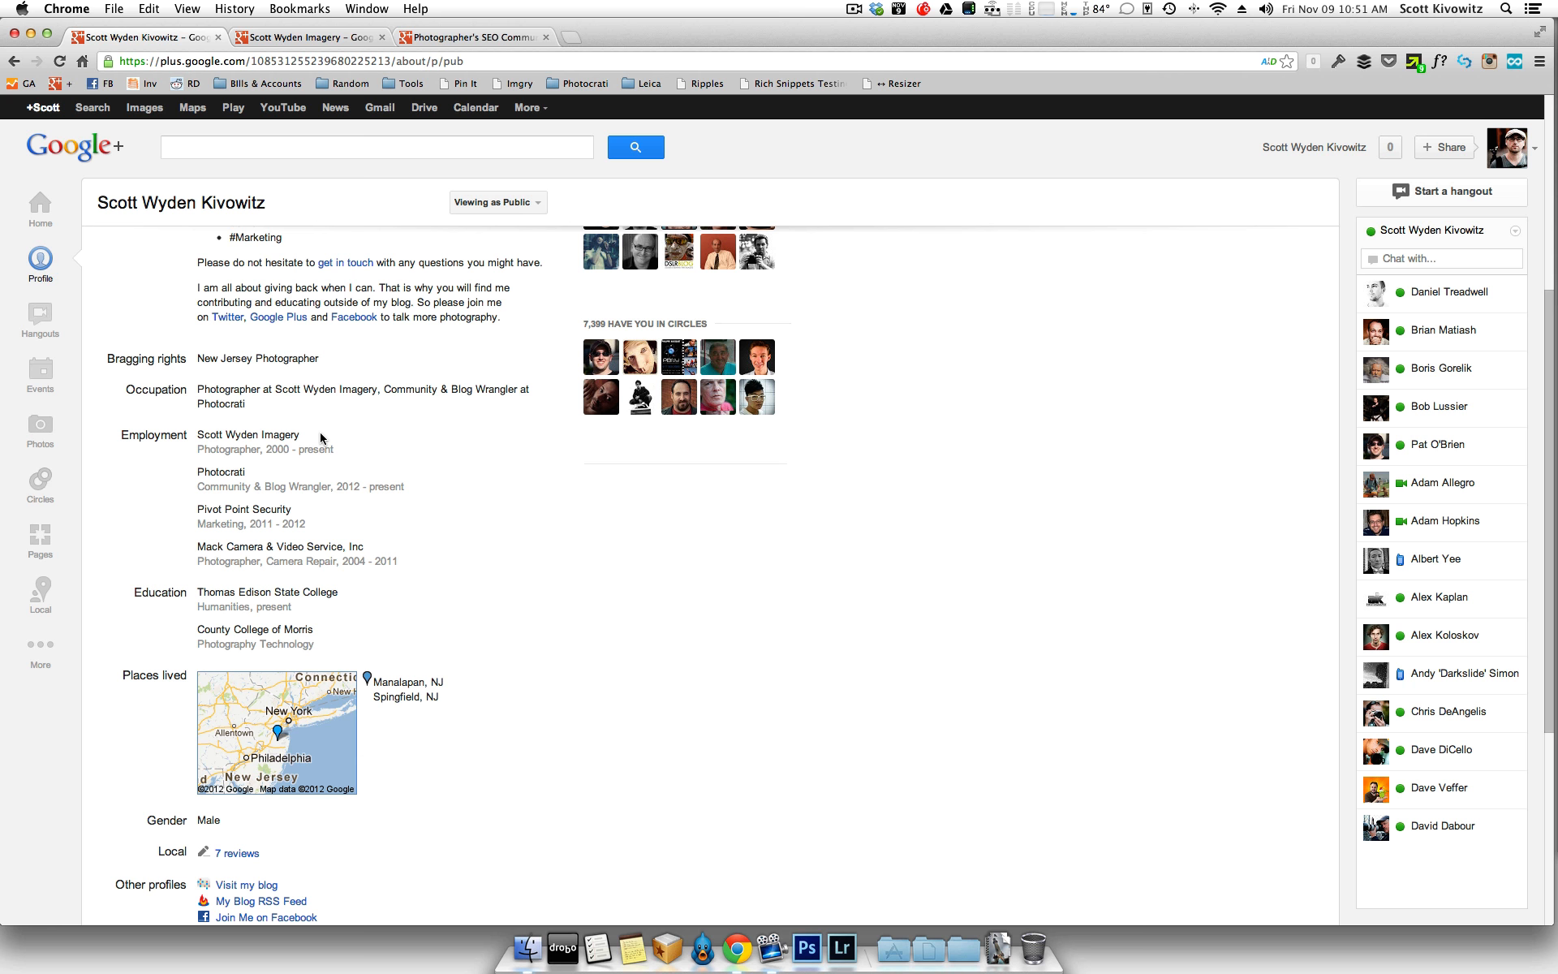
pyautogui.scroll(-3)
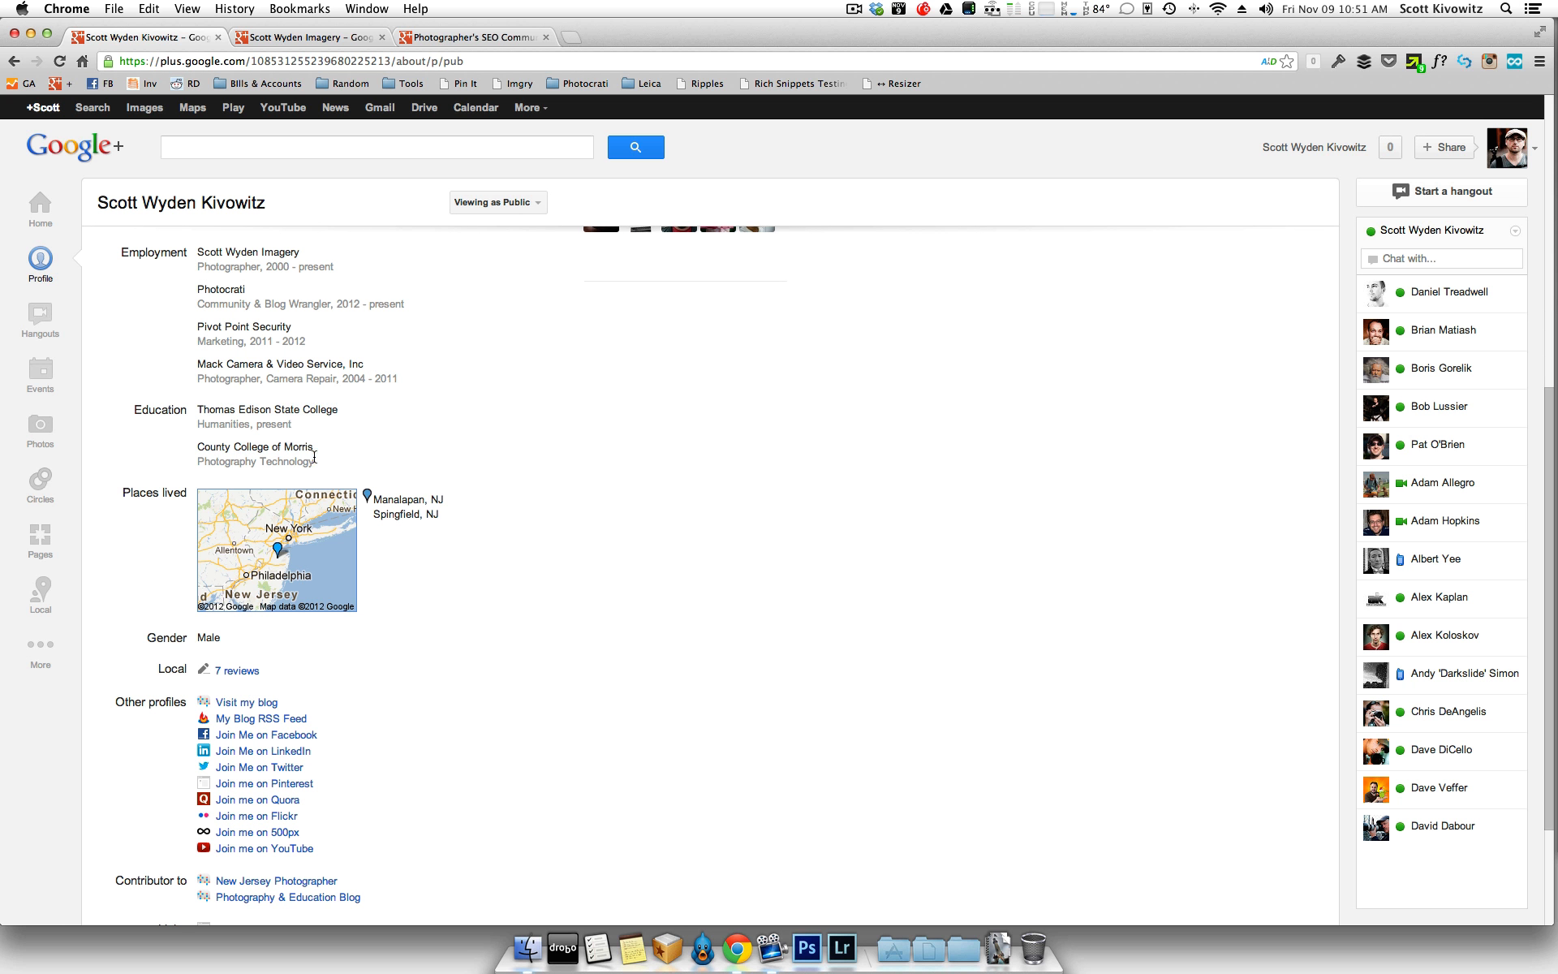
pyautogui.moveTo(342, 458)
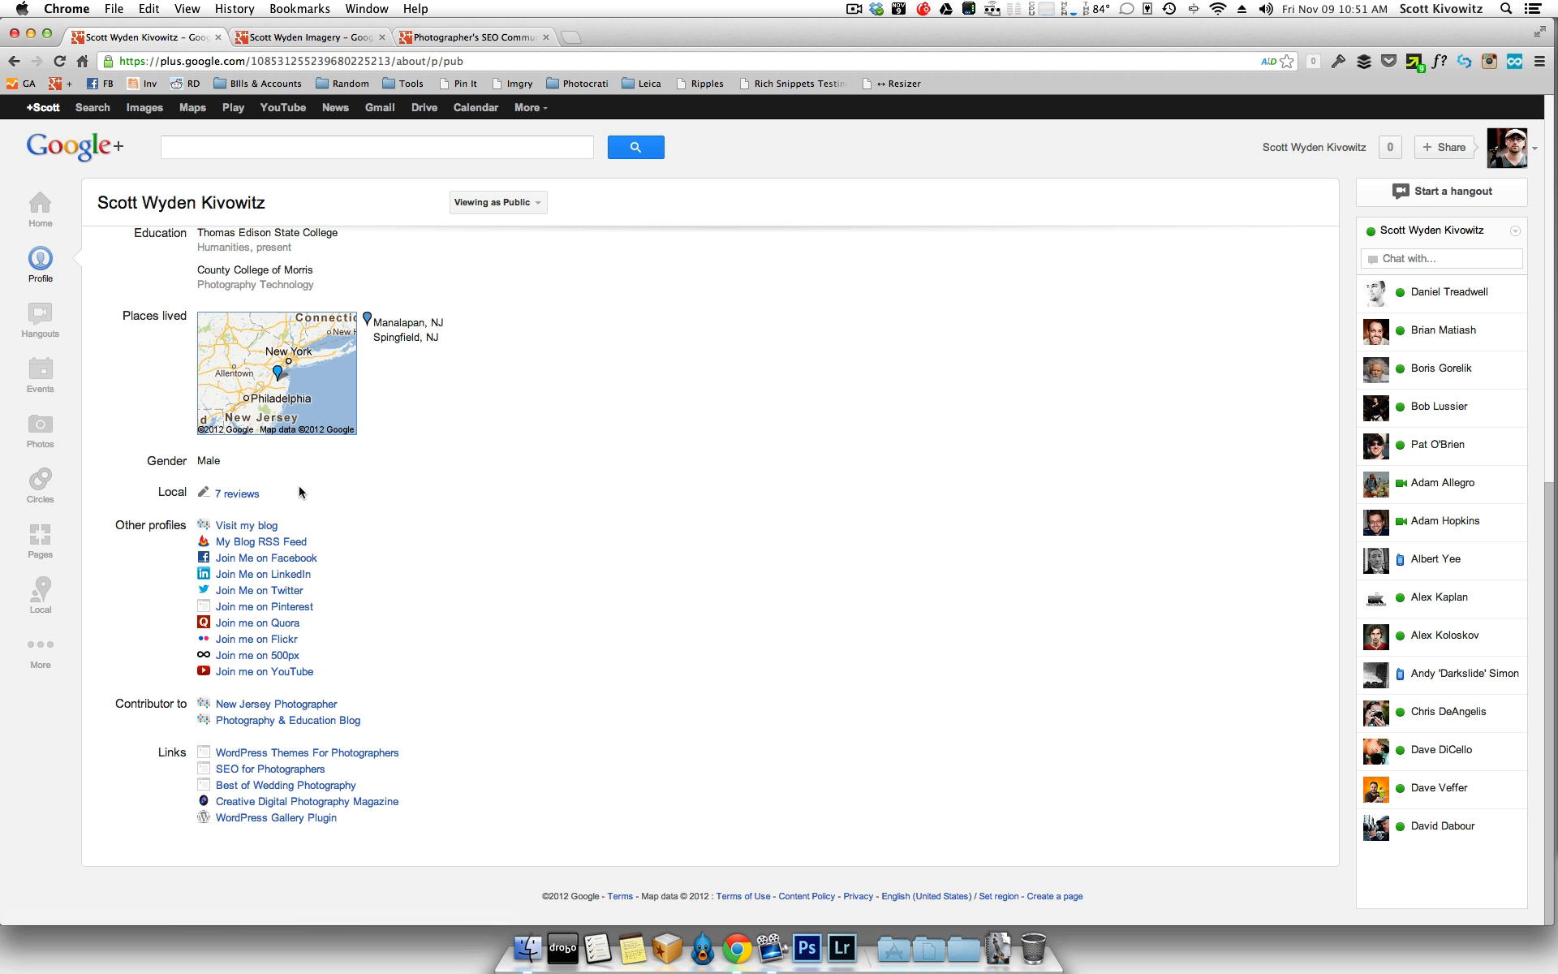
pyautogui.moveTo(286, 504)
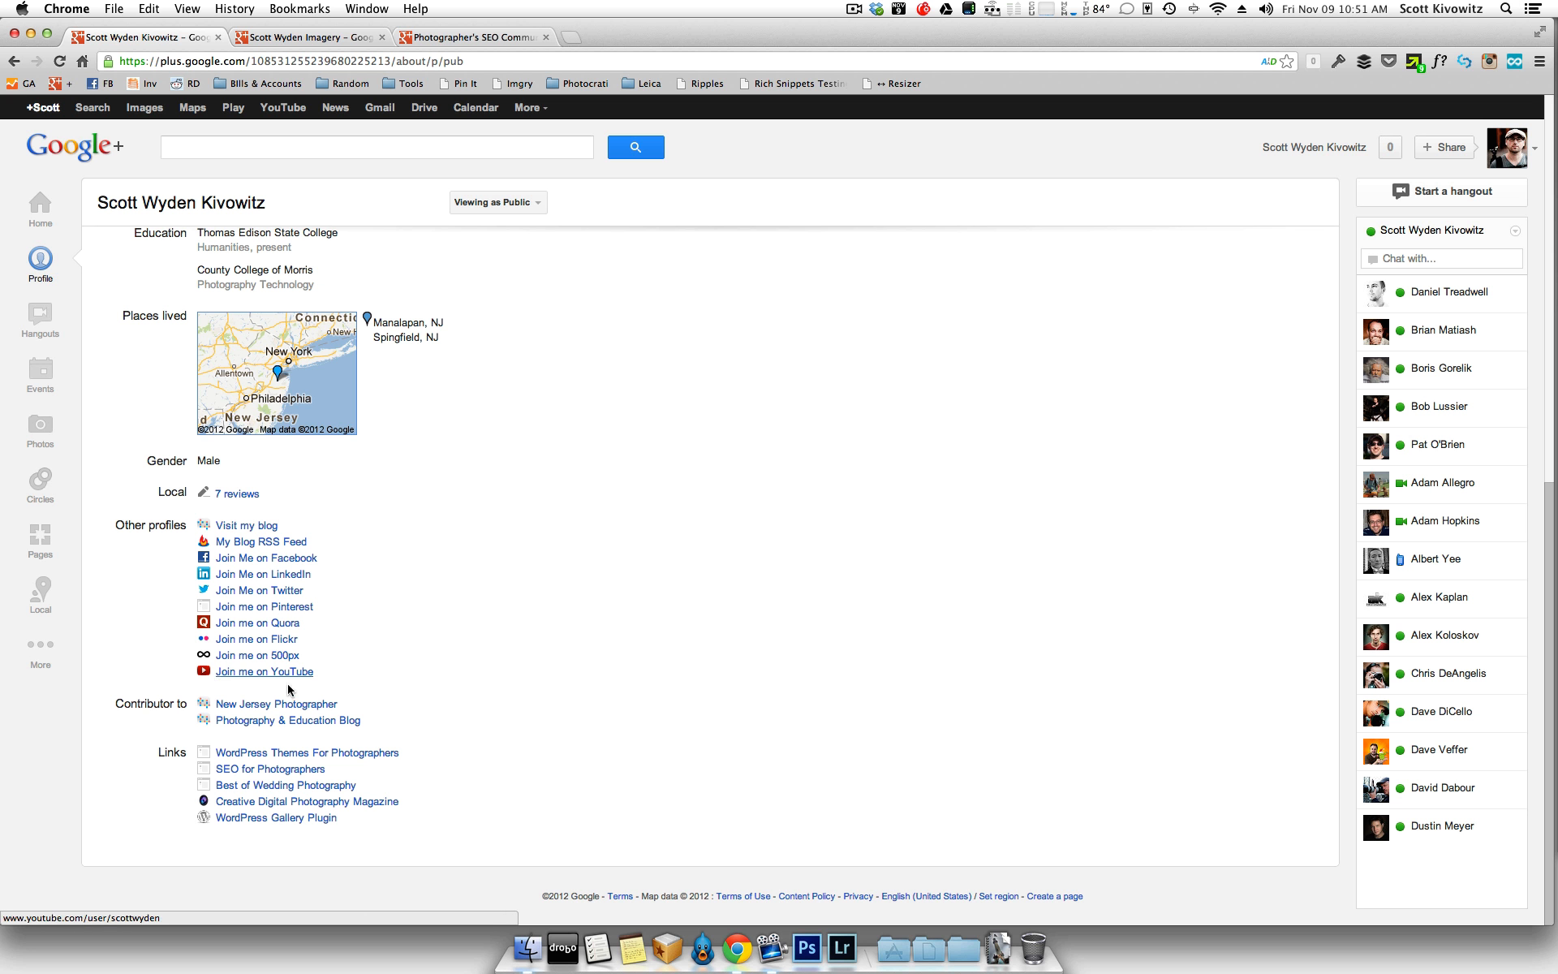
pyautogui.moveTo(264, 623)
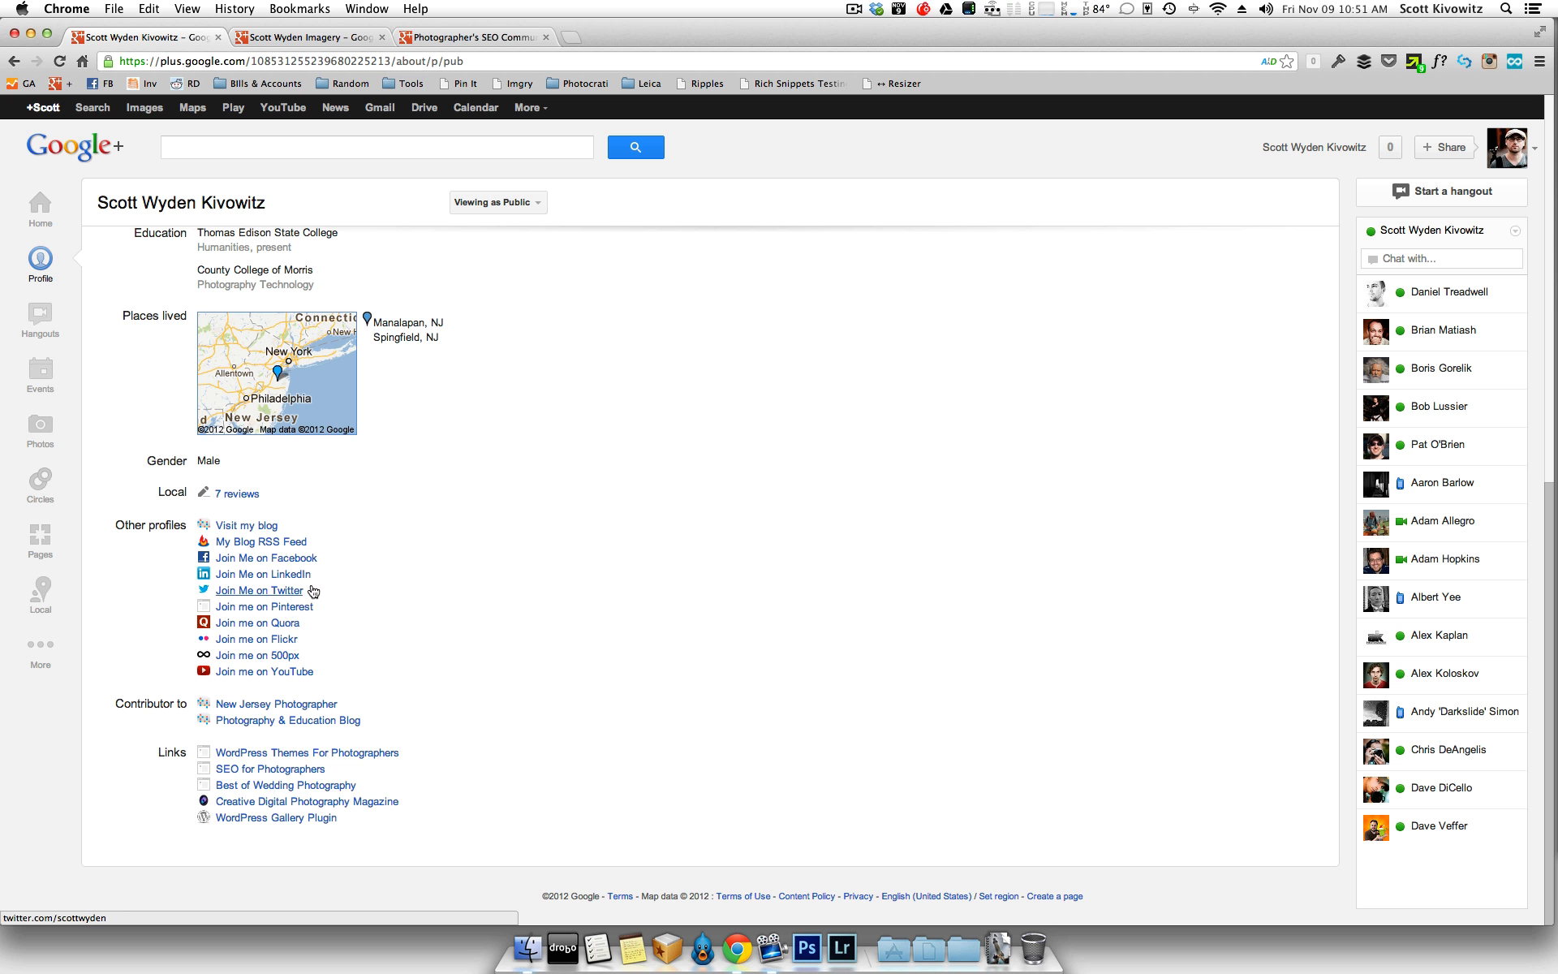
pyautogui.moveTo(229, 550)
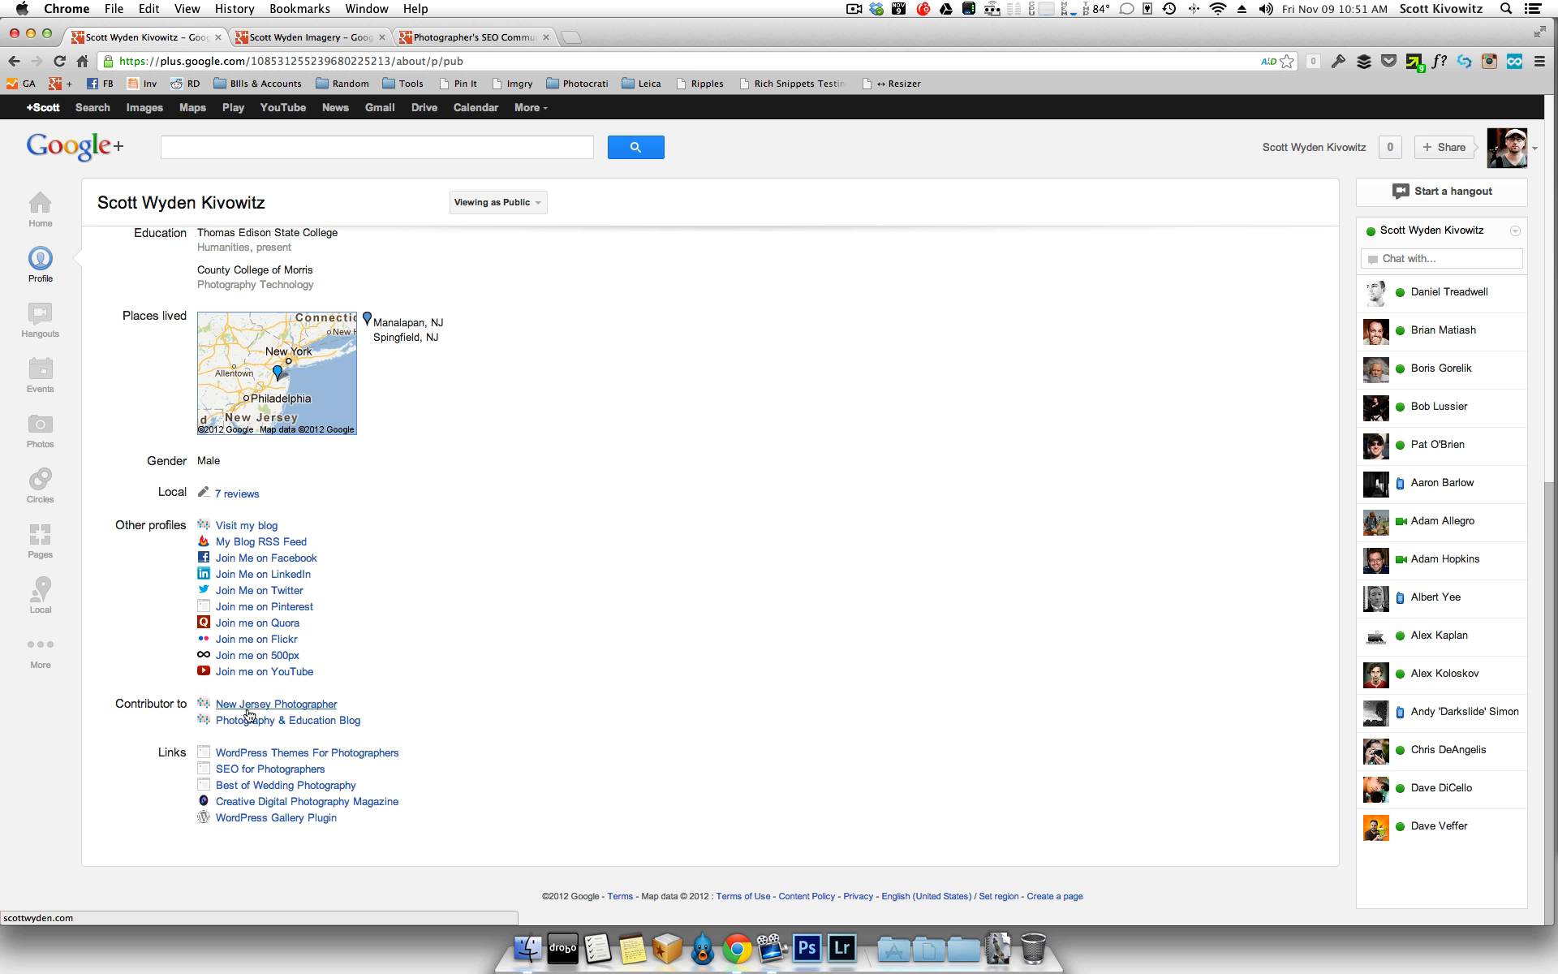
pyautogui.moveTo(276, 702)
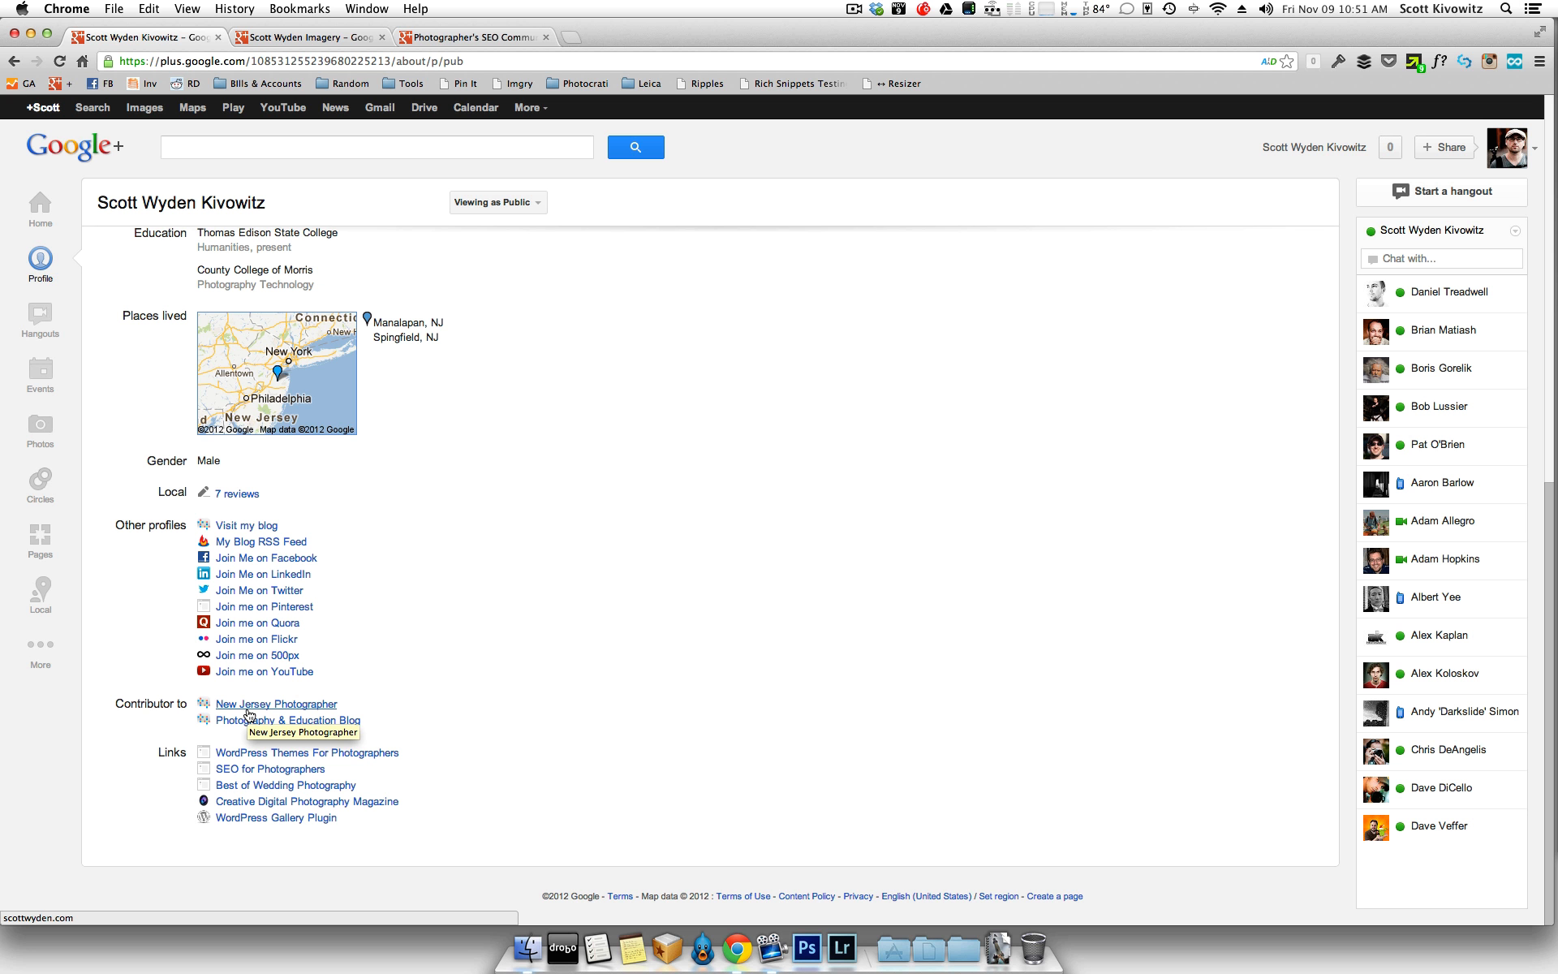
pyautogui.moveTo(286, 809)
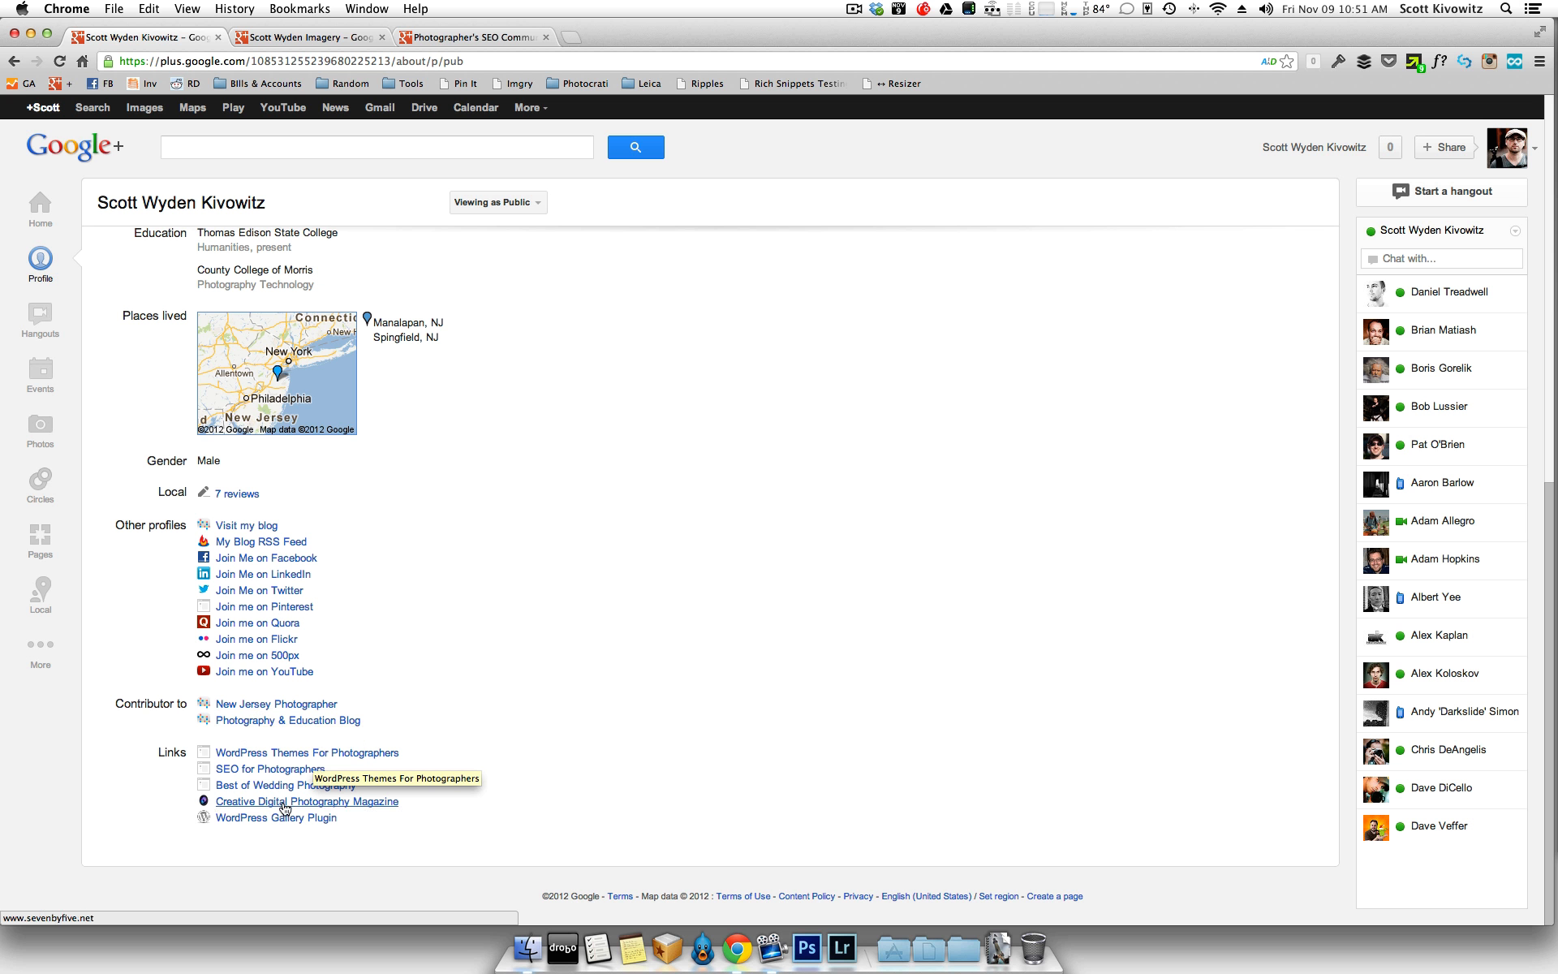
pyautogui.moveTo(276, 817)
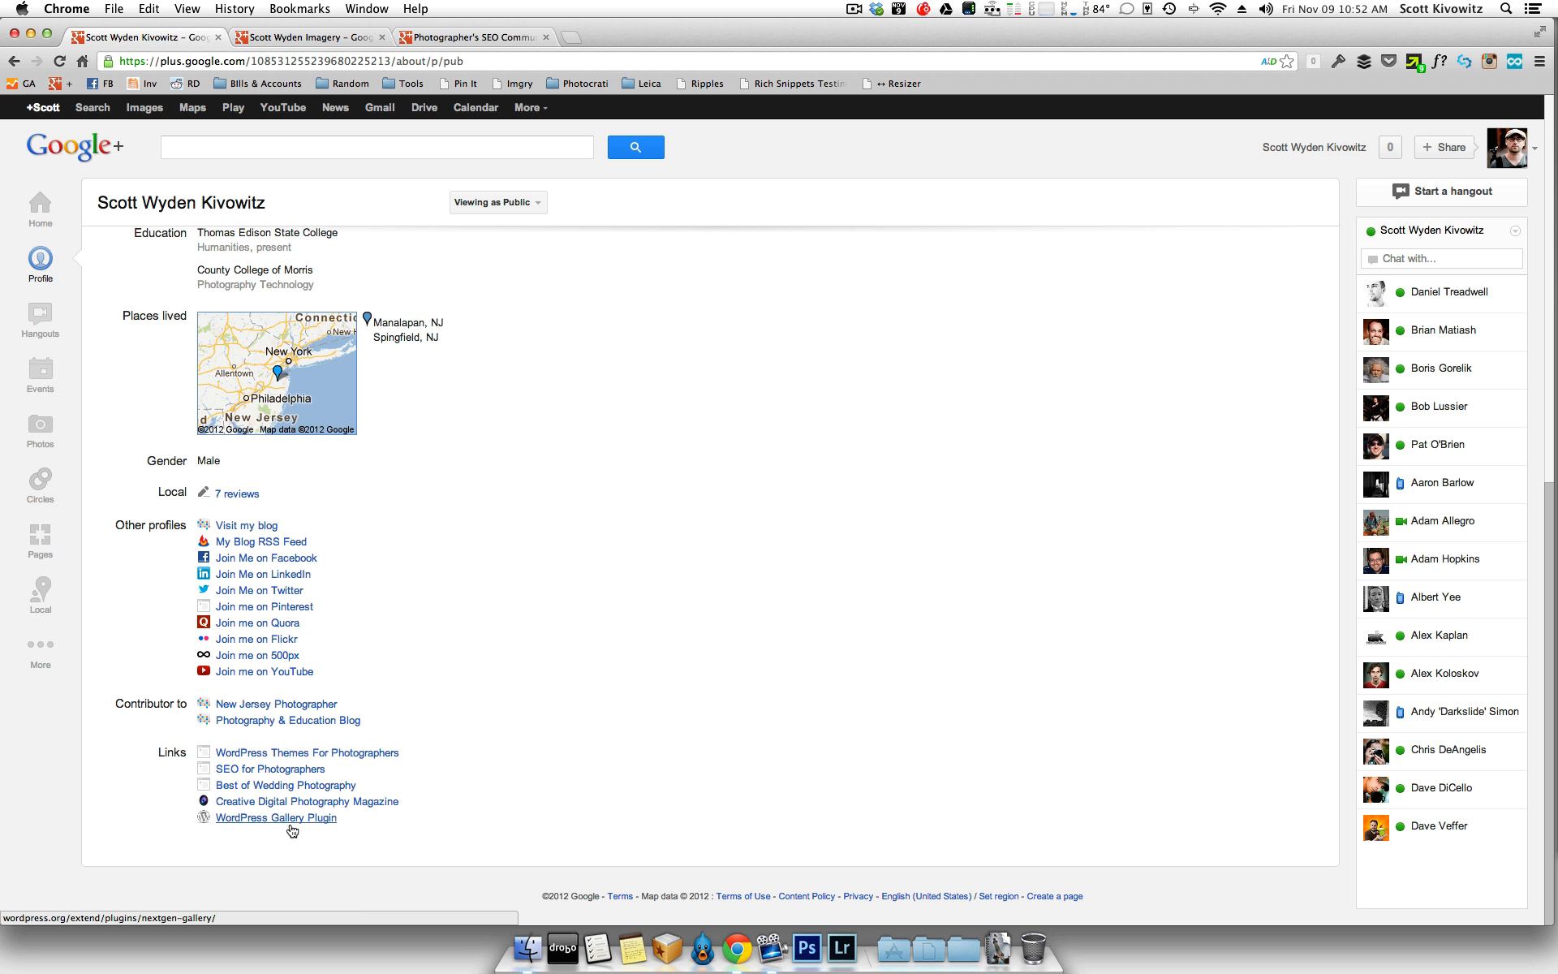
pyautogui.moveTo(276, 817)
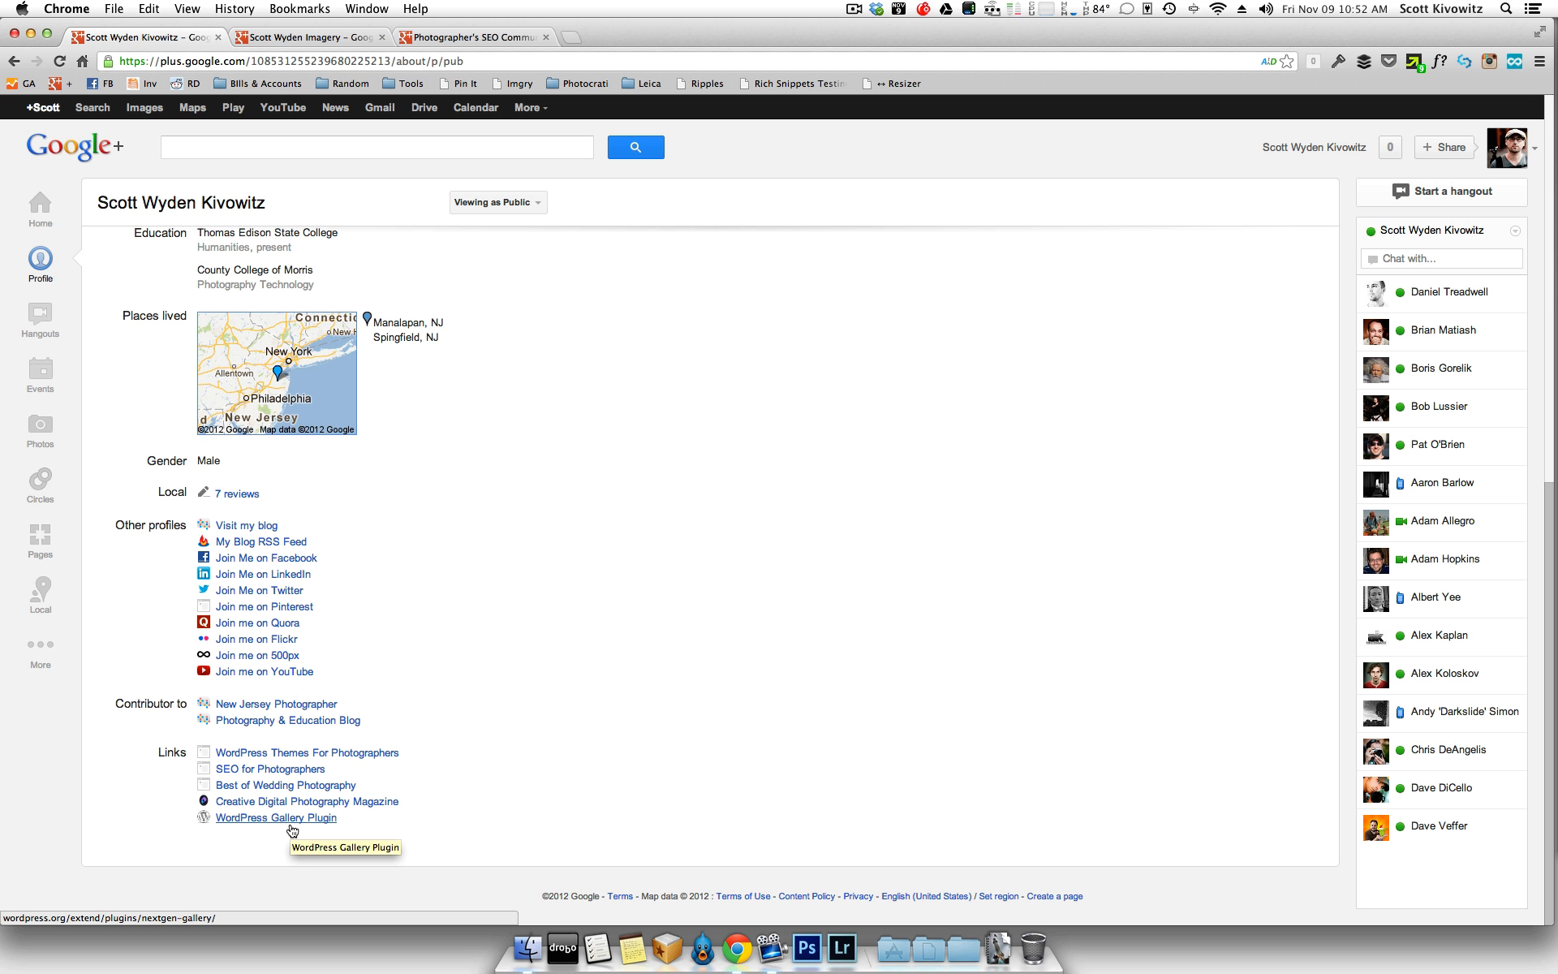
pyautogui.moveTo(327, 785)
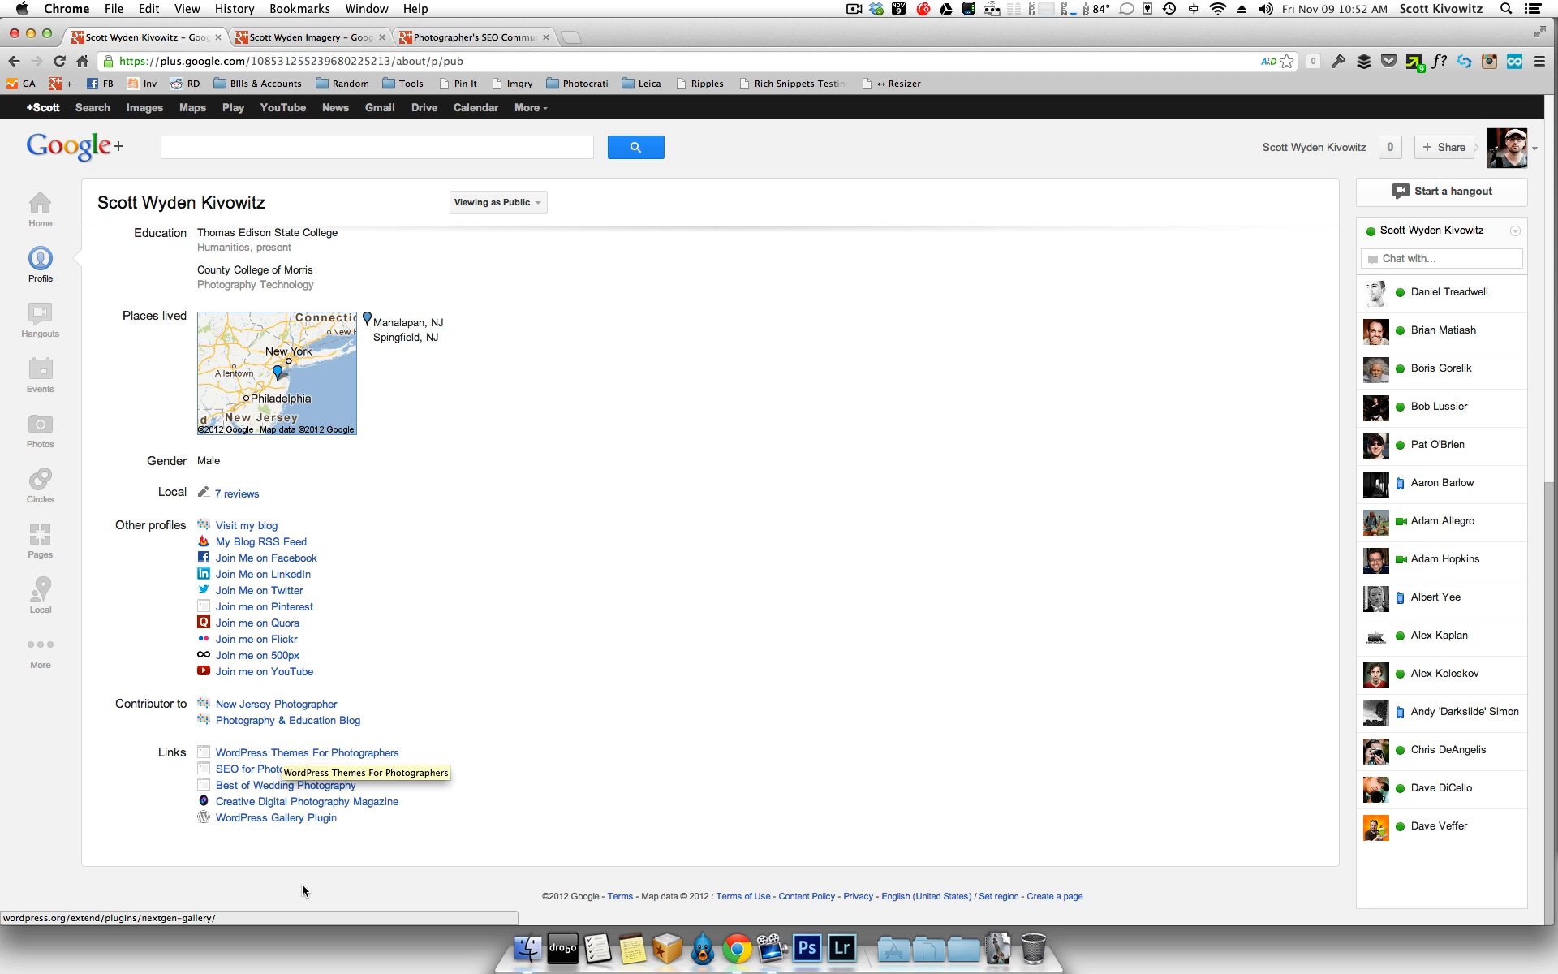
pyautogui.moveTo(386, 720)
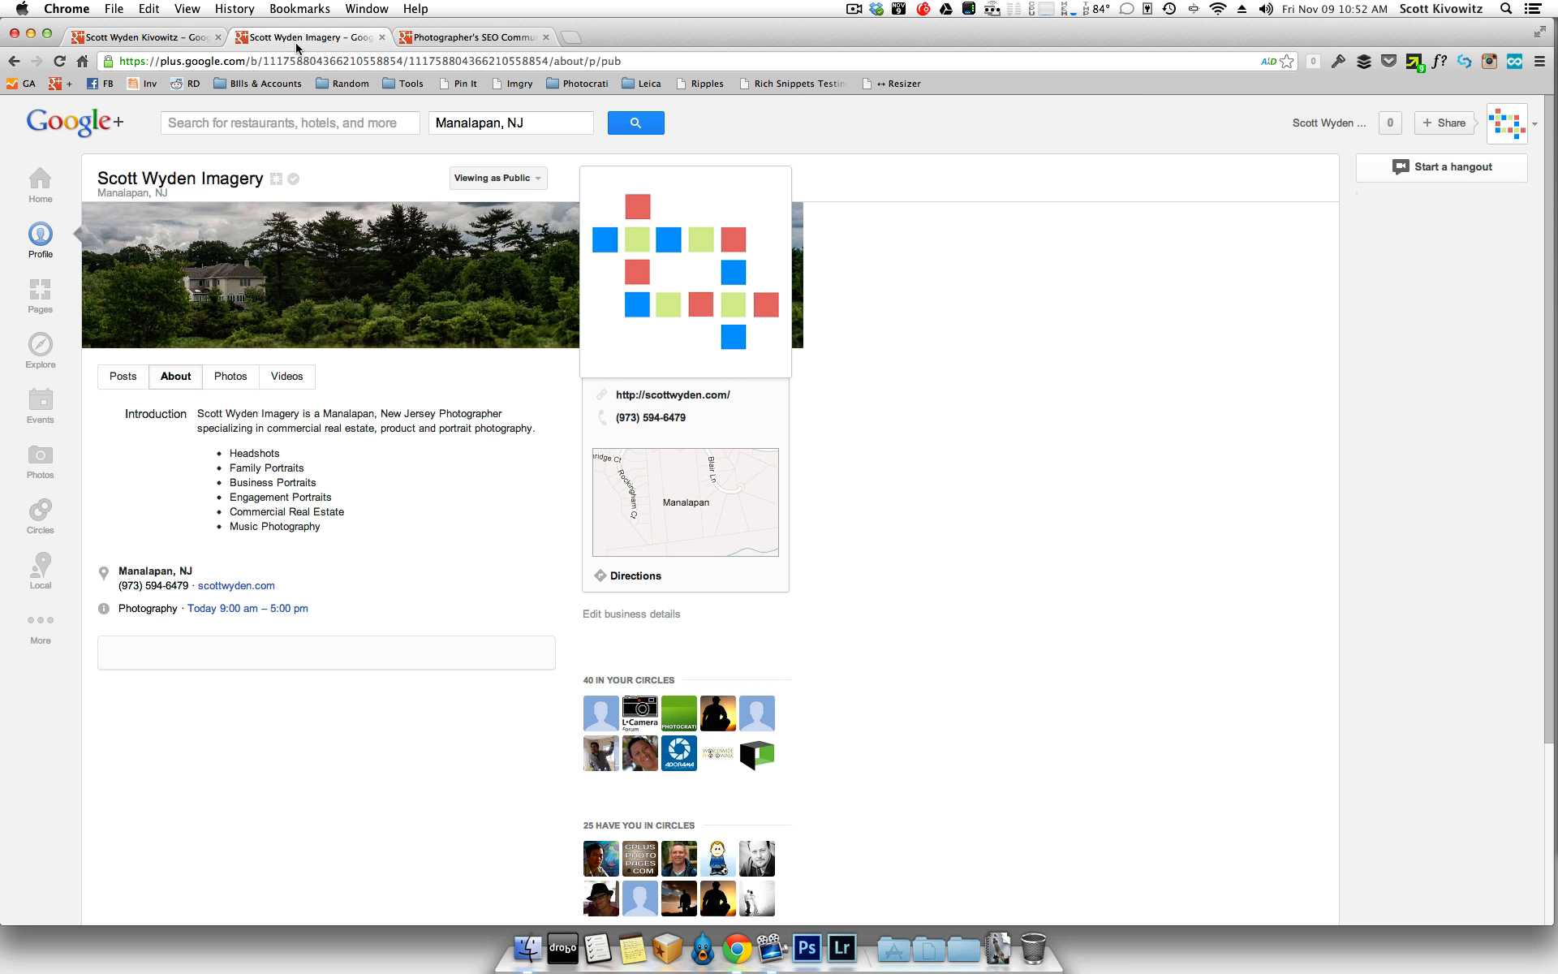
pyautogui.moveTo(357, 276)
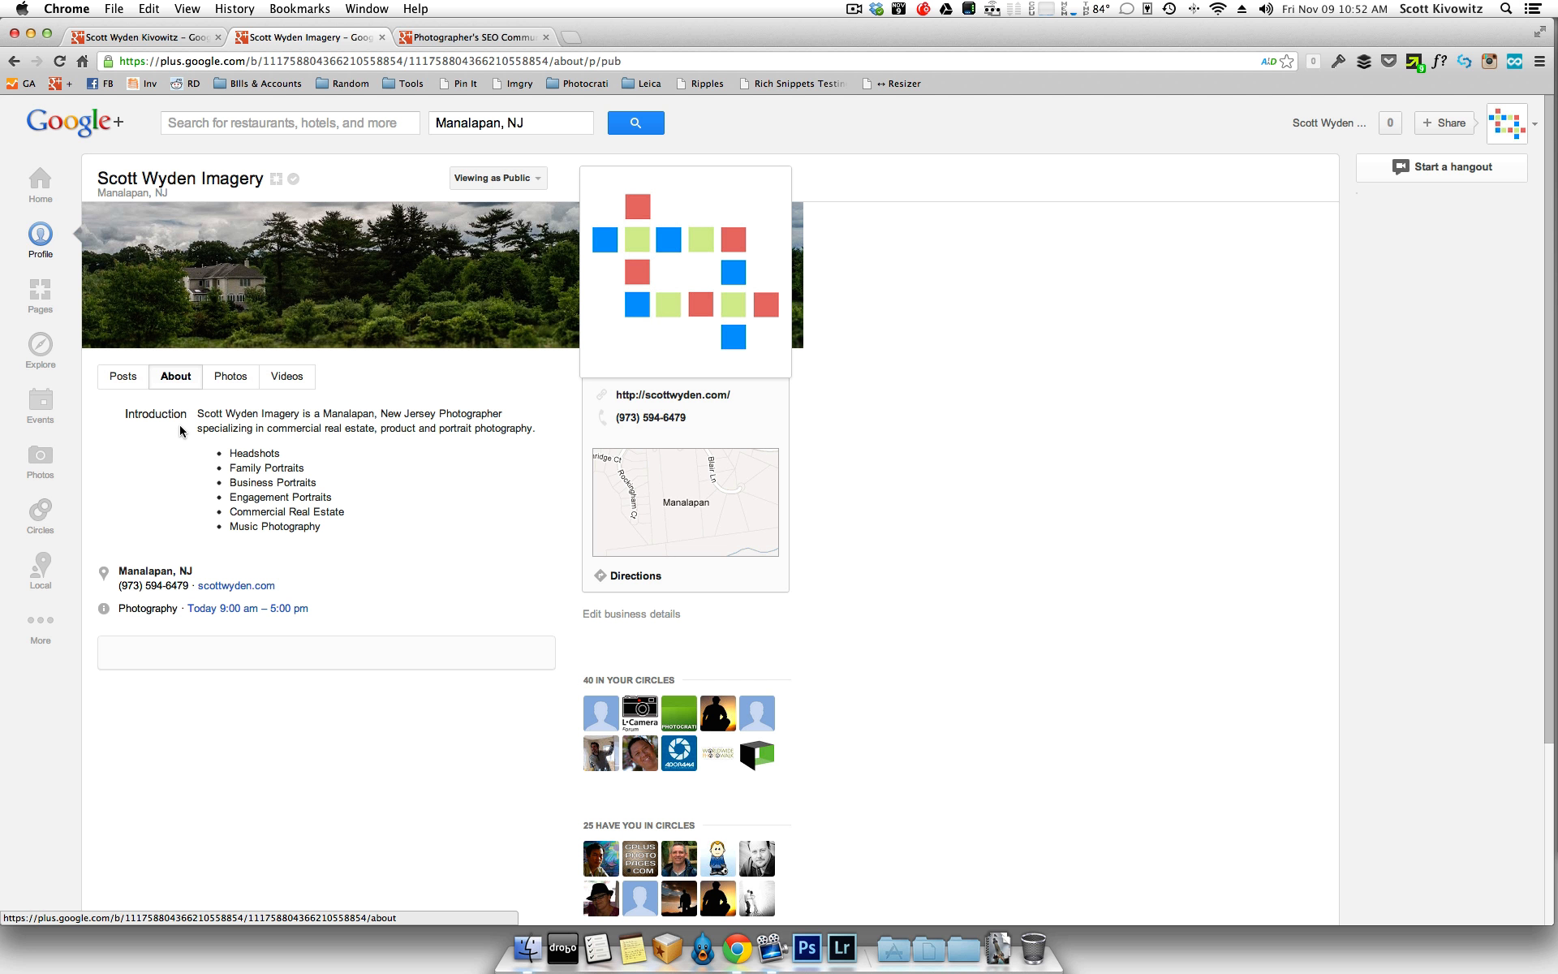
pyautogui.moveTo(401, 409)
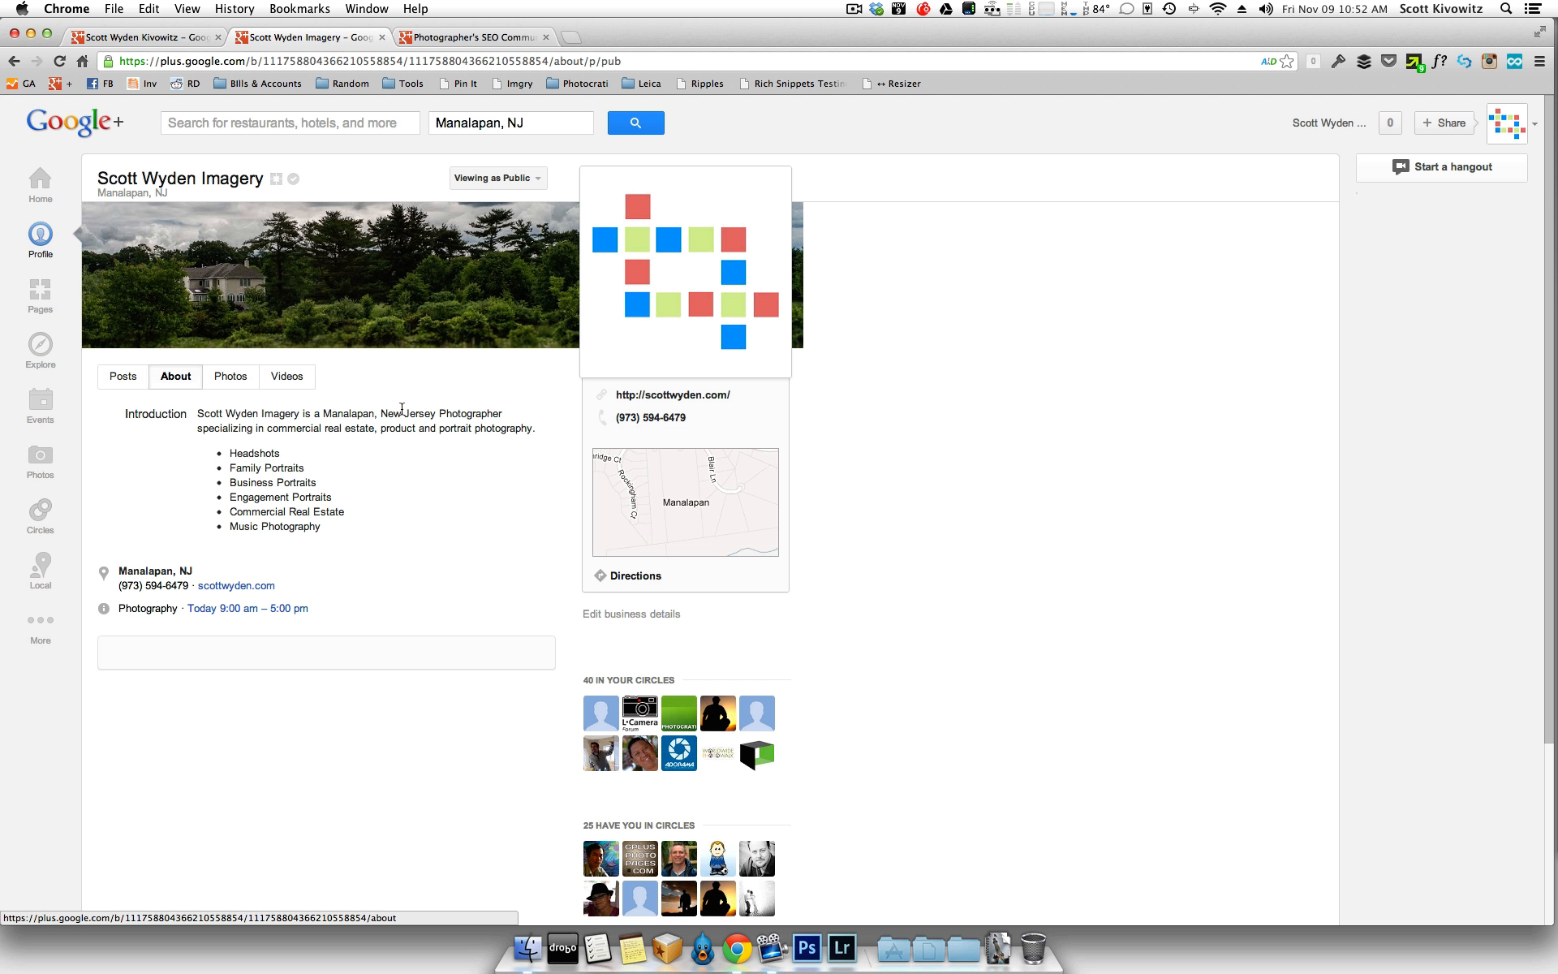
pyautogui.moveTo(206, 463)
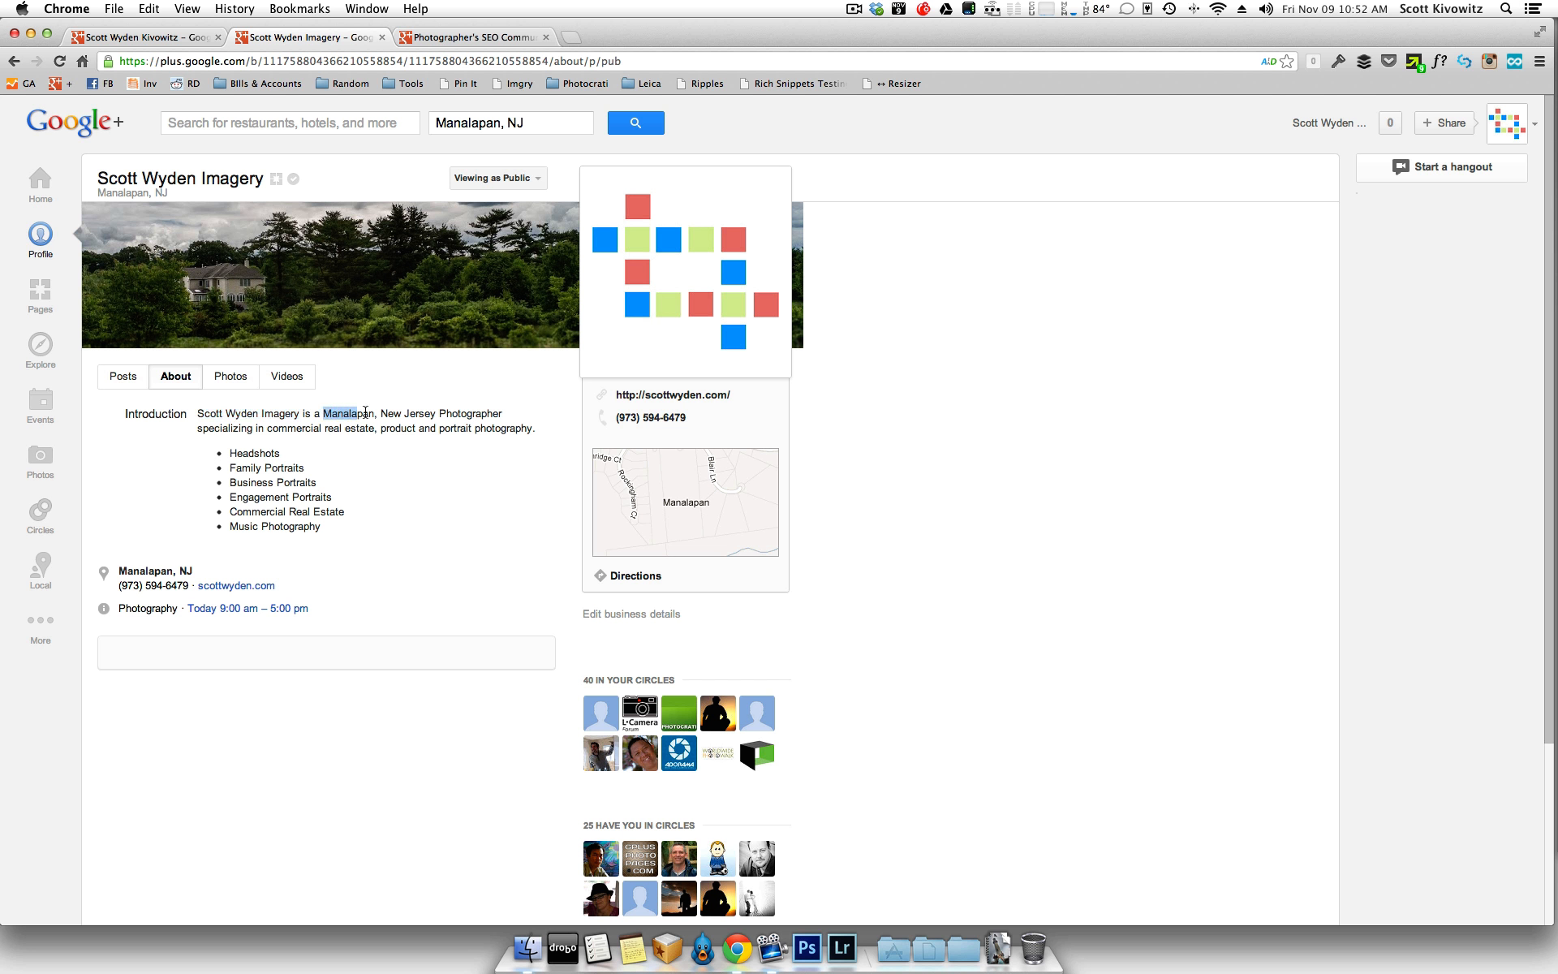
# Step: Highlight Manalapan and Photographer in the Scott Wyden Imagery local business introduction
pyautogui.moveTo(321, 413); pyautogui.dragTo(435, 412)
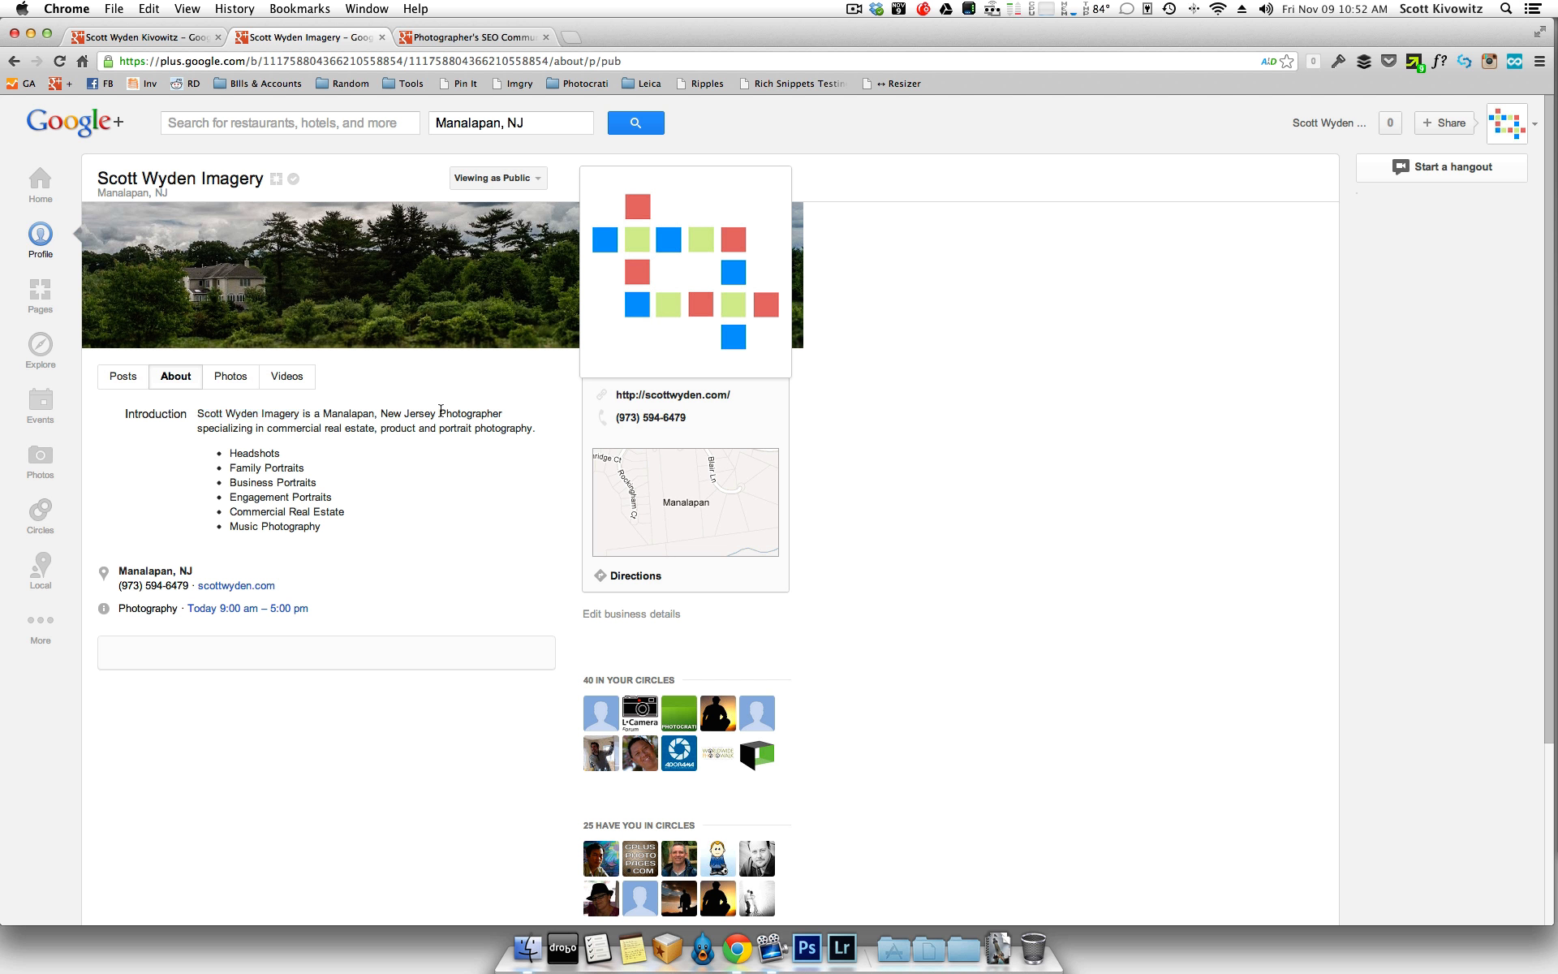
pyautogui.doubleClick(472, 412)
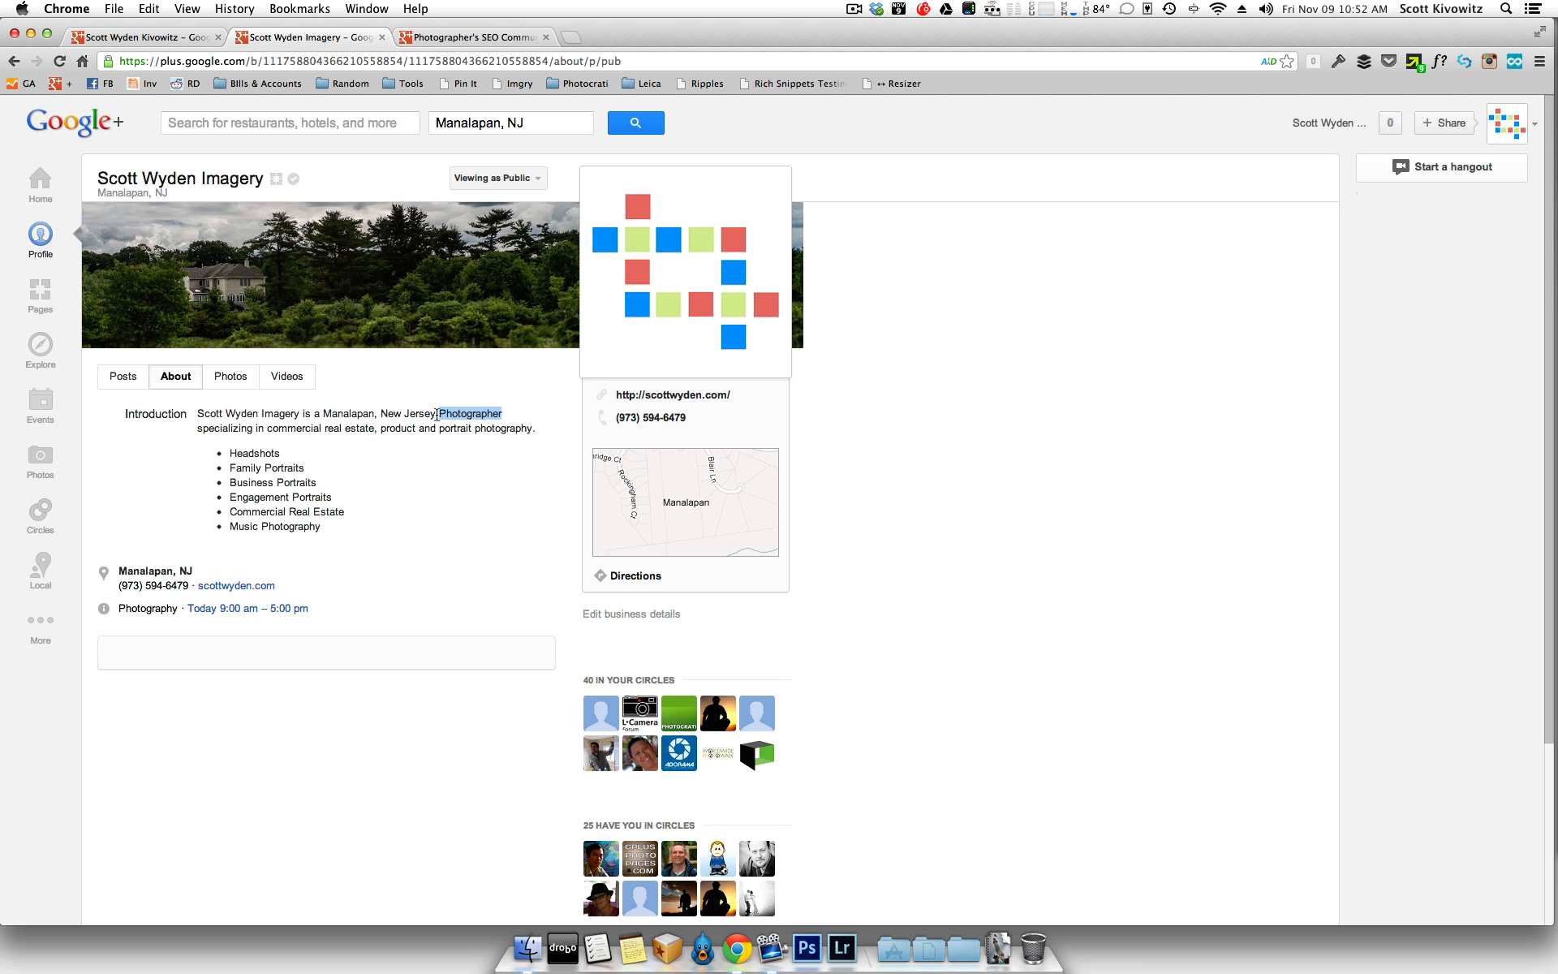
pyautogui.doubleClick(290, 525)
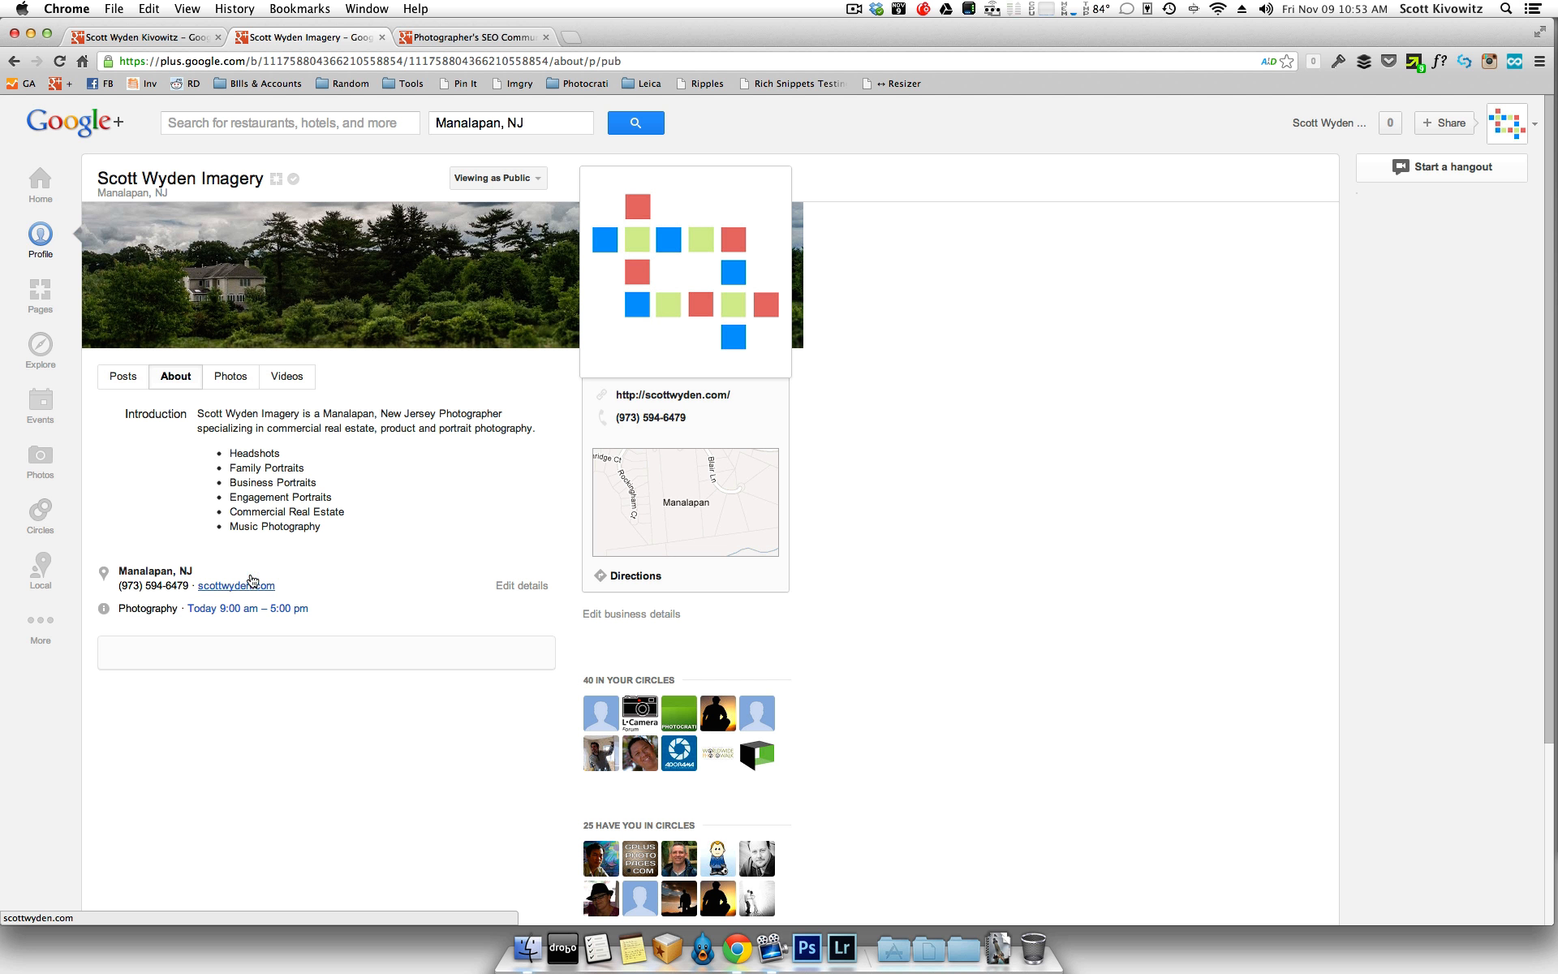
pyautogui.moveTo(292, 179)
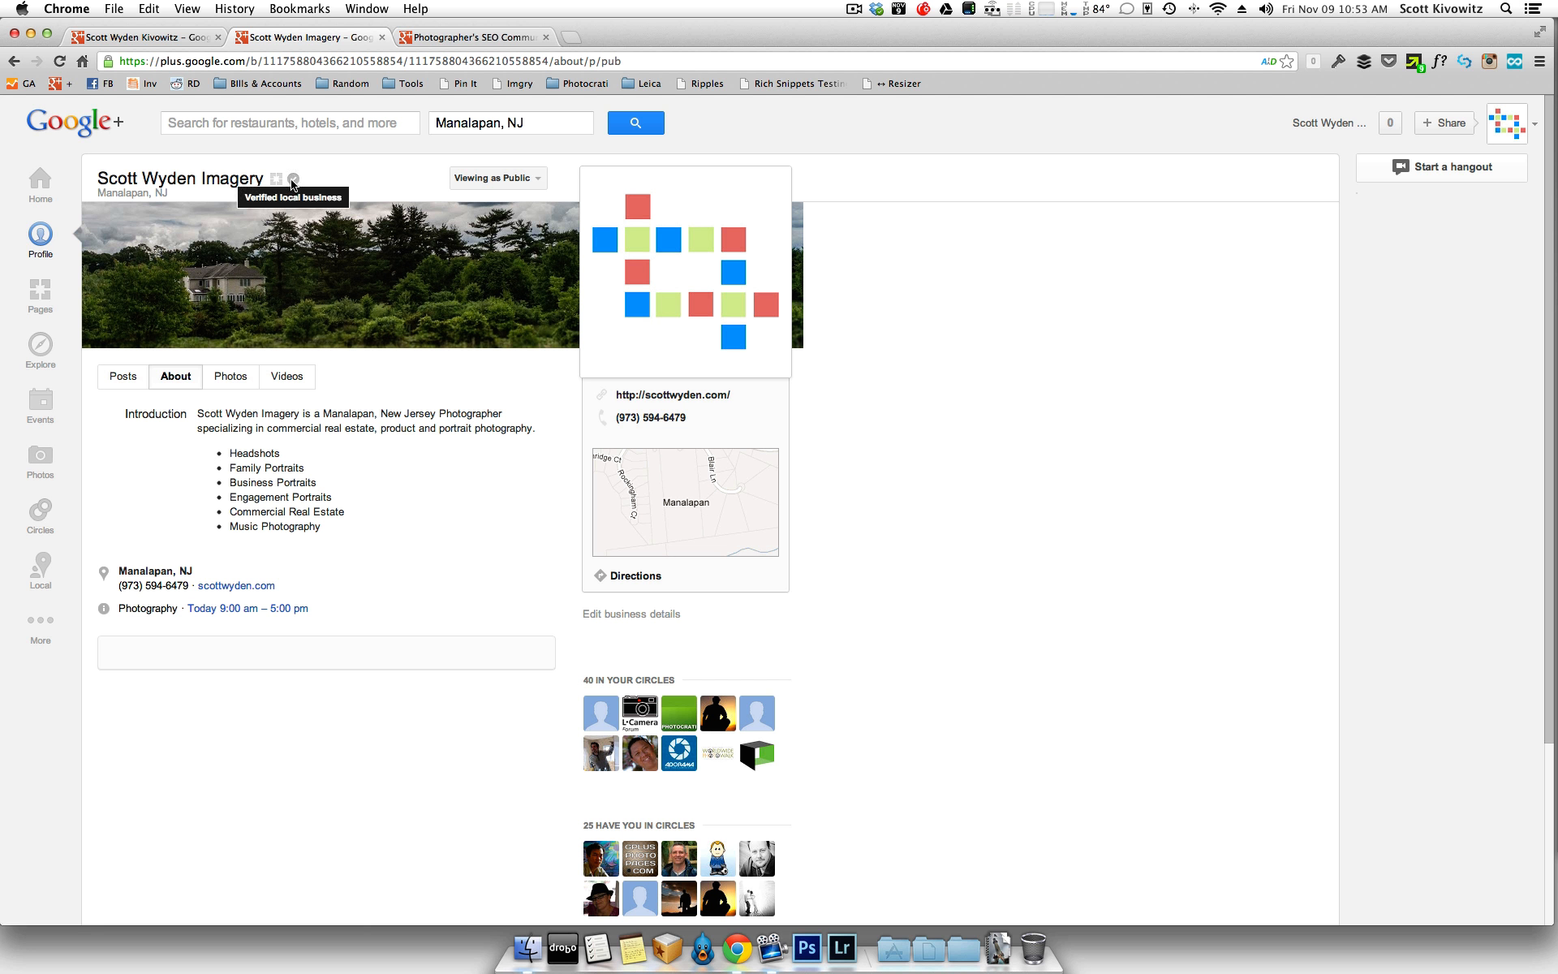
pyautogui.moveTo(318, 179)
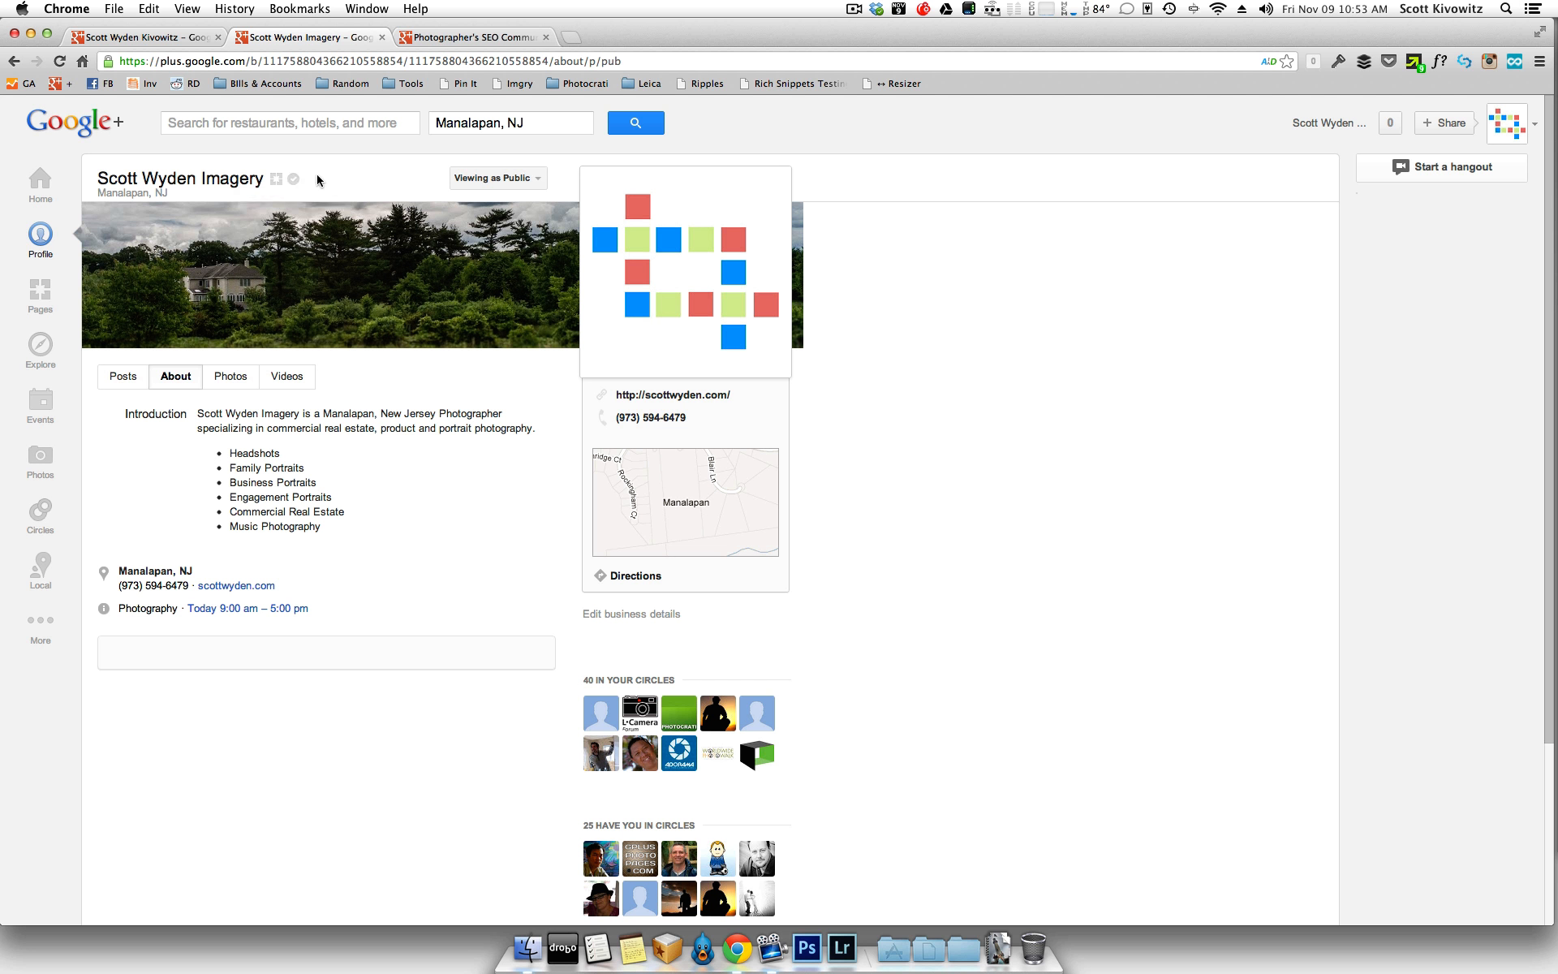
pyautogui.moveTo(282, 186)
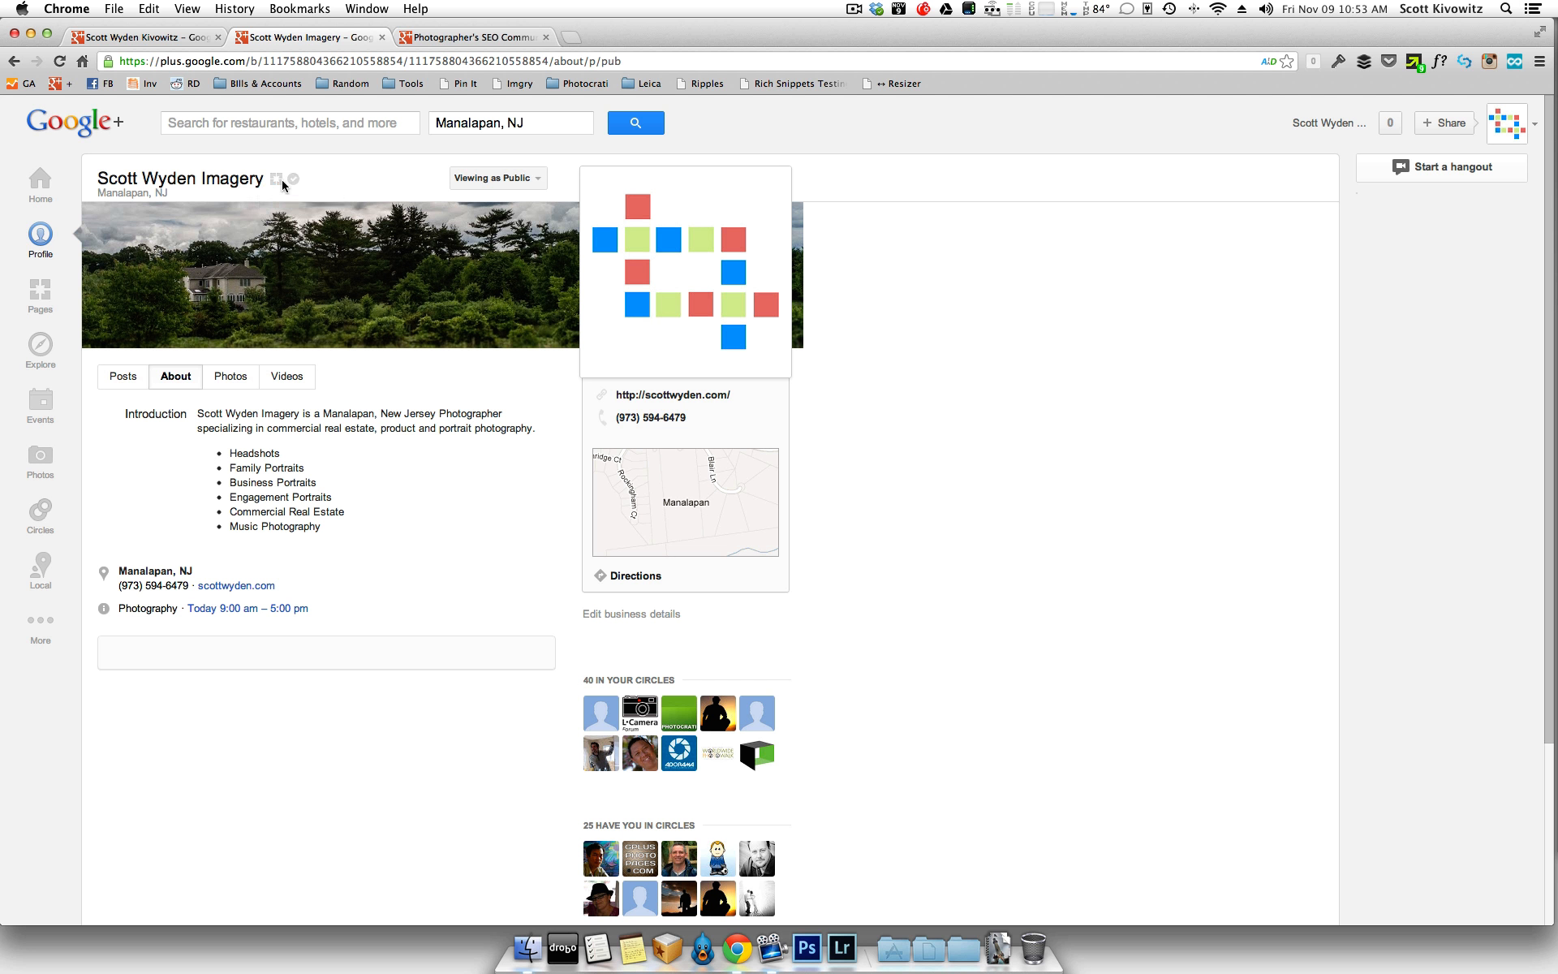
pyautogui.moveTo(445, 502)
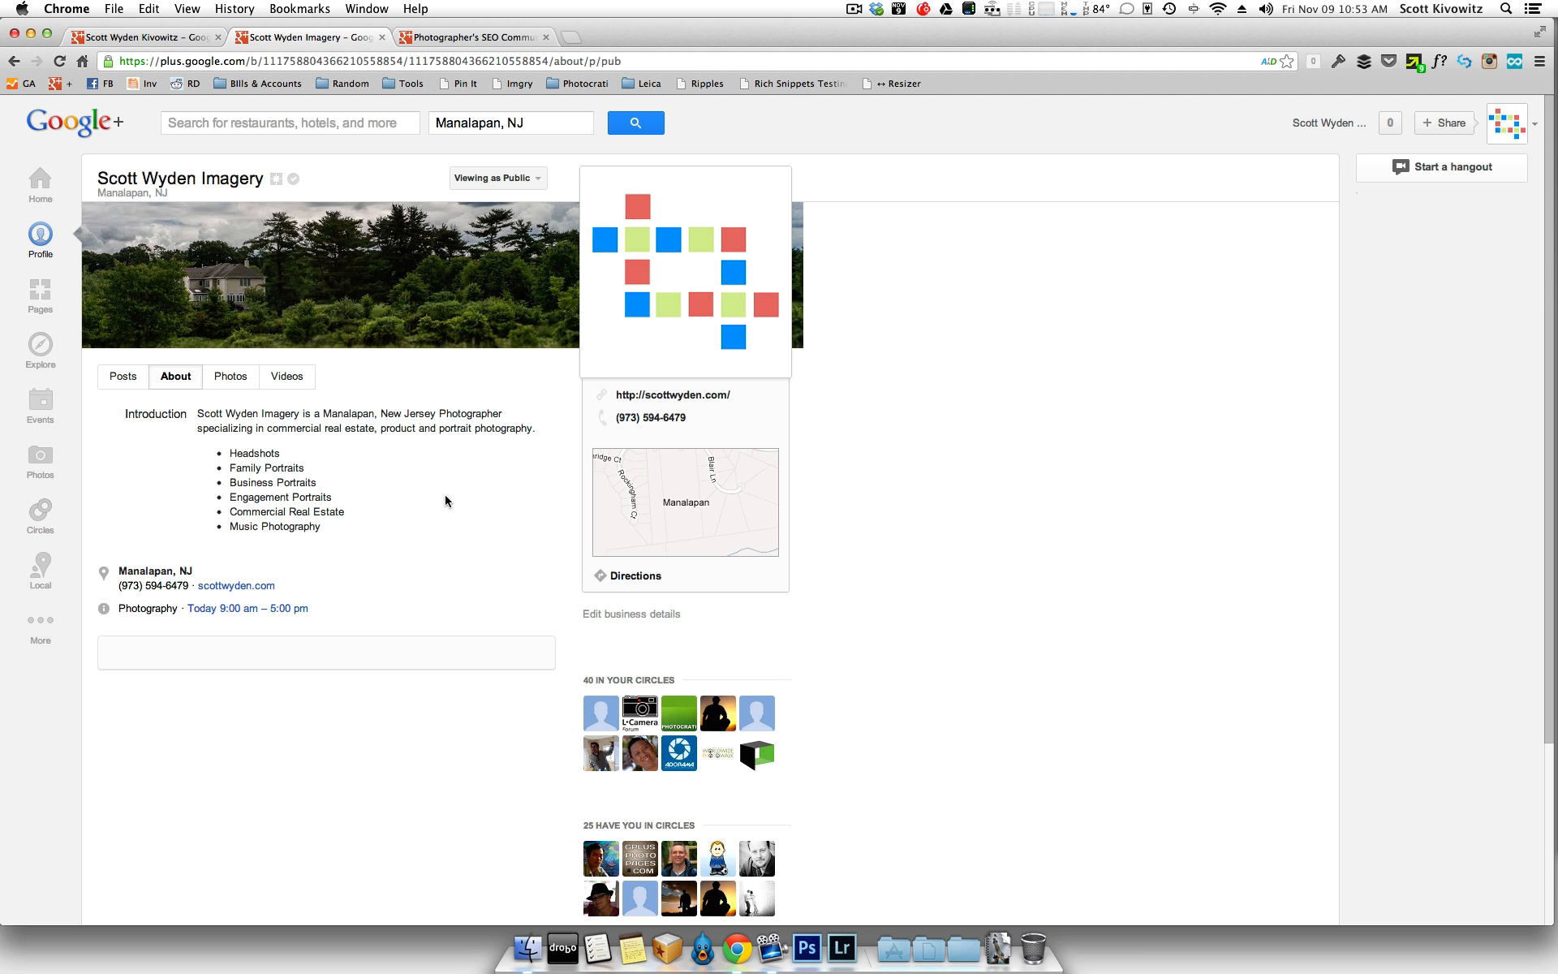
pyautogui.moveTo(664, 311)
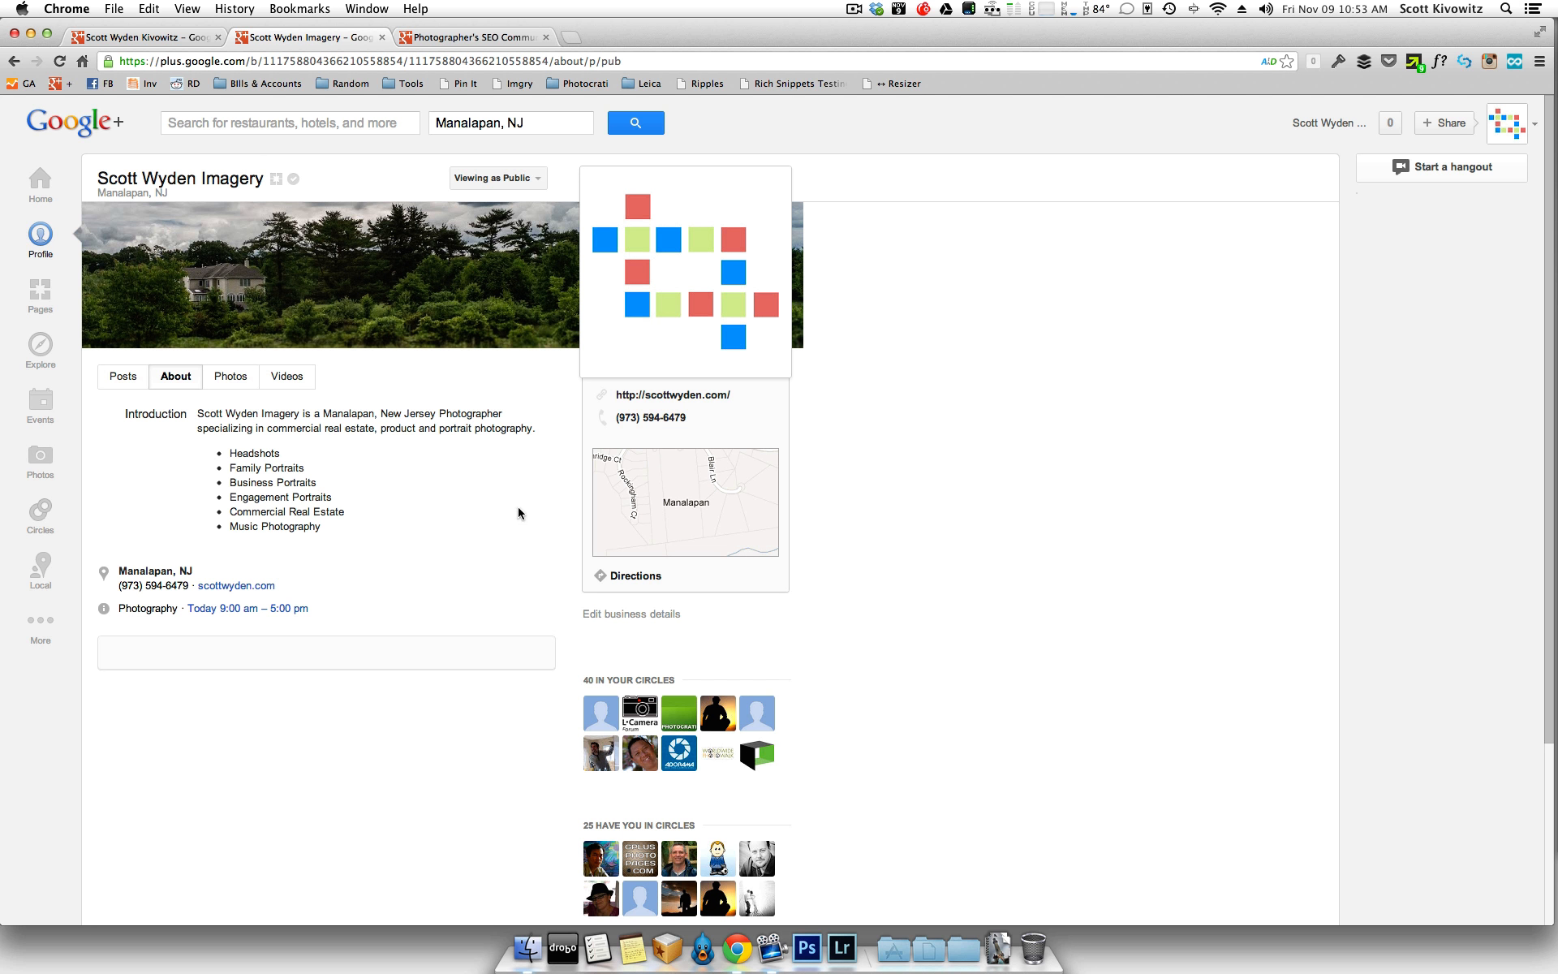
pyautogui.moveTo(293, 178)
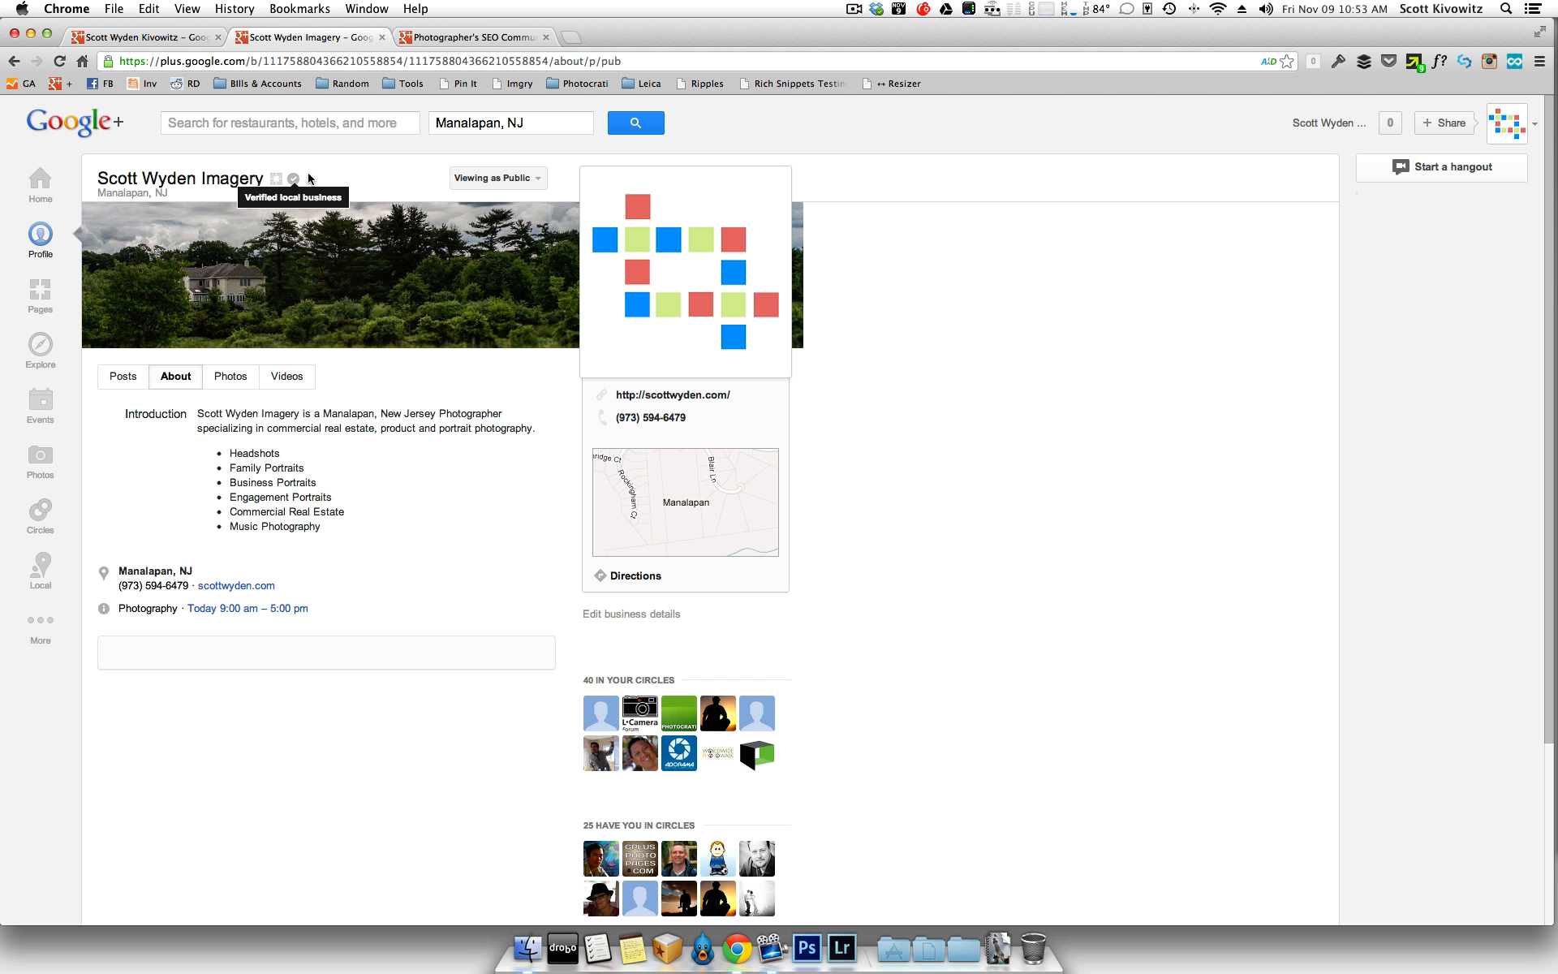
pyautogui.moveTo(294, 179)
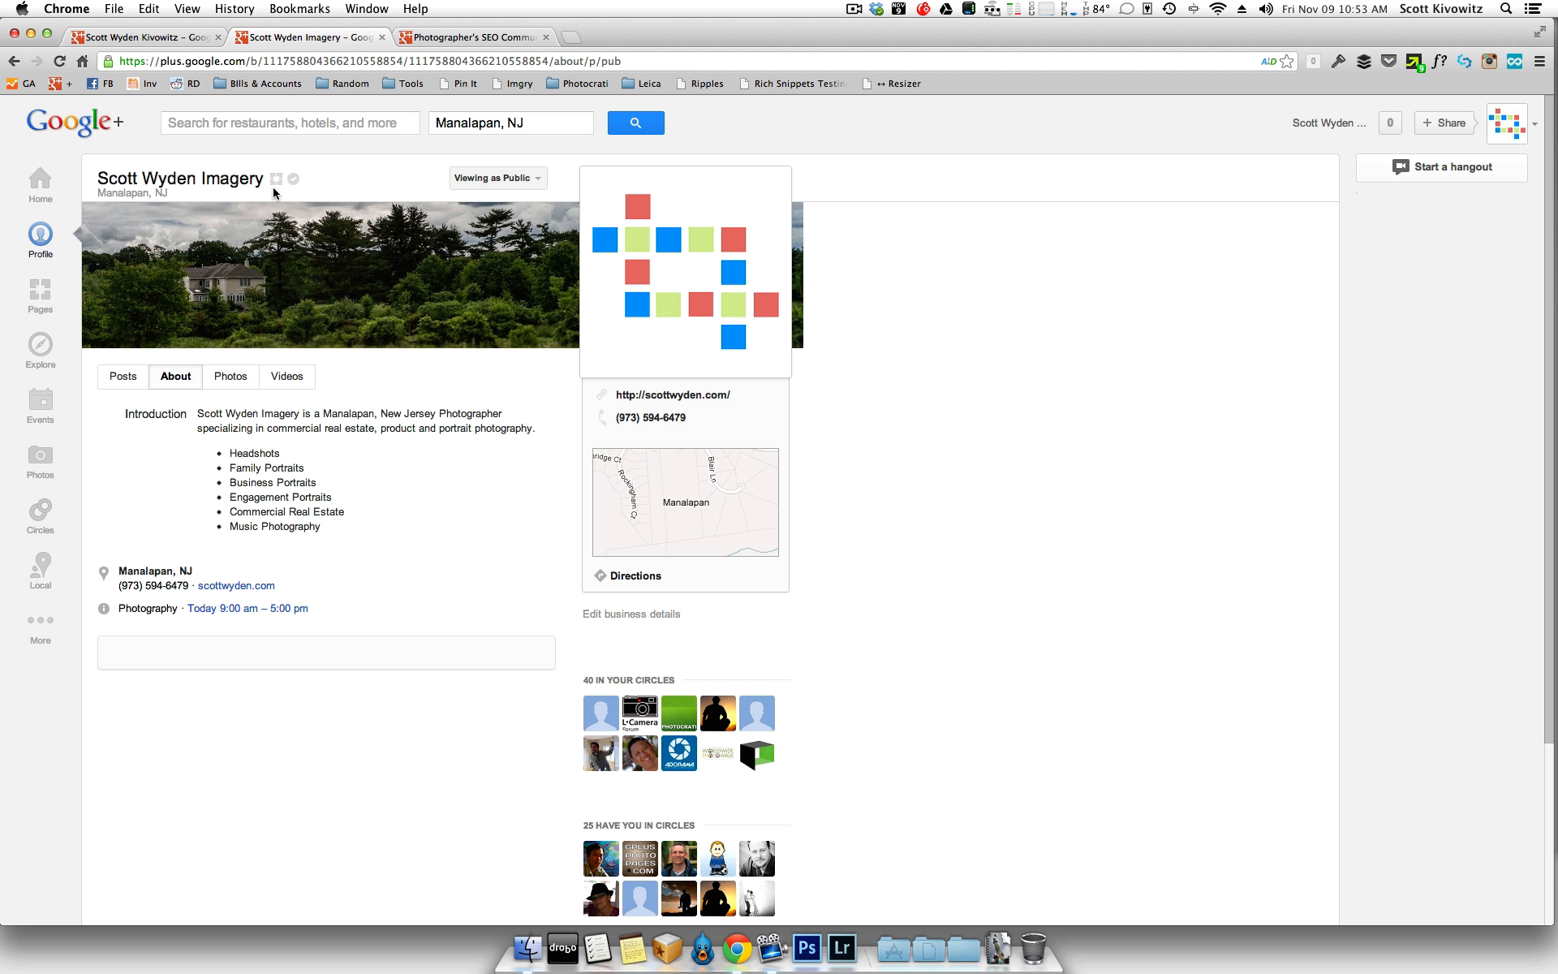
pyautogui.moveTo(294, 178)
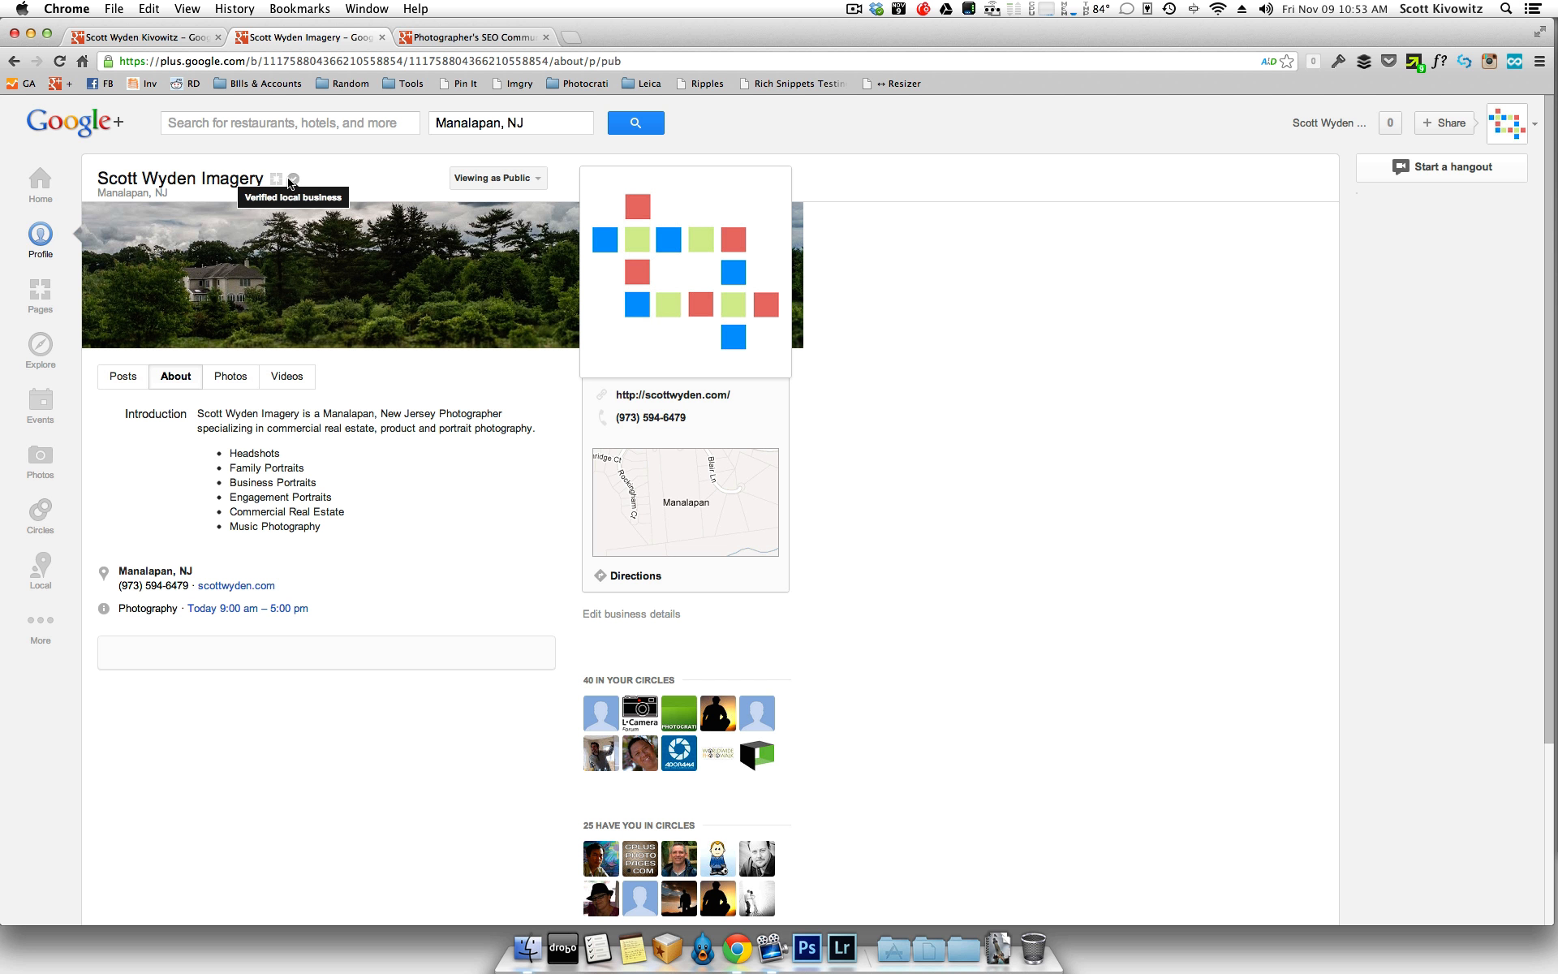
pyautogui.moveTo(313, 586)
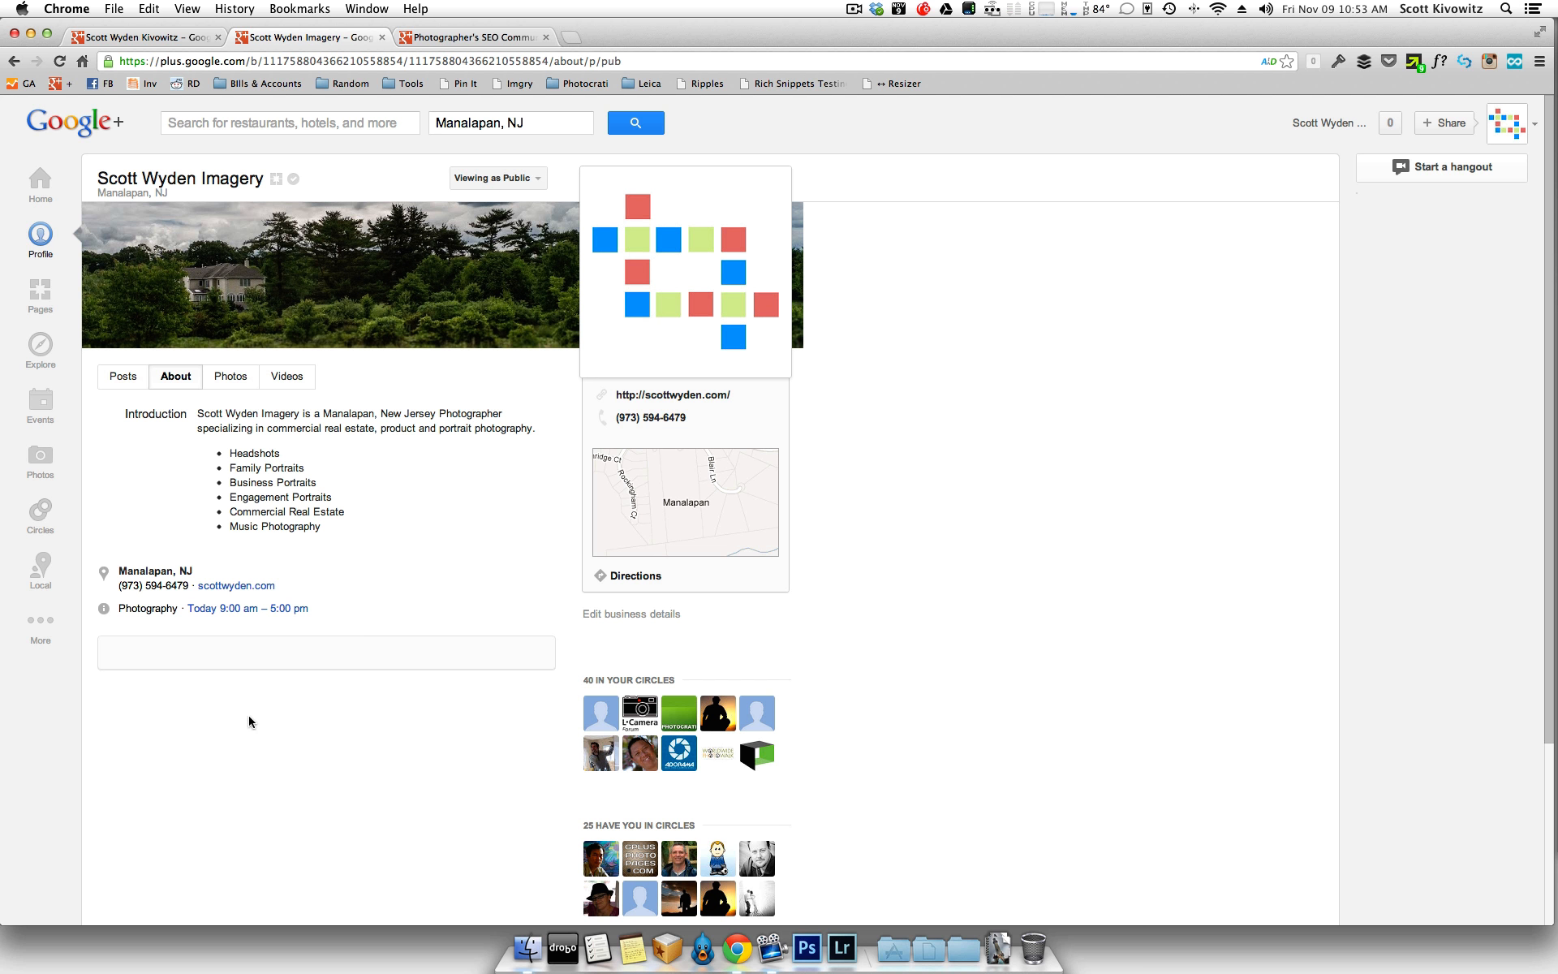
pyautogui.moveTo(229, 375)
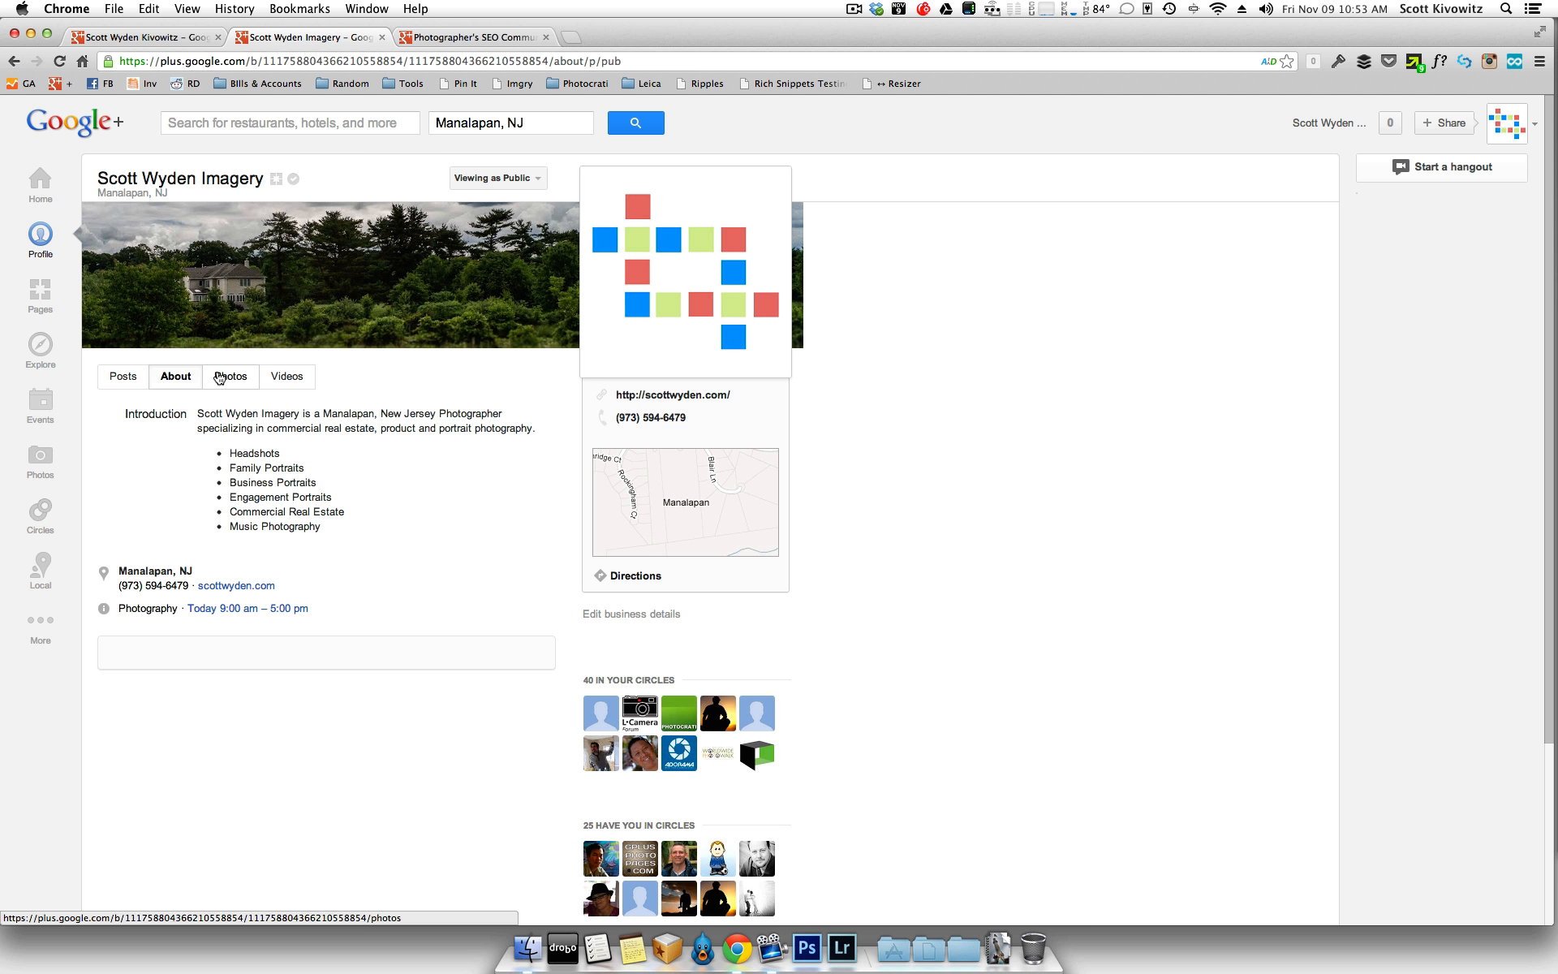
pyautogui.moveTo(216, 378)
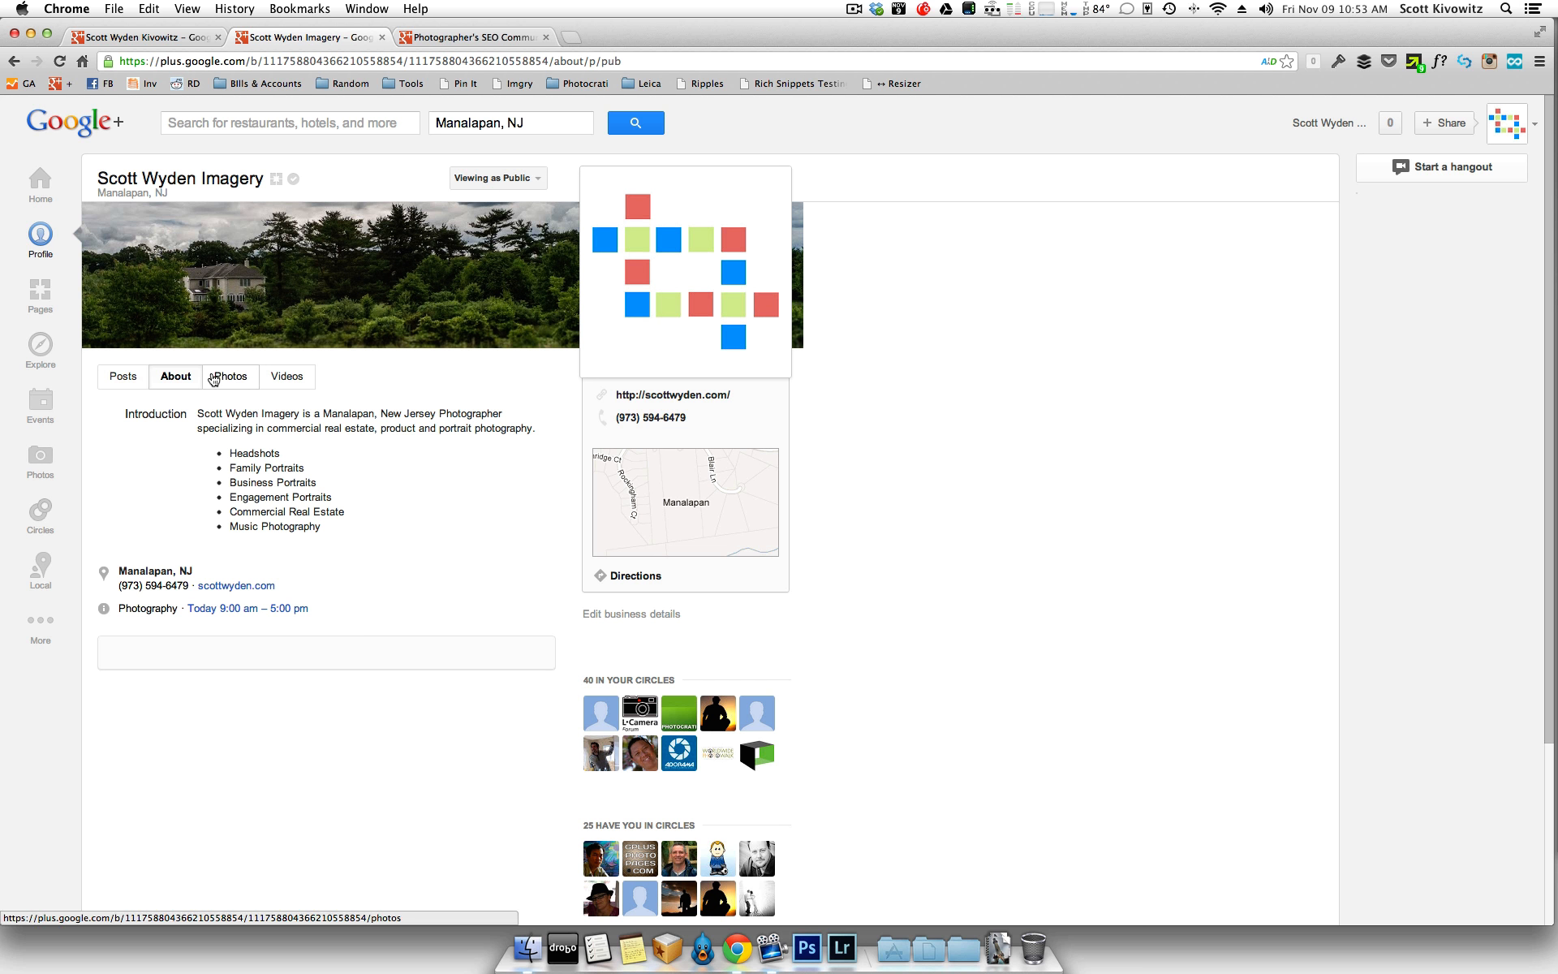
# Step: View the business page's photo albums and posts stream, ending on the SEO community brand page
pyautogui.click(229, 375)
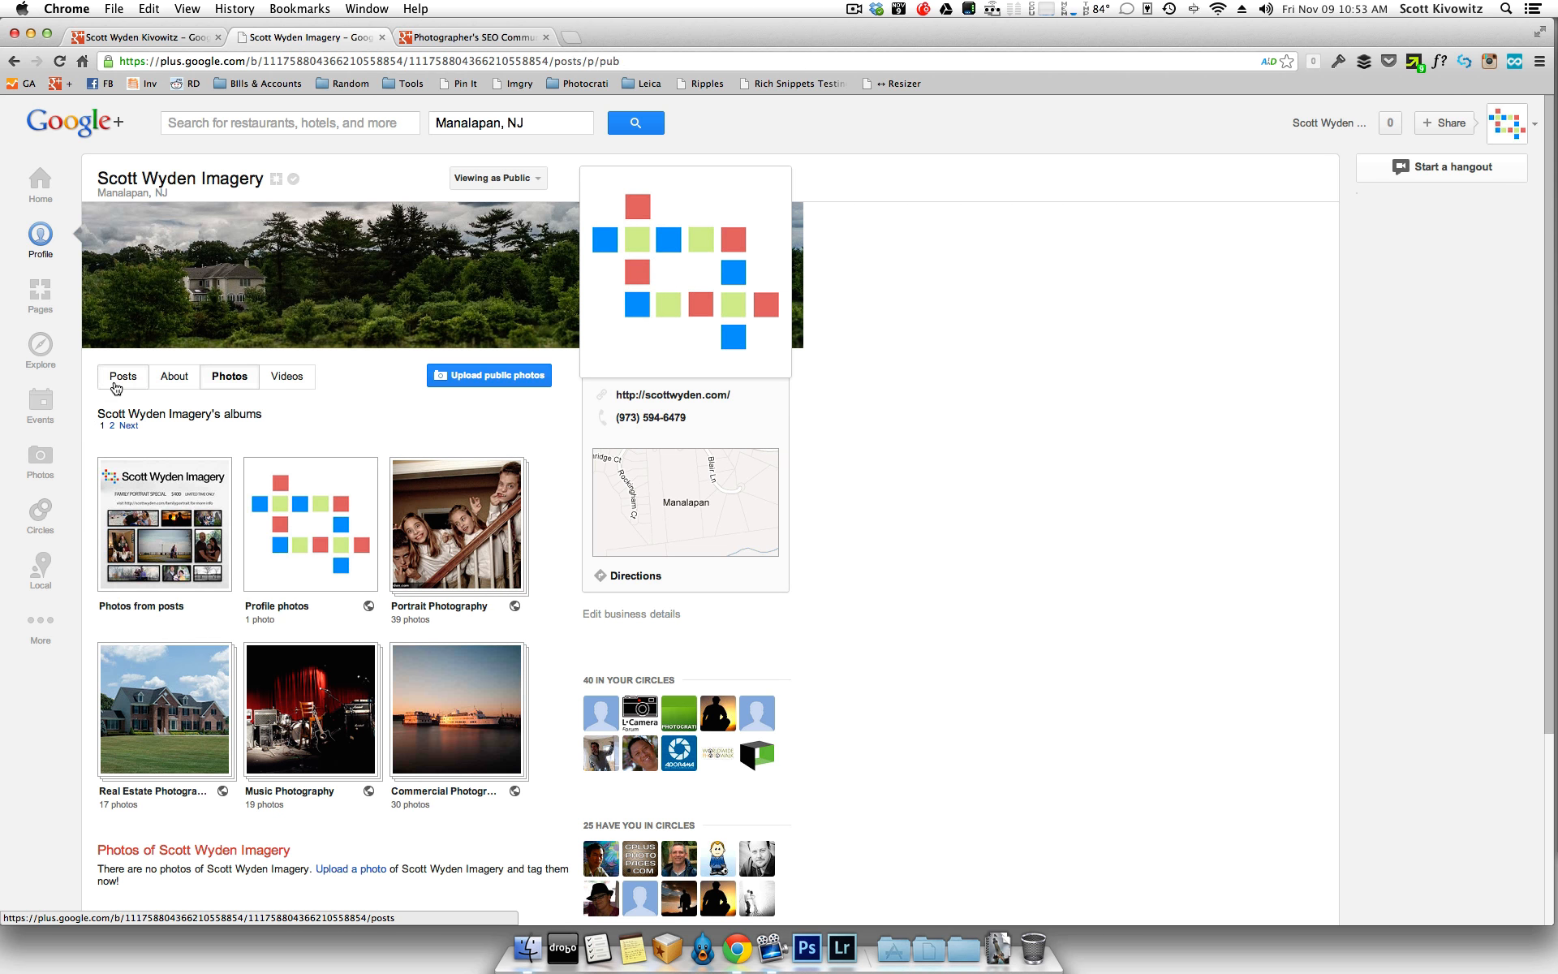
pyautogui.click(122, 375)
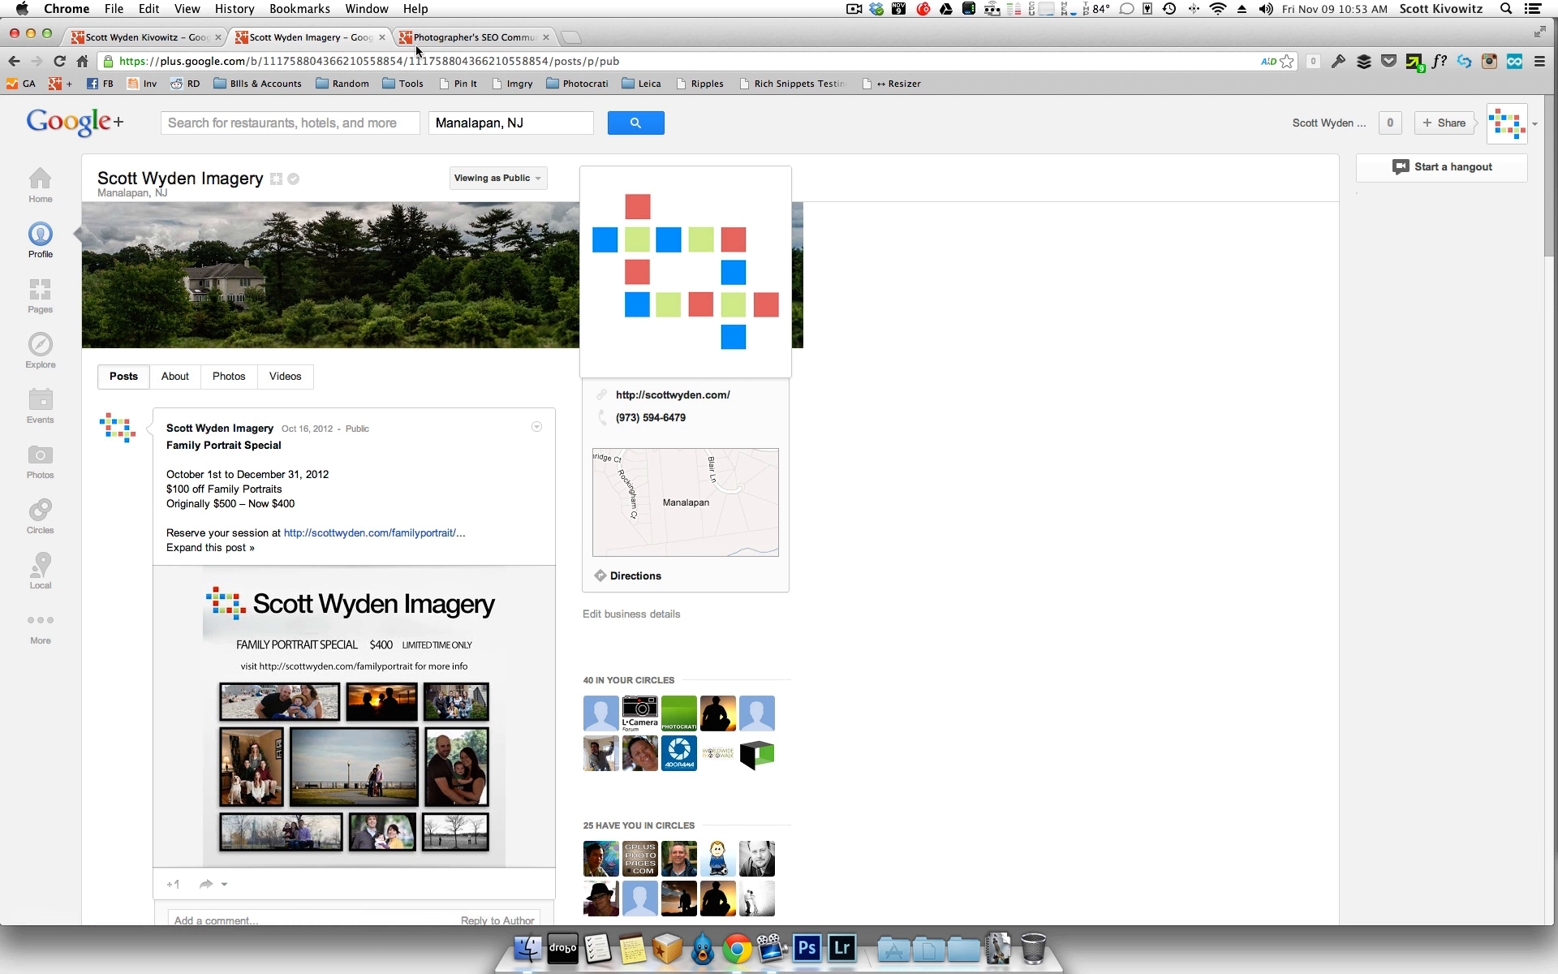
pyautogui.click(472, 37)
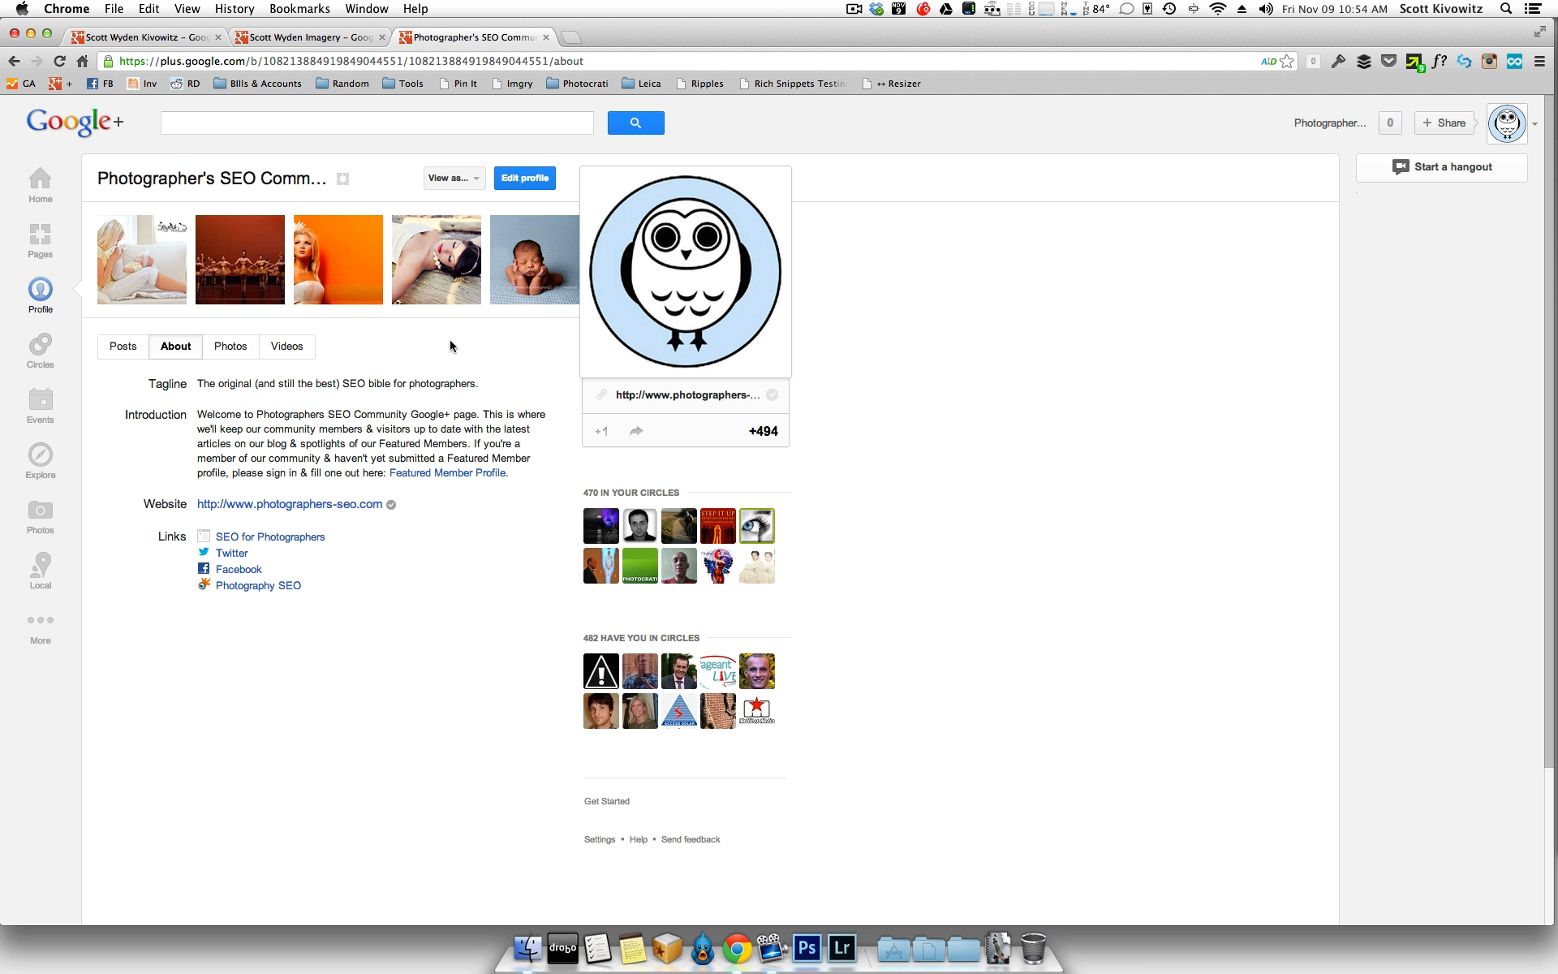
pyautogui.moveTo(359, 183)
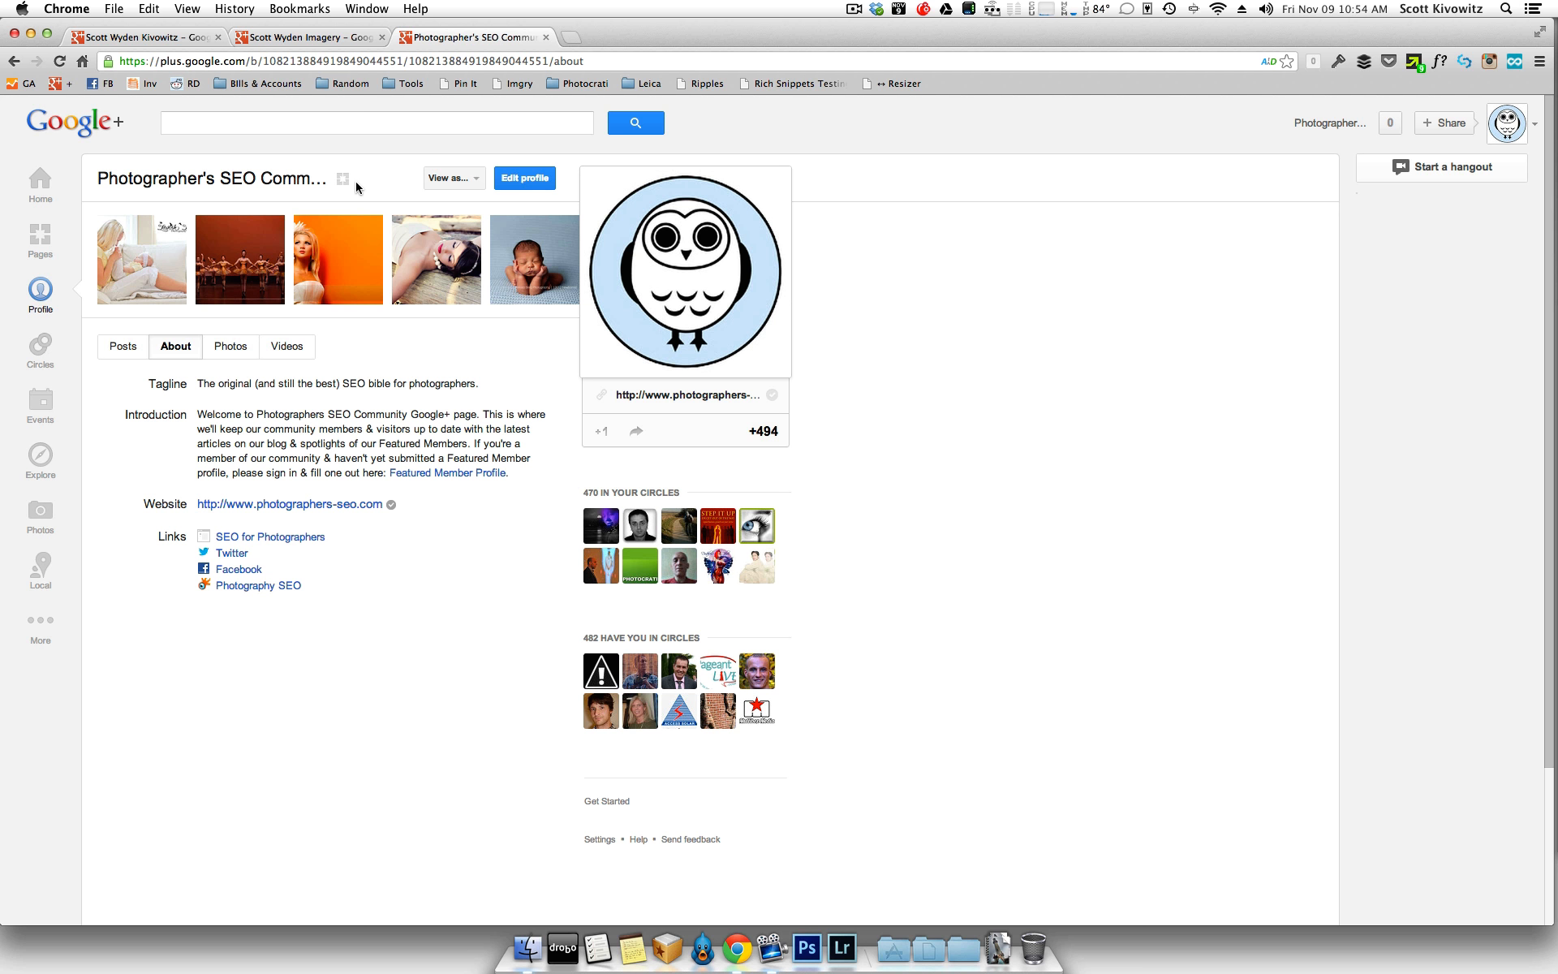
pyautogui.moveTo(342, 178)
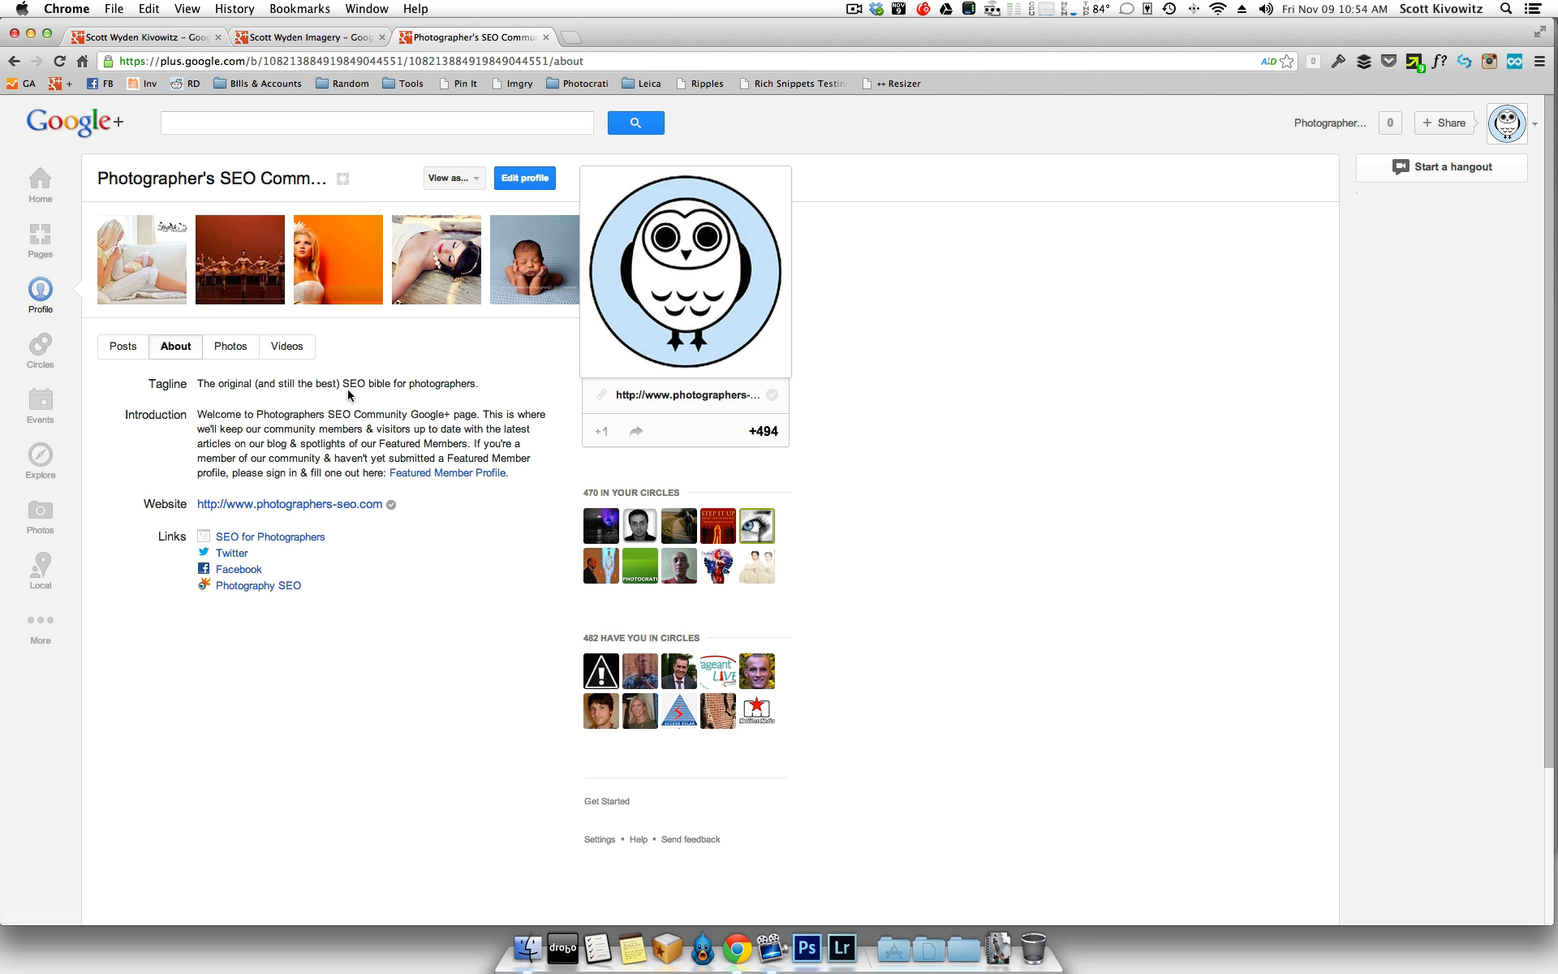
# Step: Show the Photographer's SEO Community Posts stream led by 'Open Graph for Photographers'
pyautogui.click(122, 346)
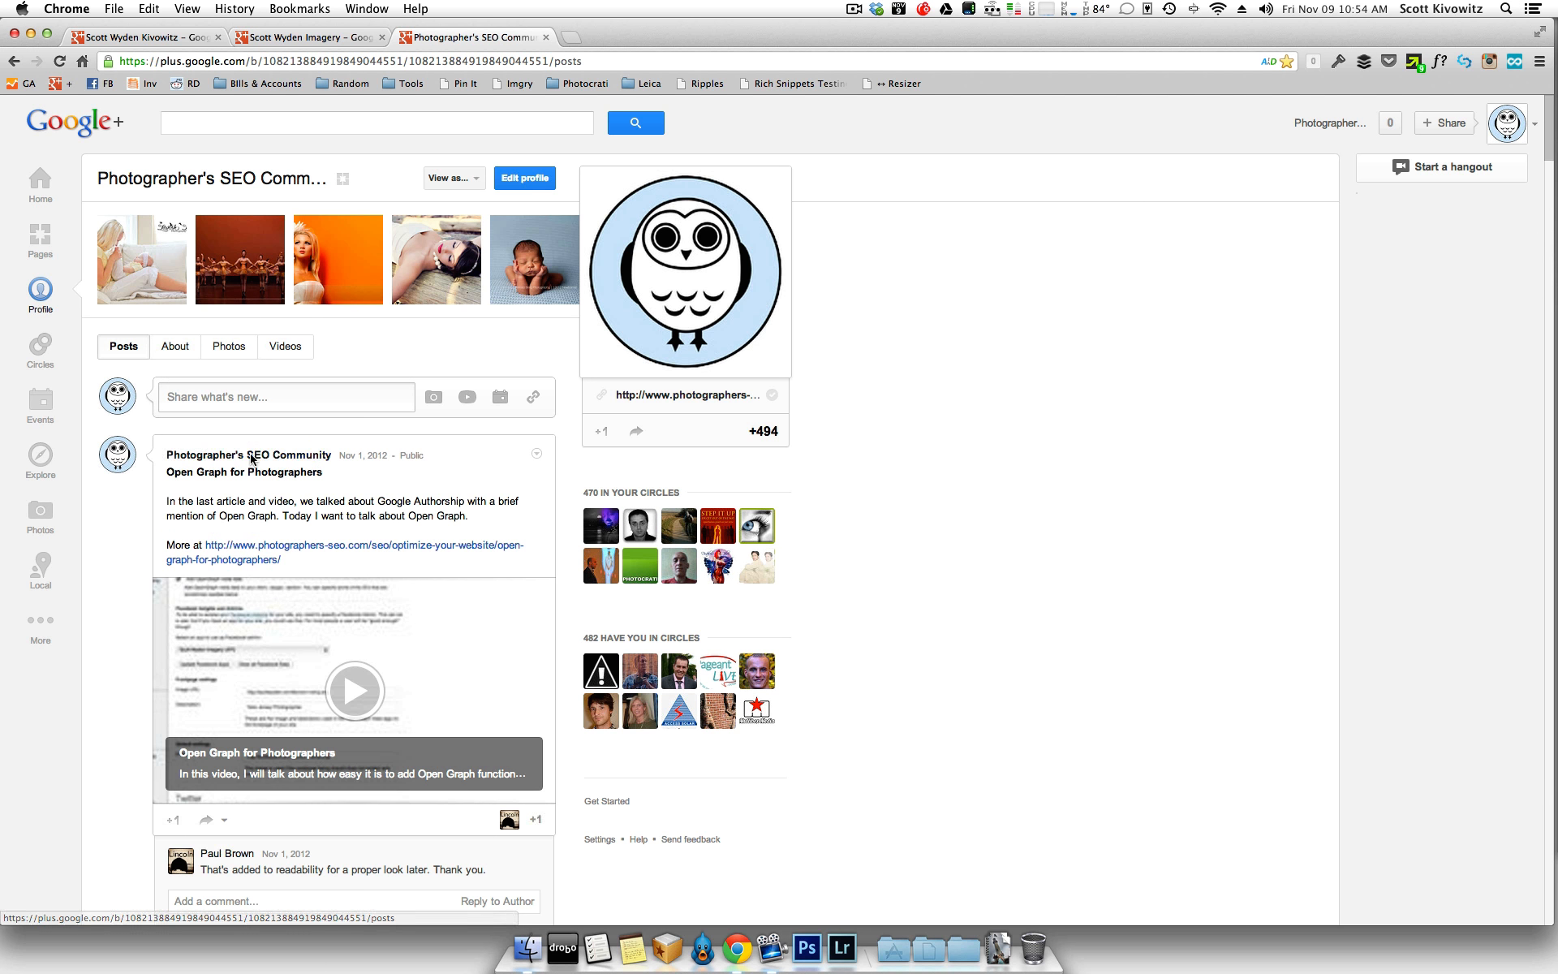